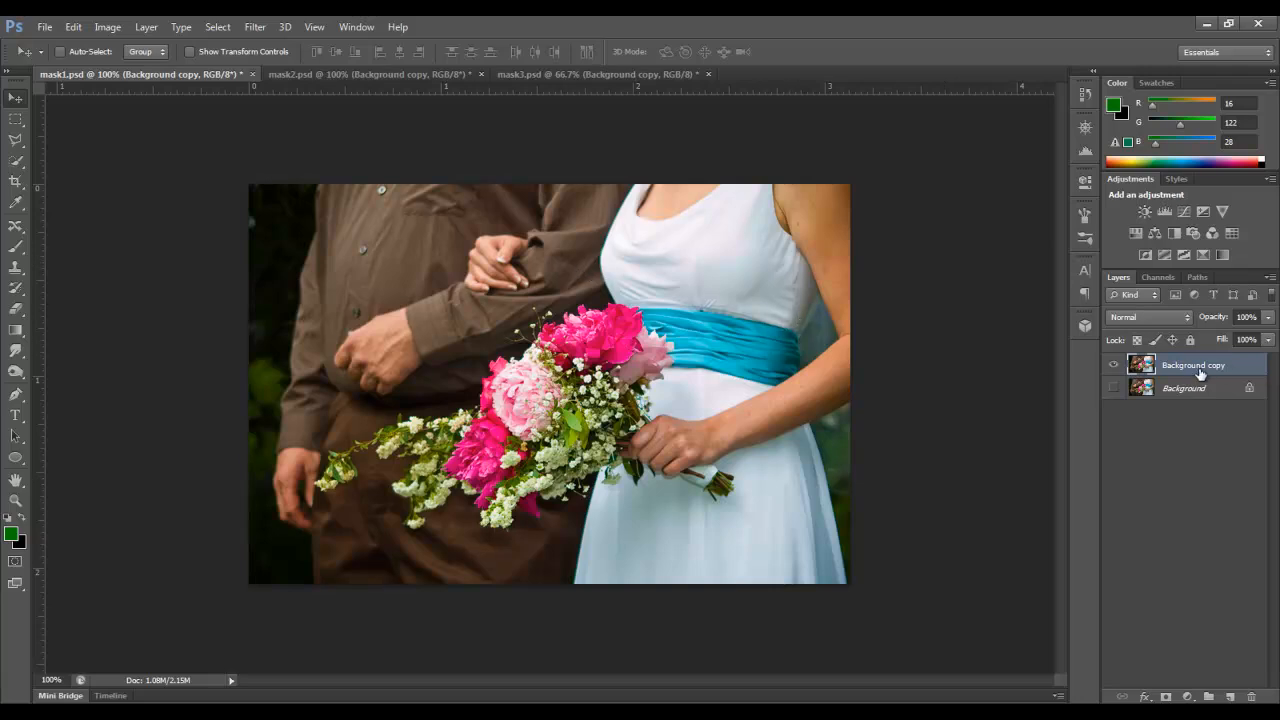
Discard a test mask, then duplicate the photo layer and add a new layer mask
left_click(1167, 696)
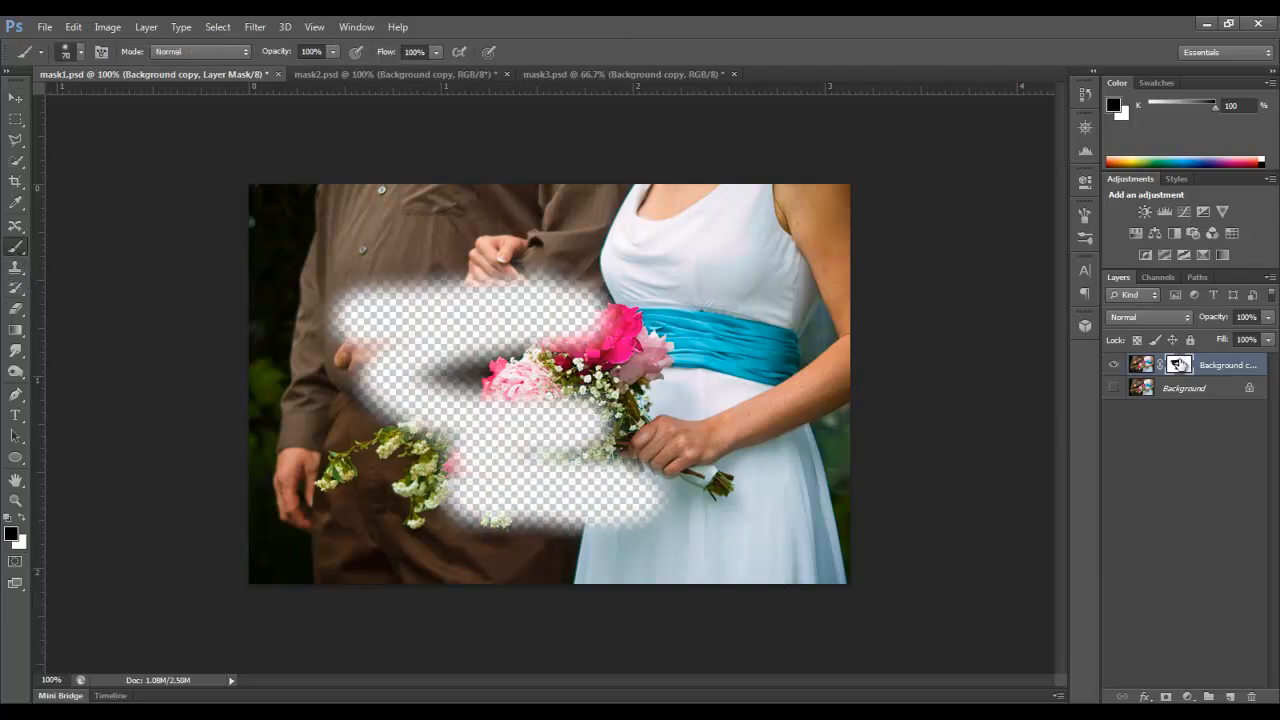
left_click(73, 27)
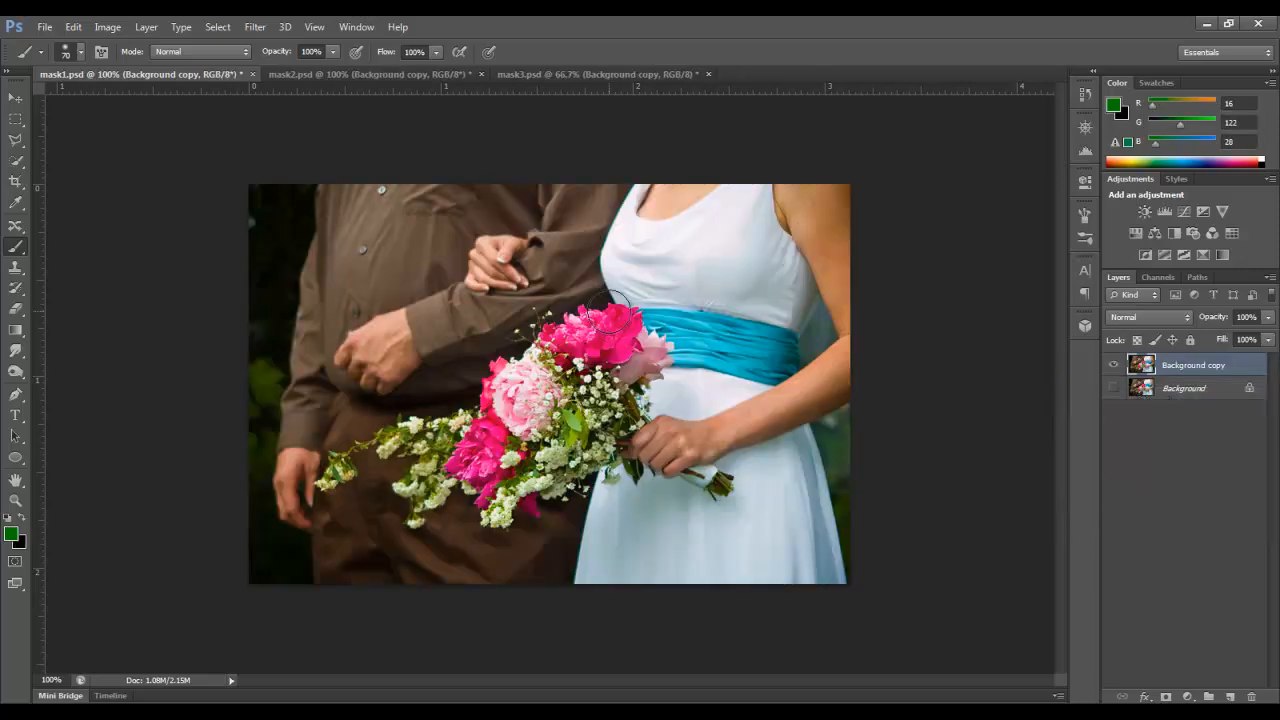
mouse_move(330, 340)
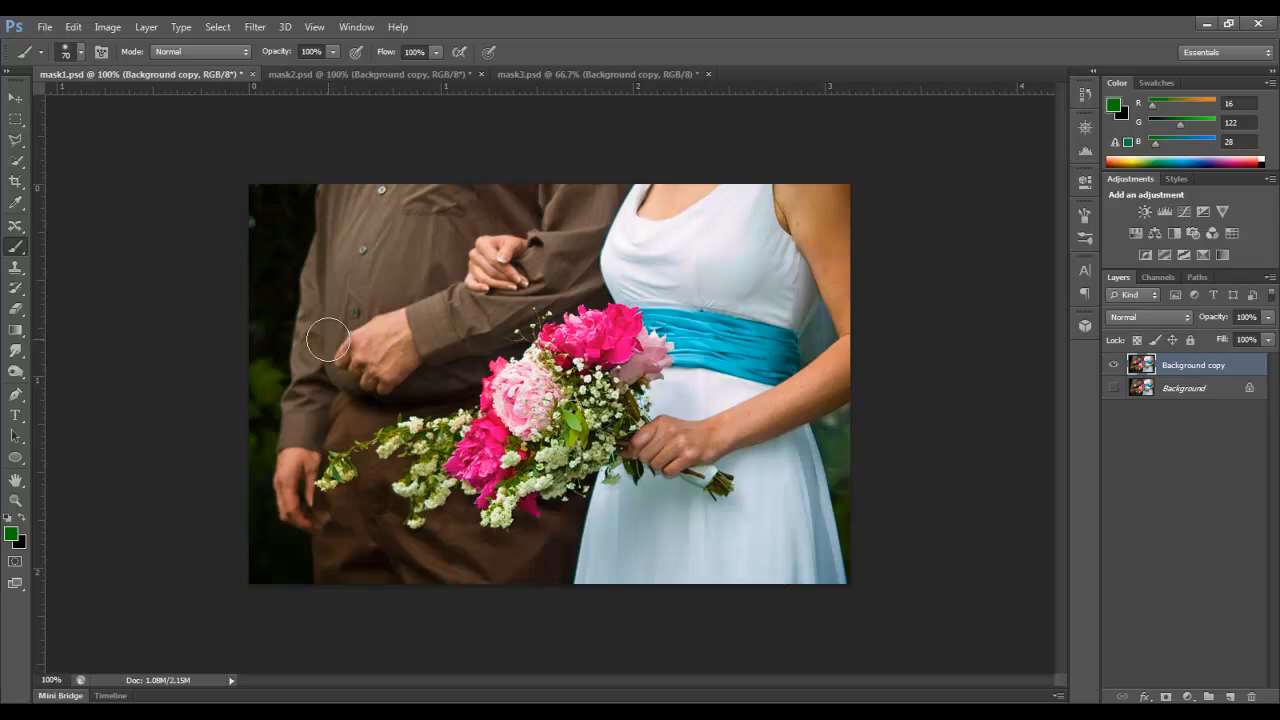
mouse_move(410, 367)
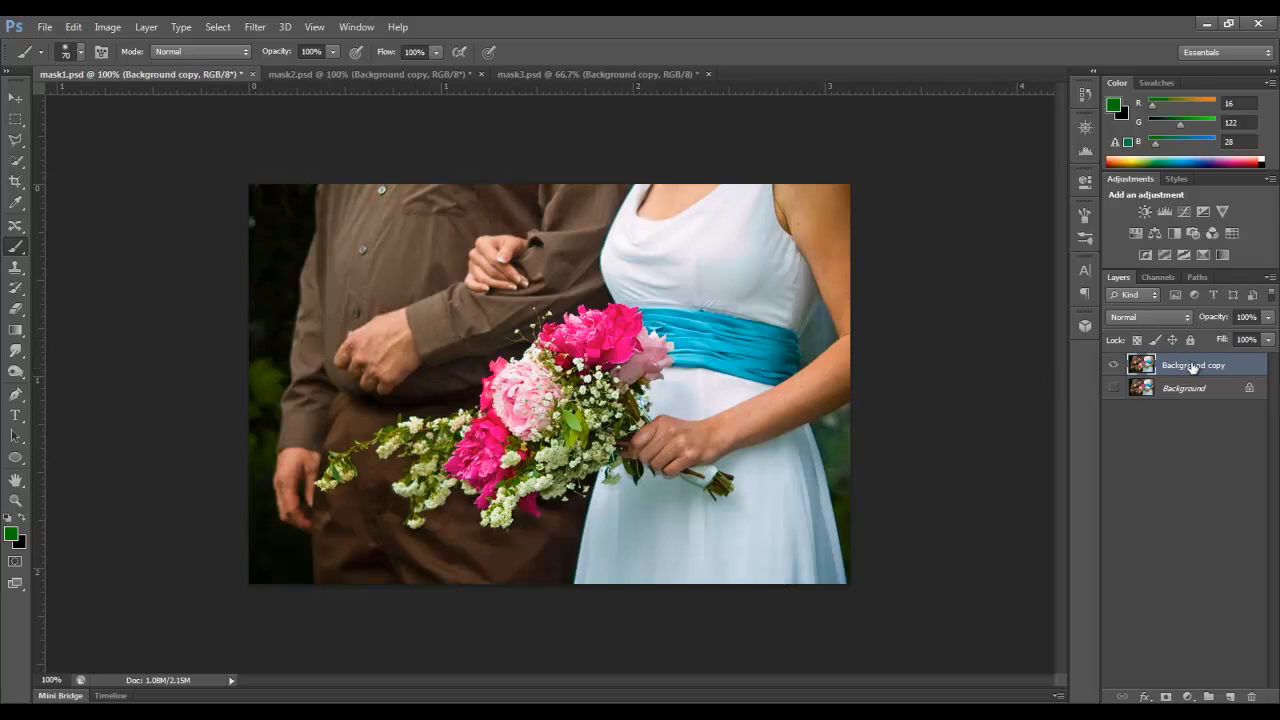
key("ctrl+j")
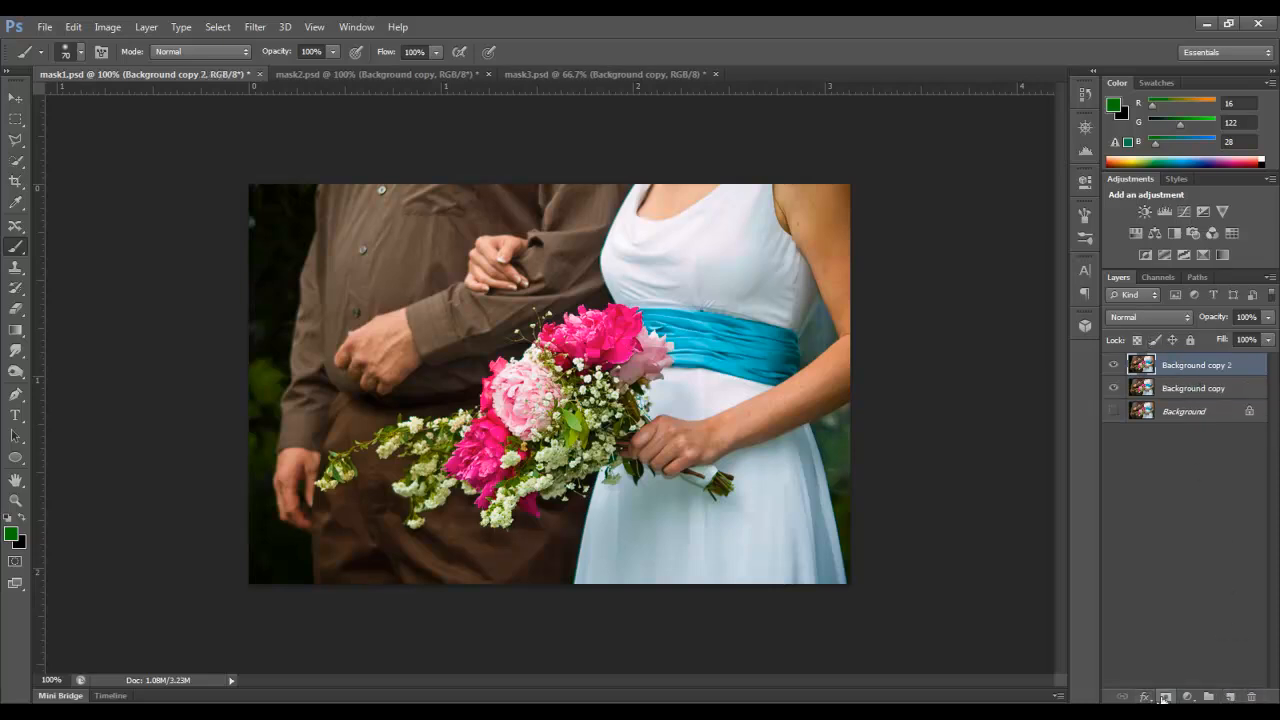
left_click(1165, 697)
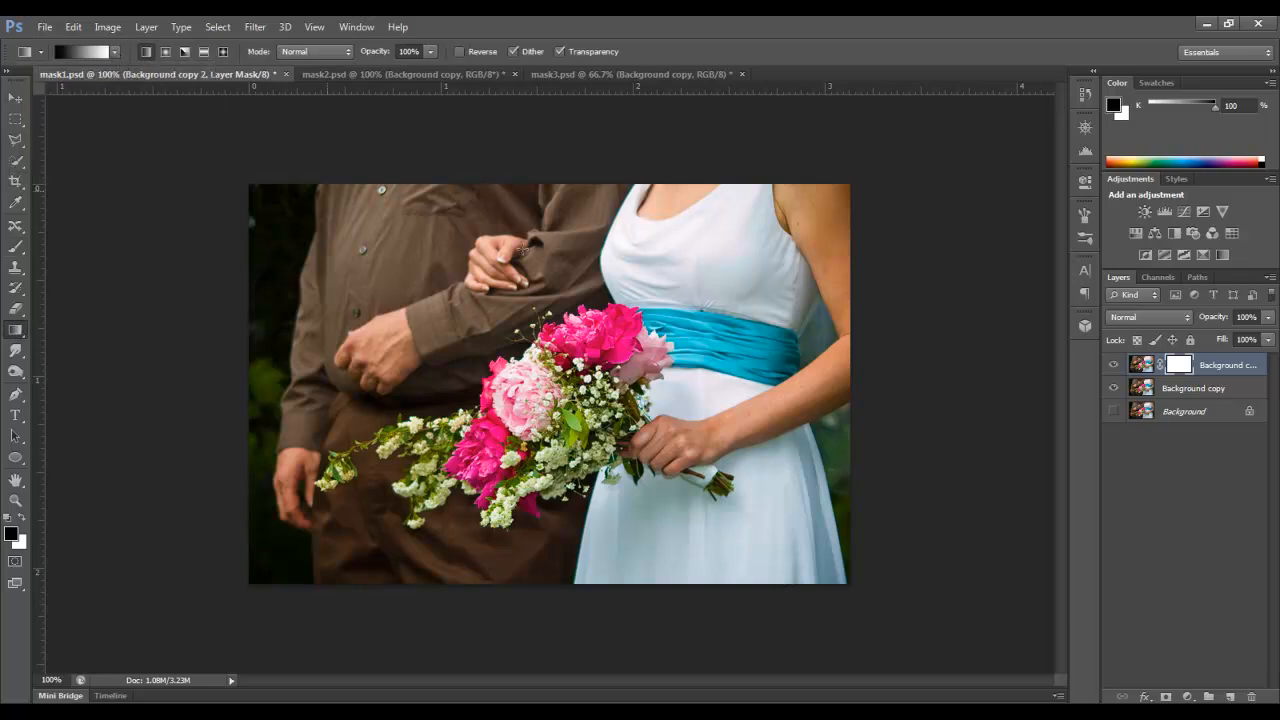
Fill the mask with a fading gradient and toggle the middle layer to preview it
left_click(1113, 364)
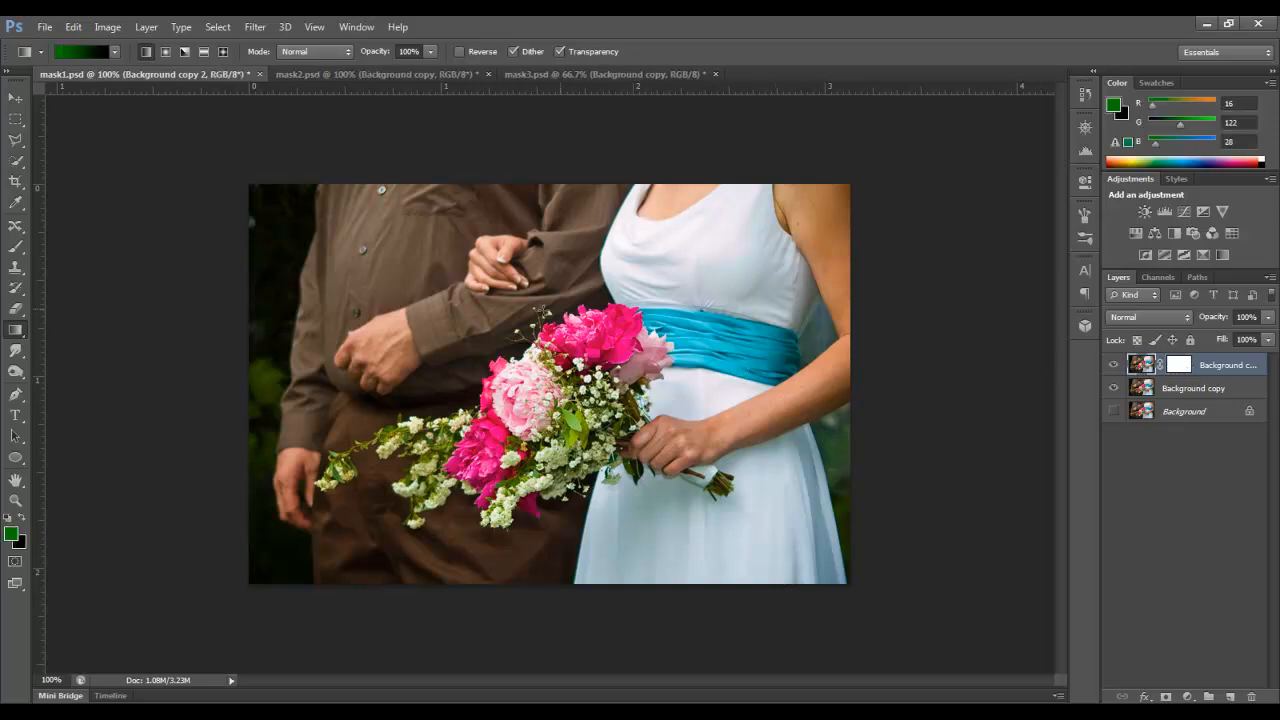
left_click(1179, 364)
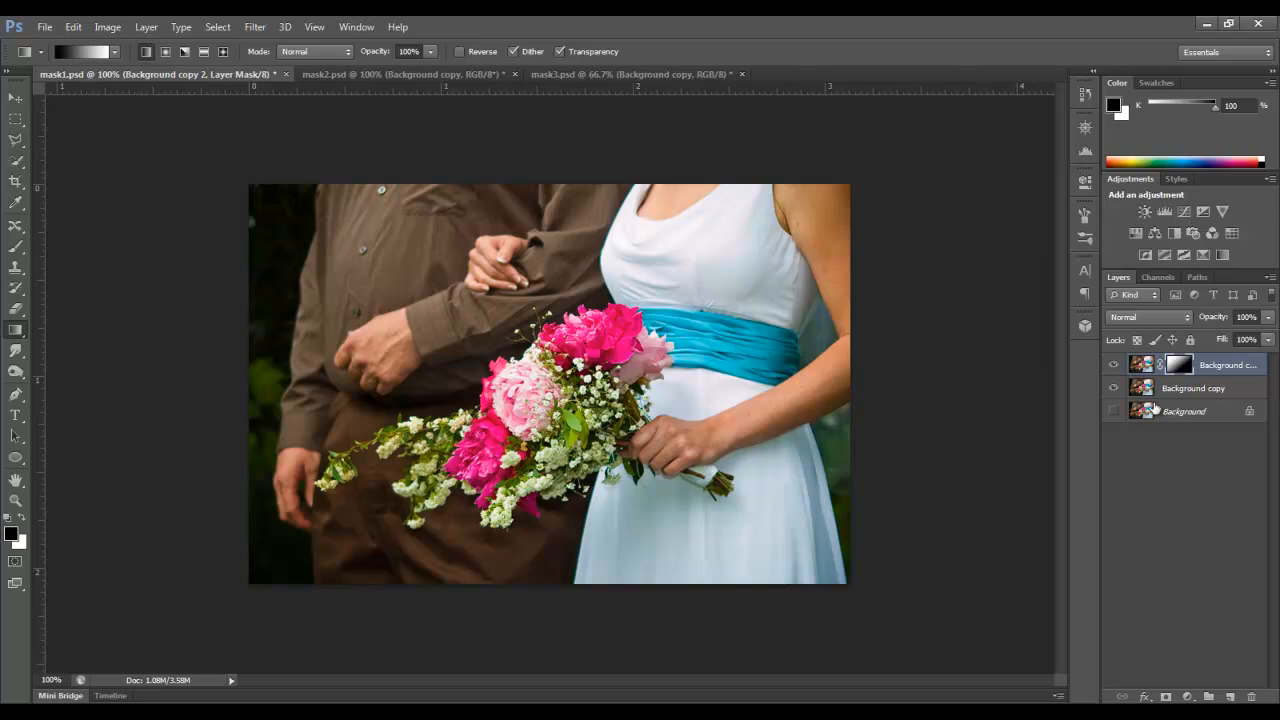
left_click(1113, 388)
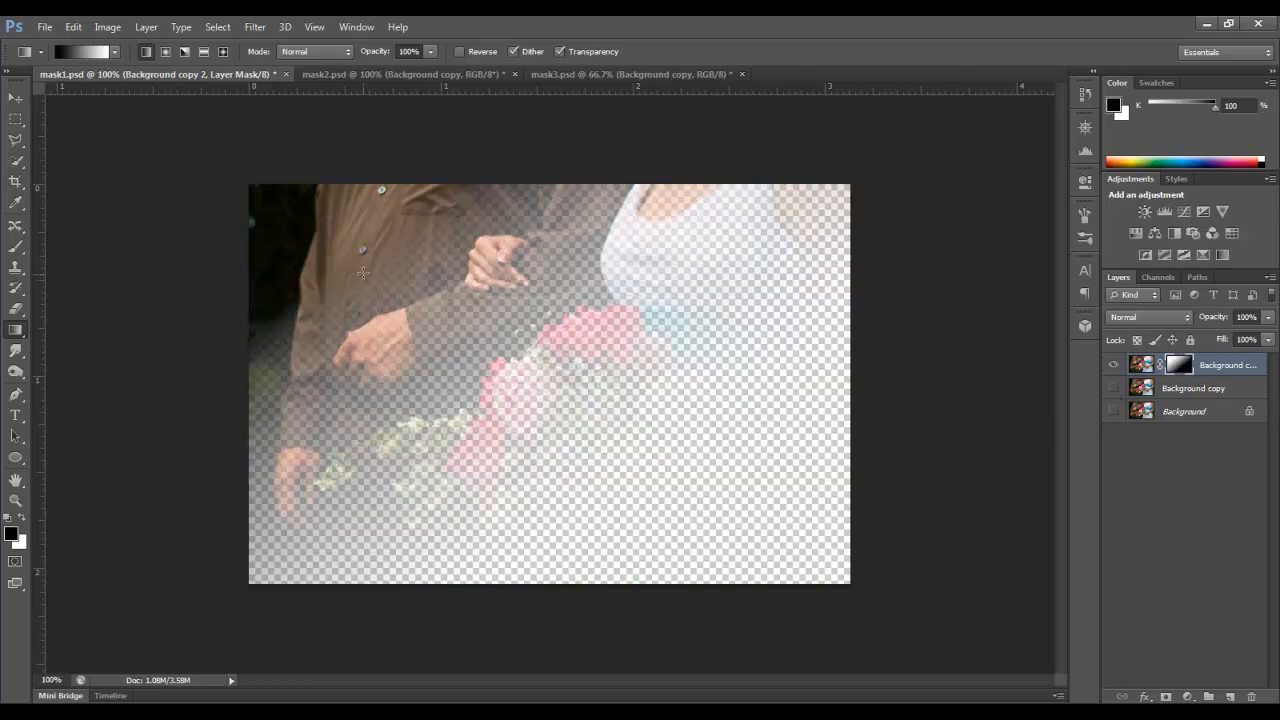
mouse_move(881, 517)
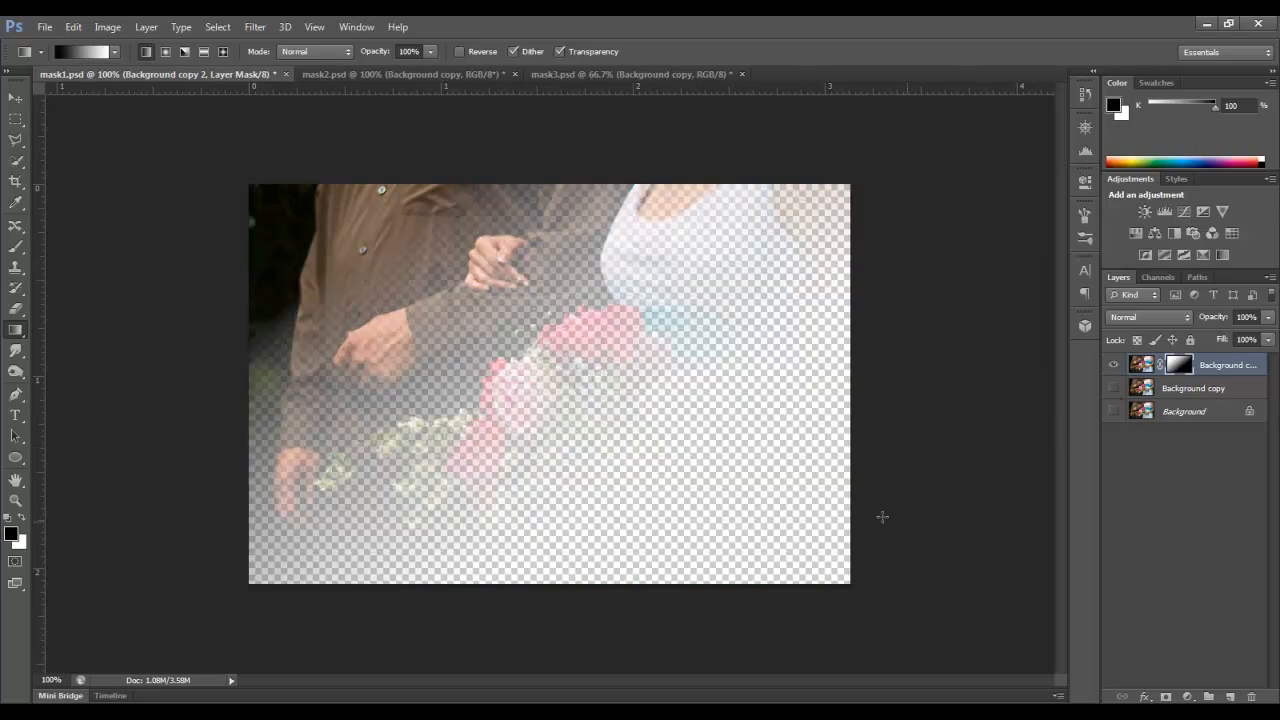
left_click(1113, 388)
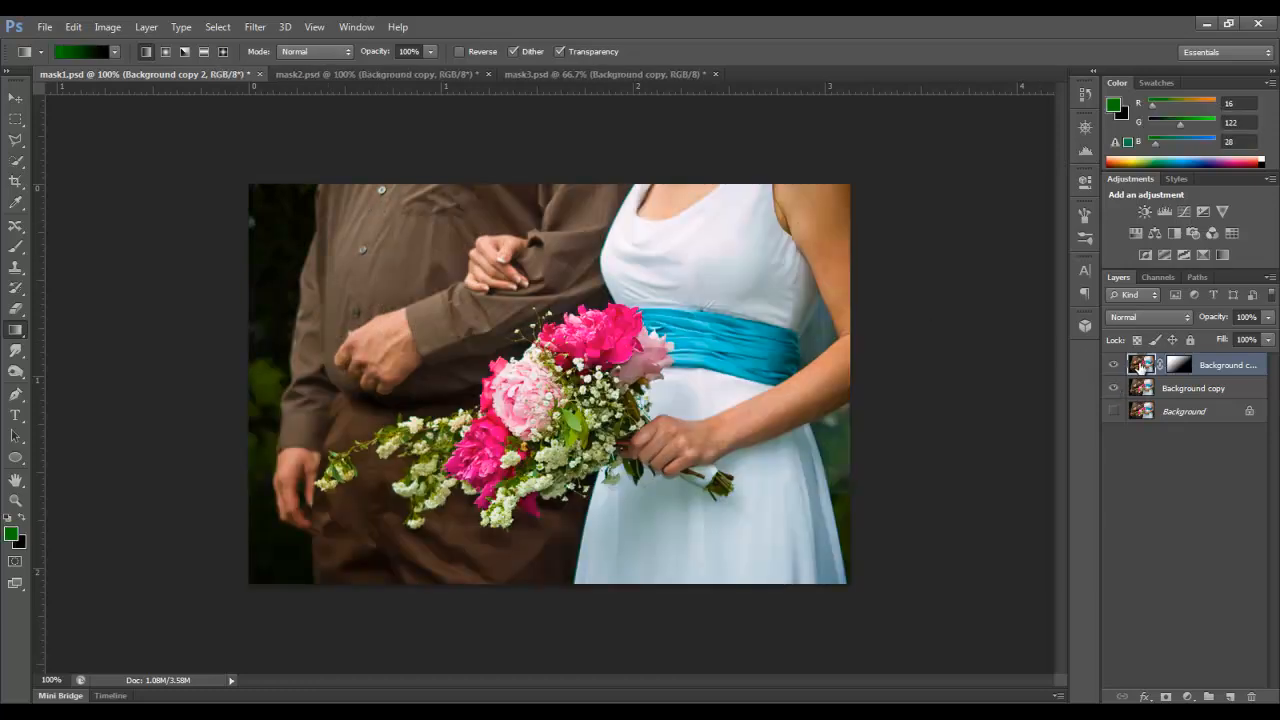
left_click(107, 27)
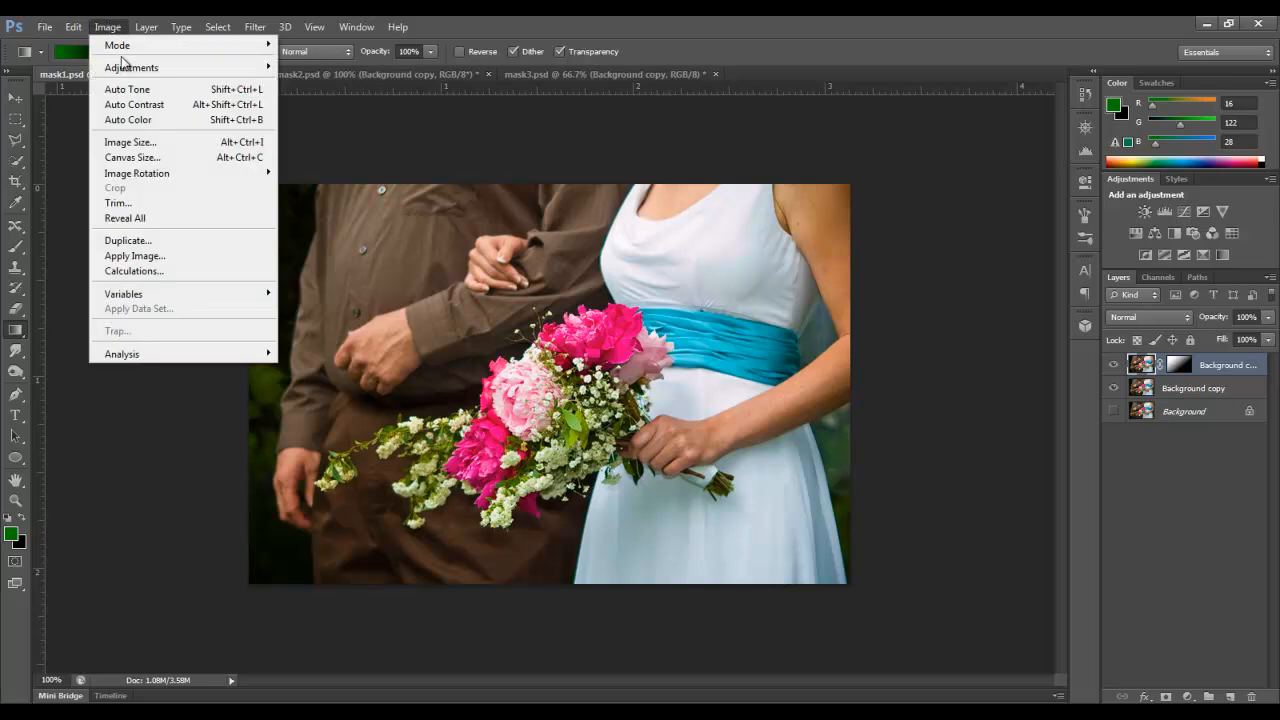
left_click(131, 67)
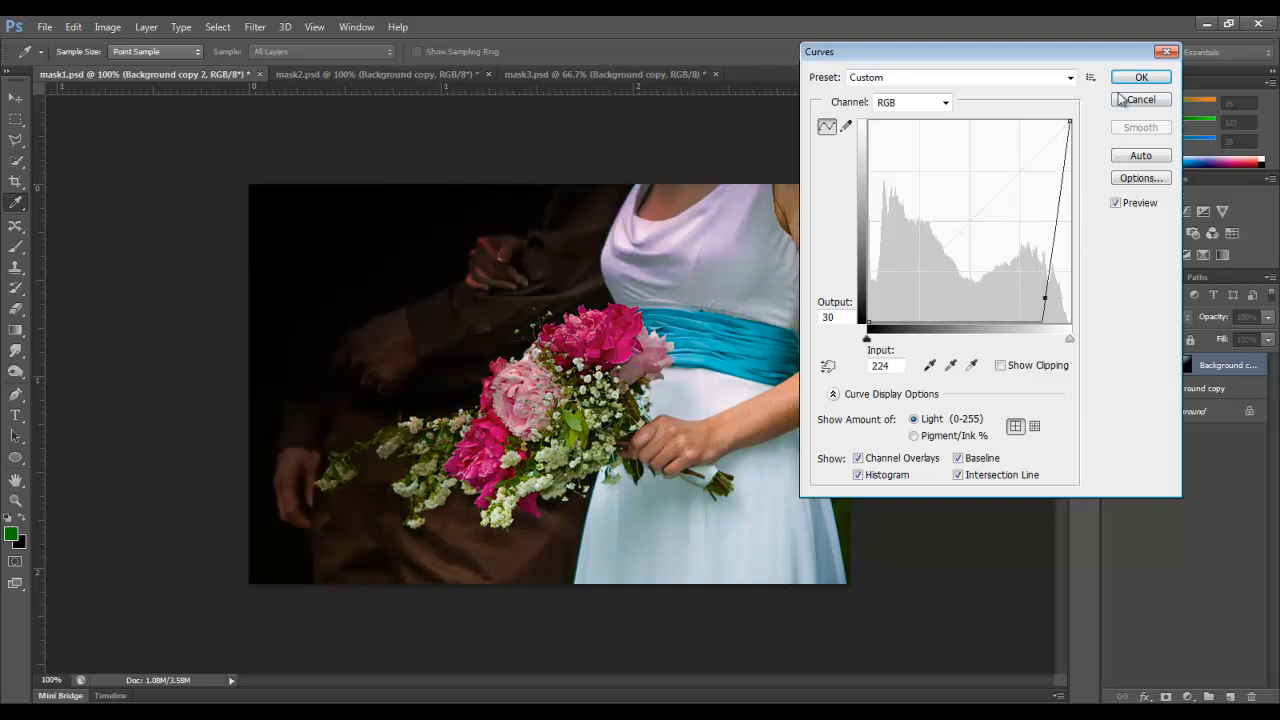
left_click(1140, 99)
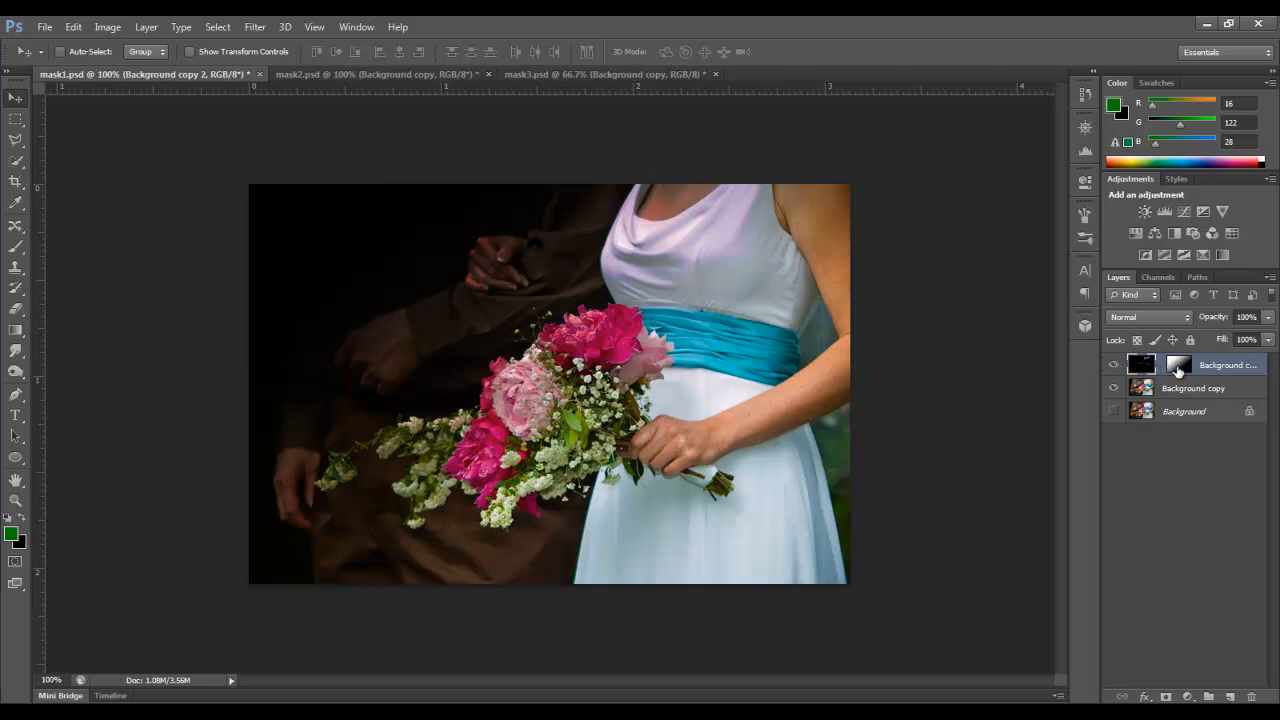
left_click(1178, 363)
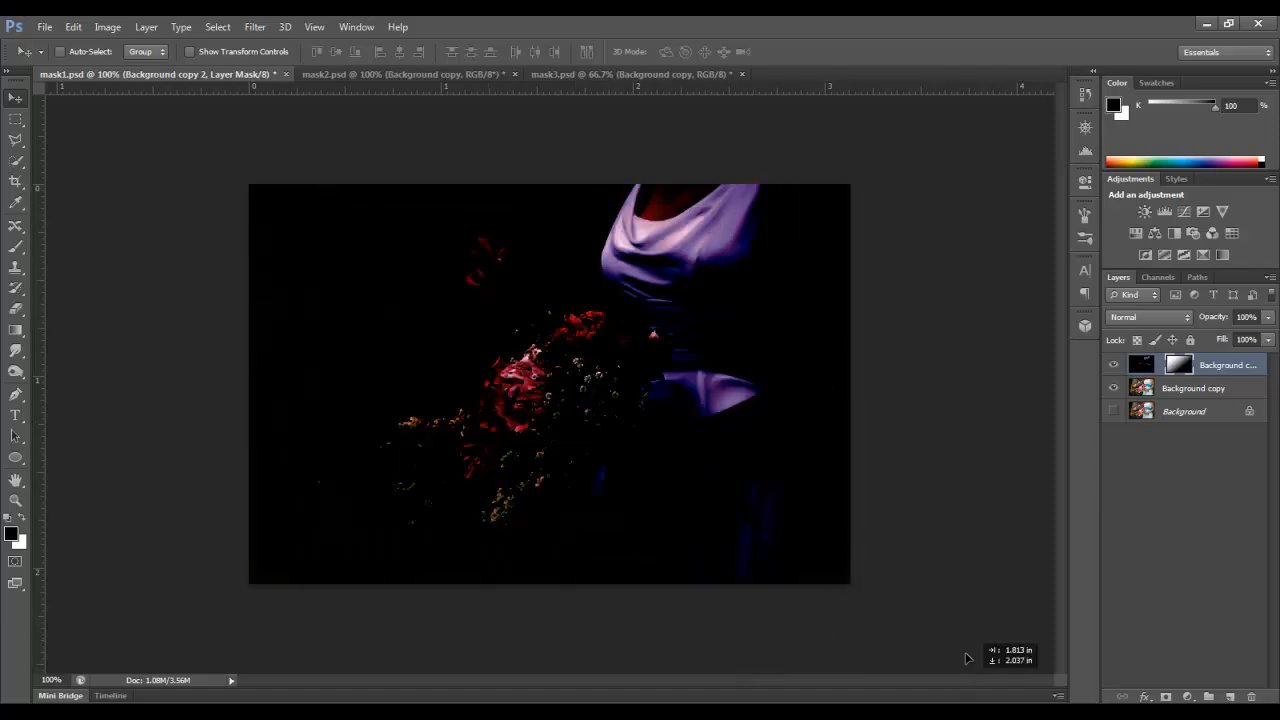
mouse_move(970, 660)
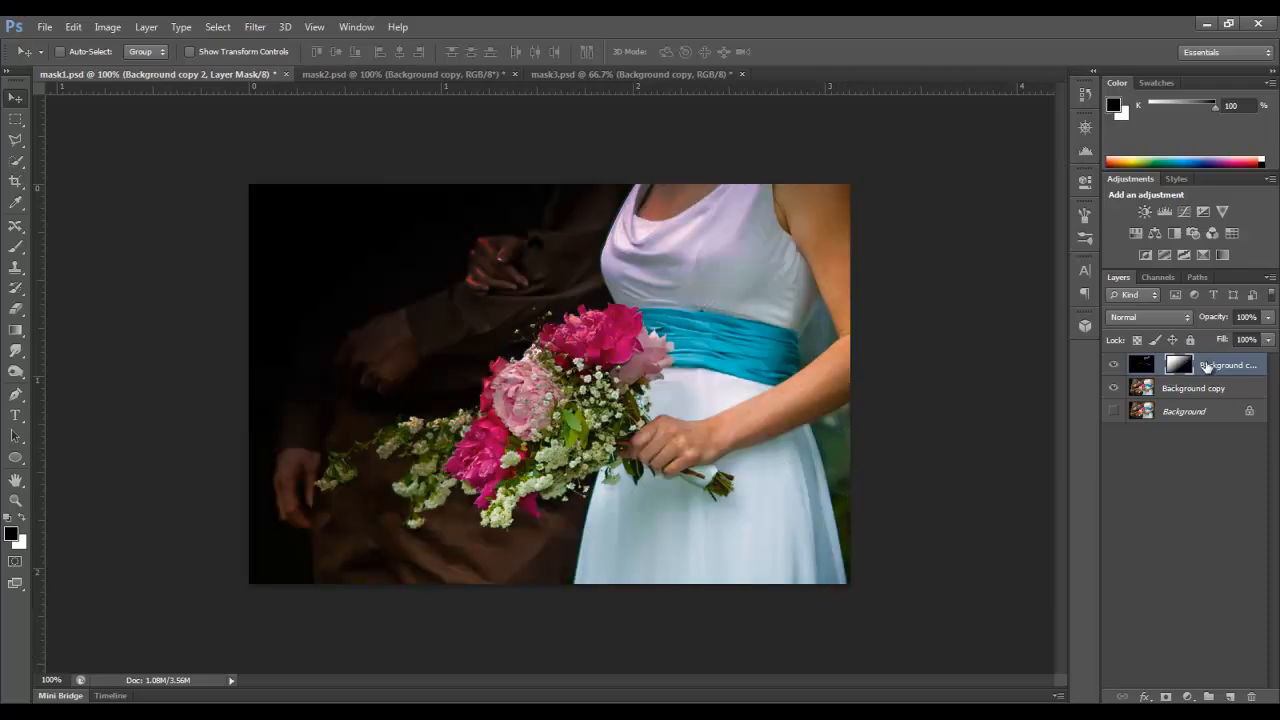
left_click(1113, 365)
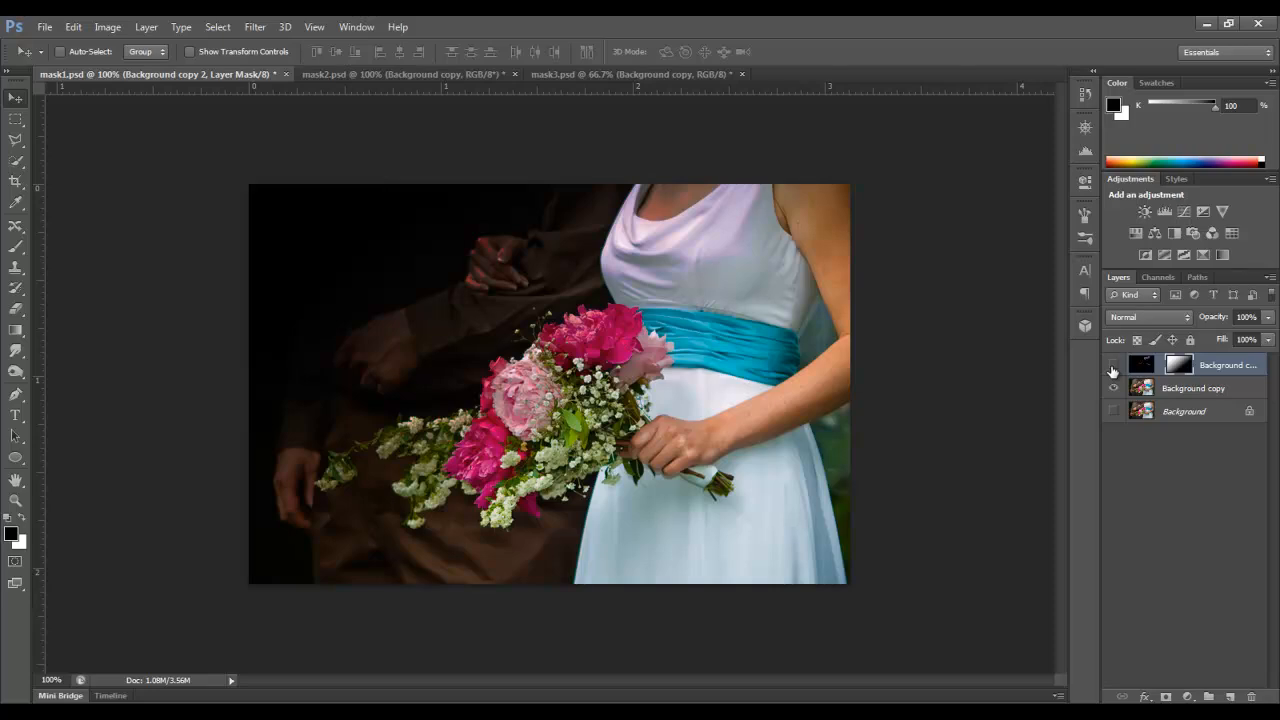
left_click(1112, 364)
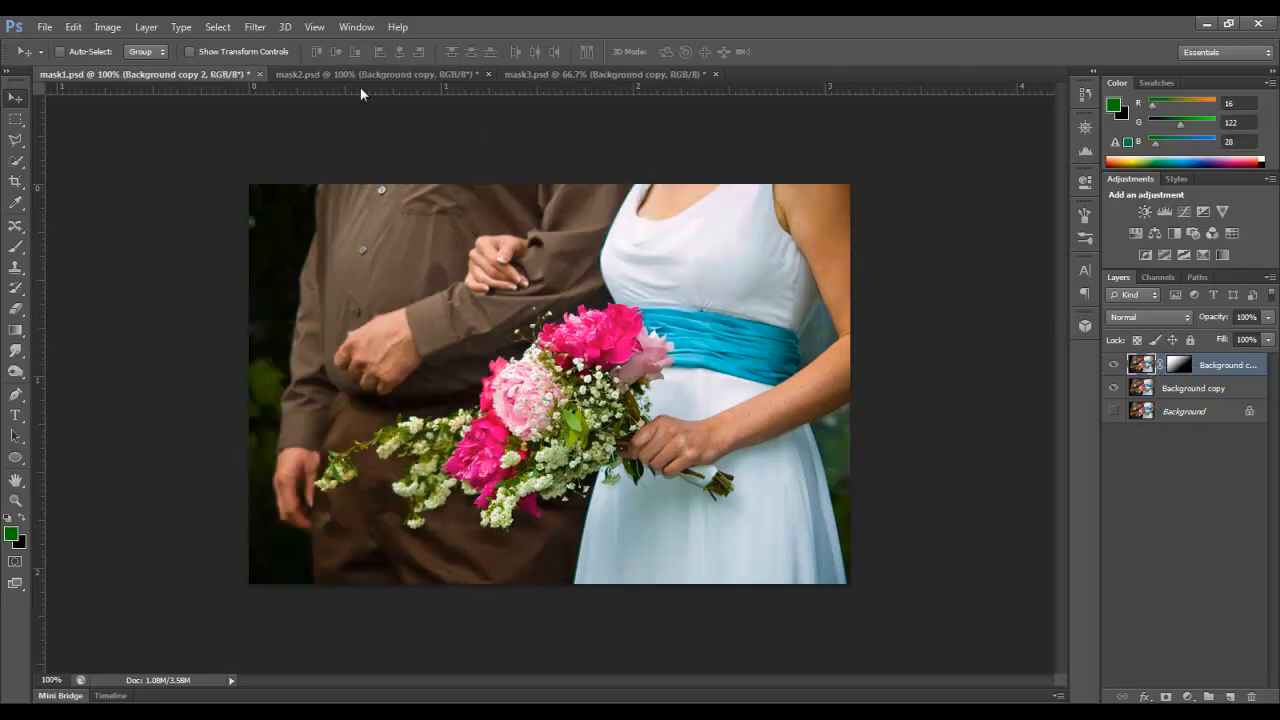
Apply a Gaussian Blur of radius 4.8 pixels to the masked top copy
left_click(255, 27)
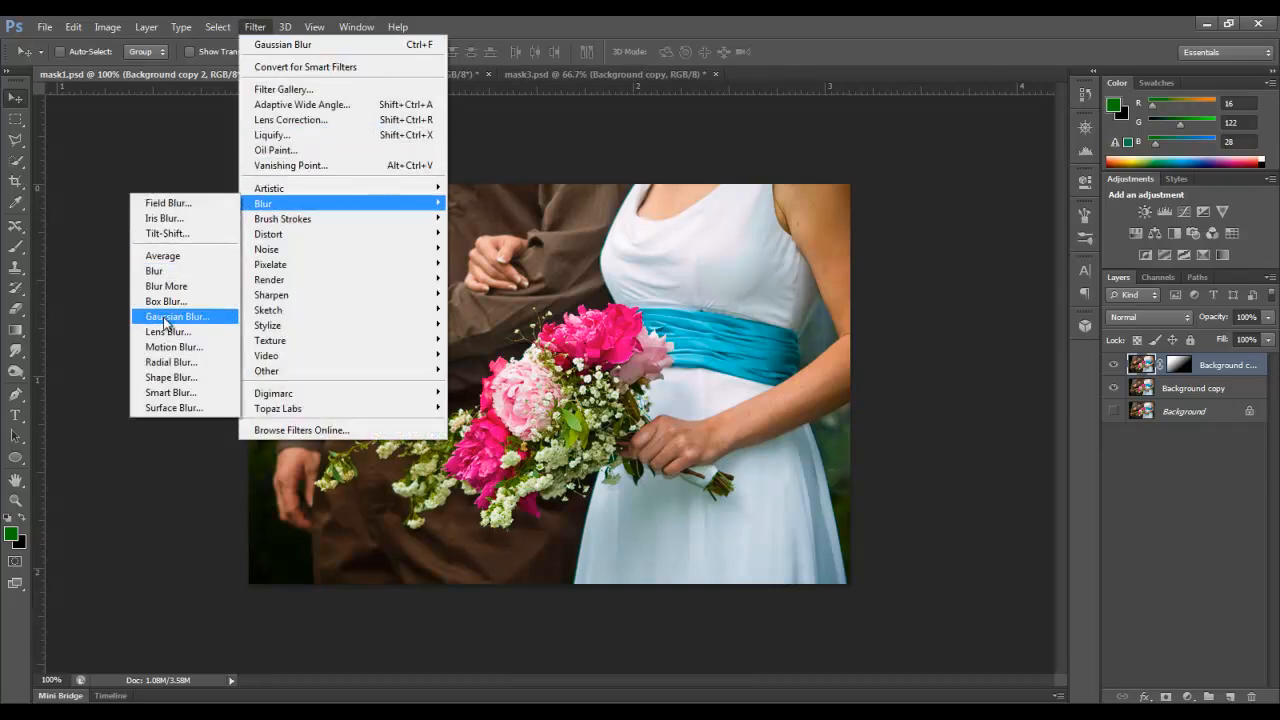
left_click(177, 316)
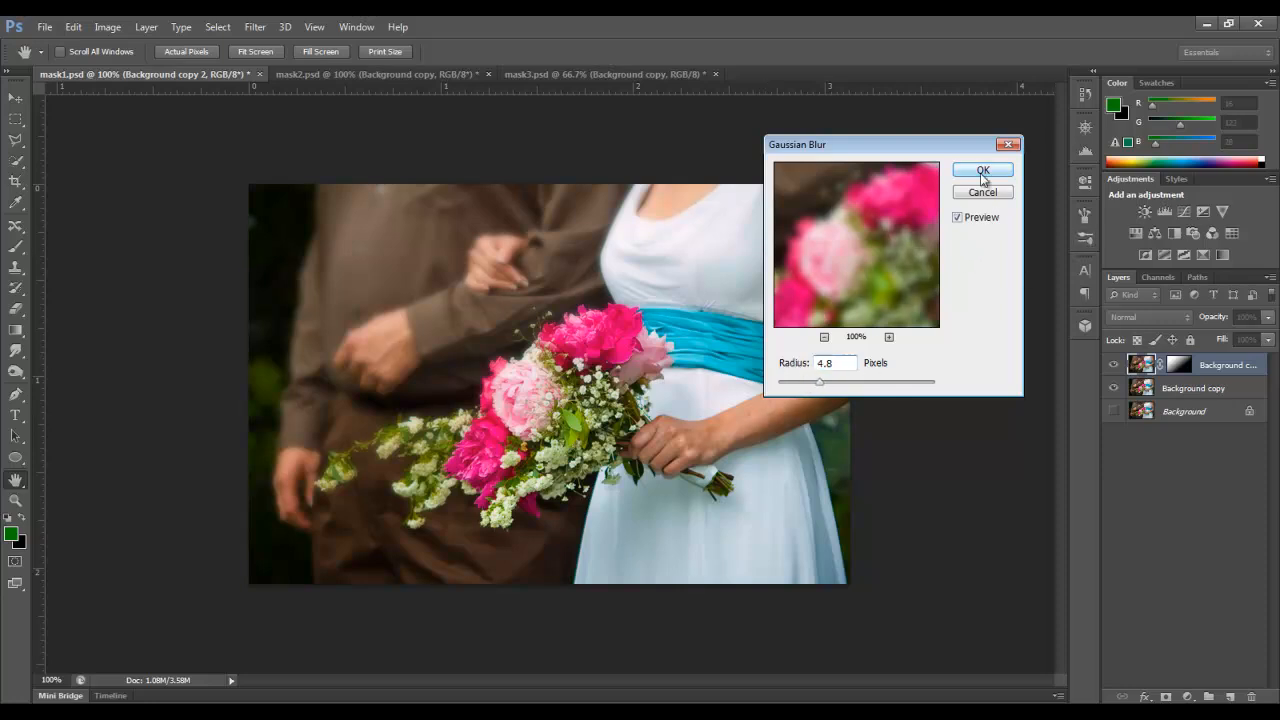
left_click(982, 170)
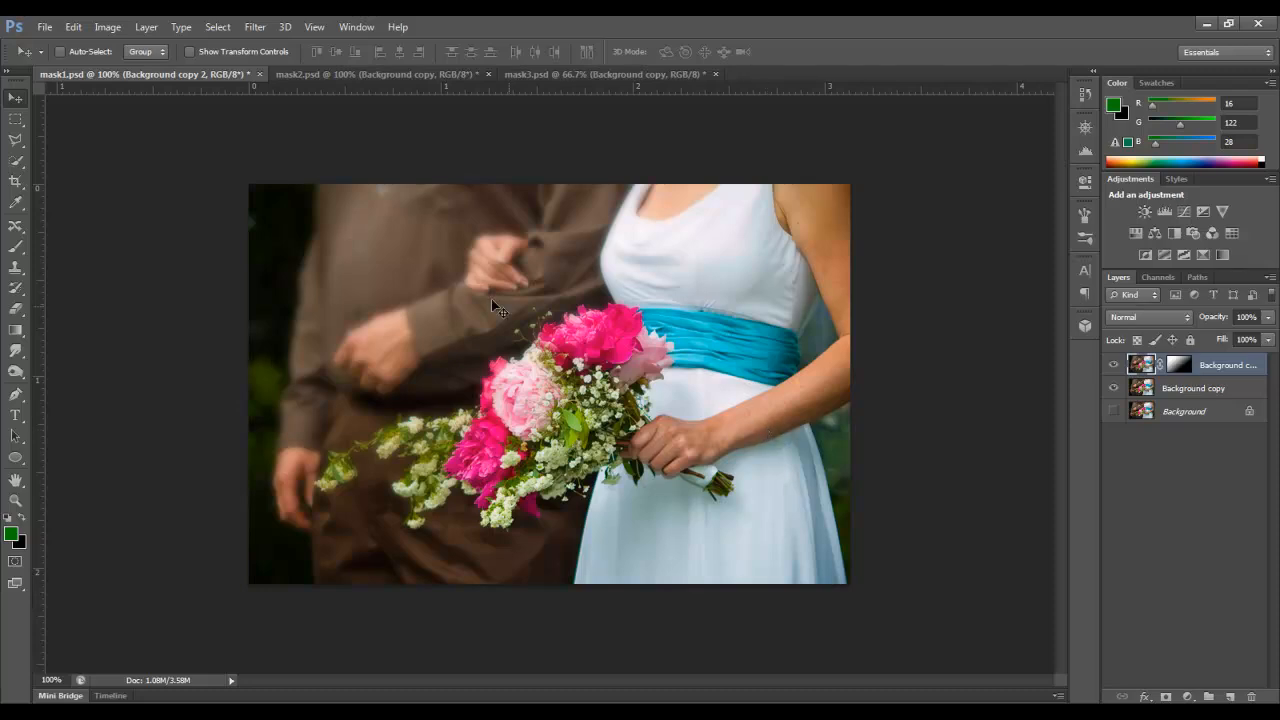
mouse_move(590, 490)
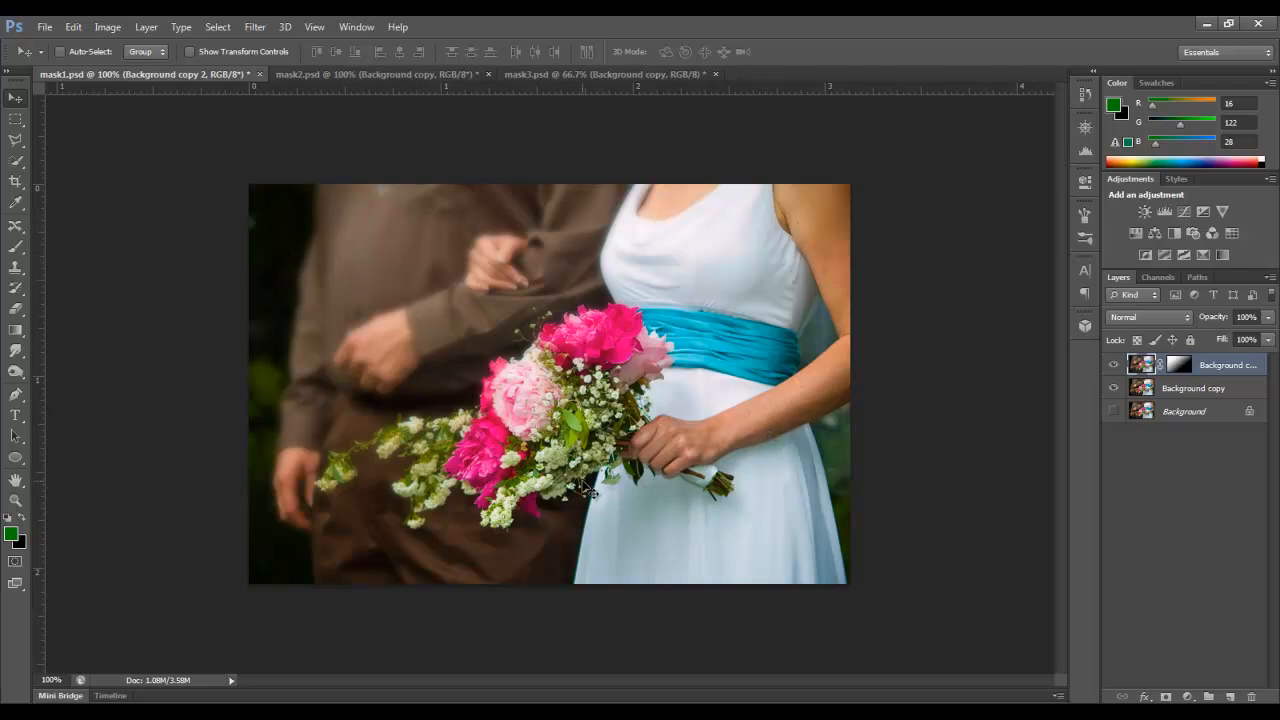
mouse_move(1020, 333)
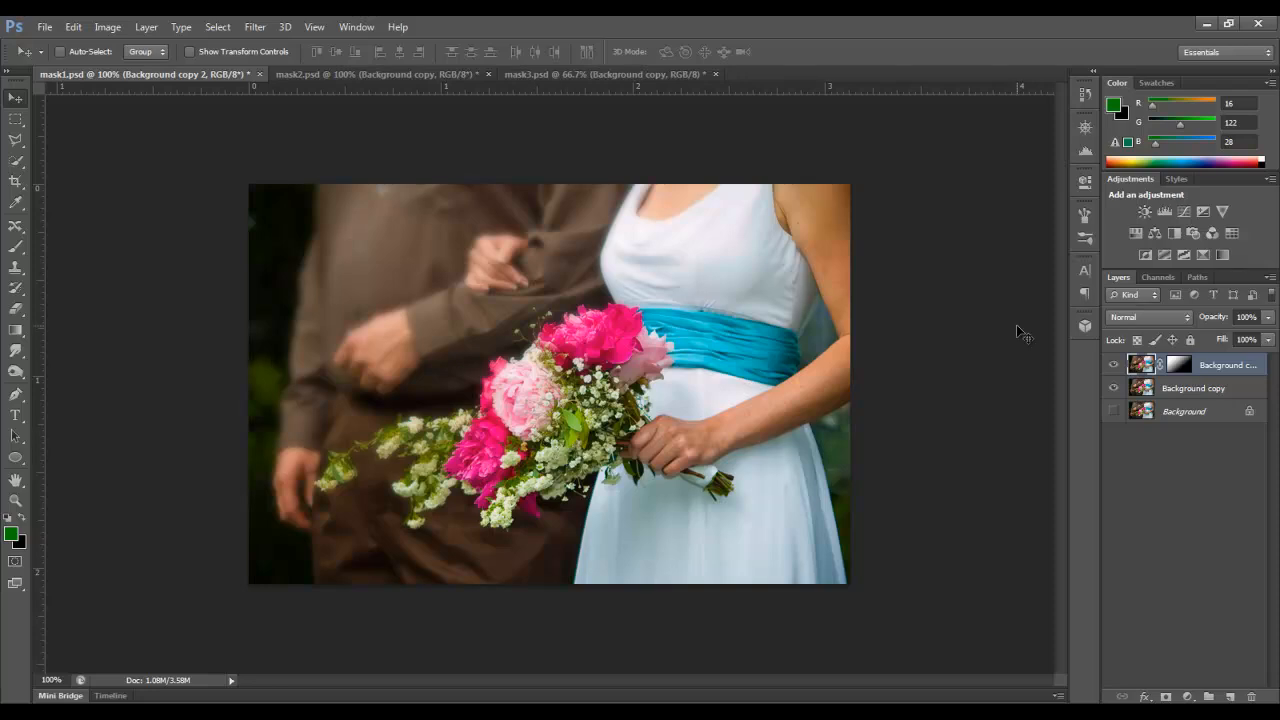
mouse_move(434, 430)
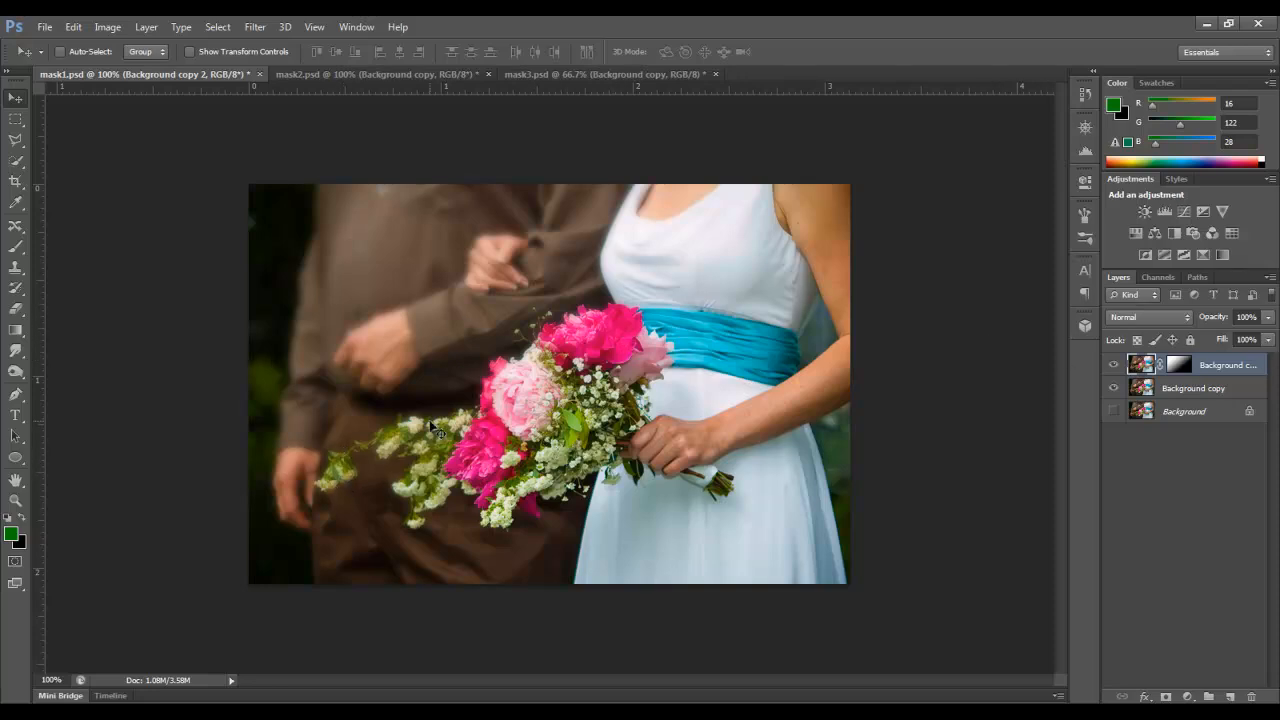
Select the blurred top layer's mask for painting
left_click(1179, 364)
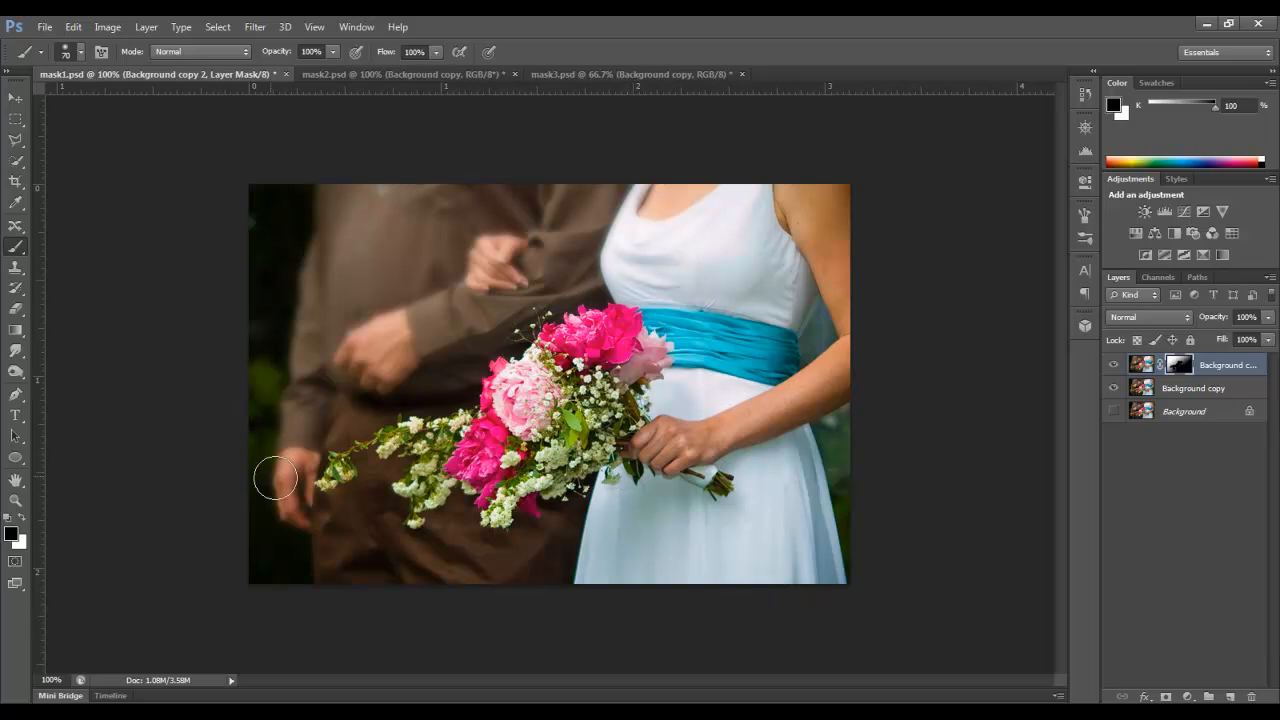
mouse_move(264, 447)
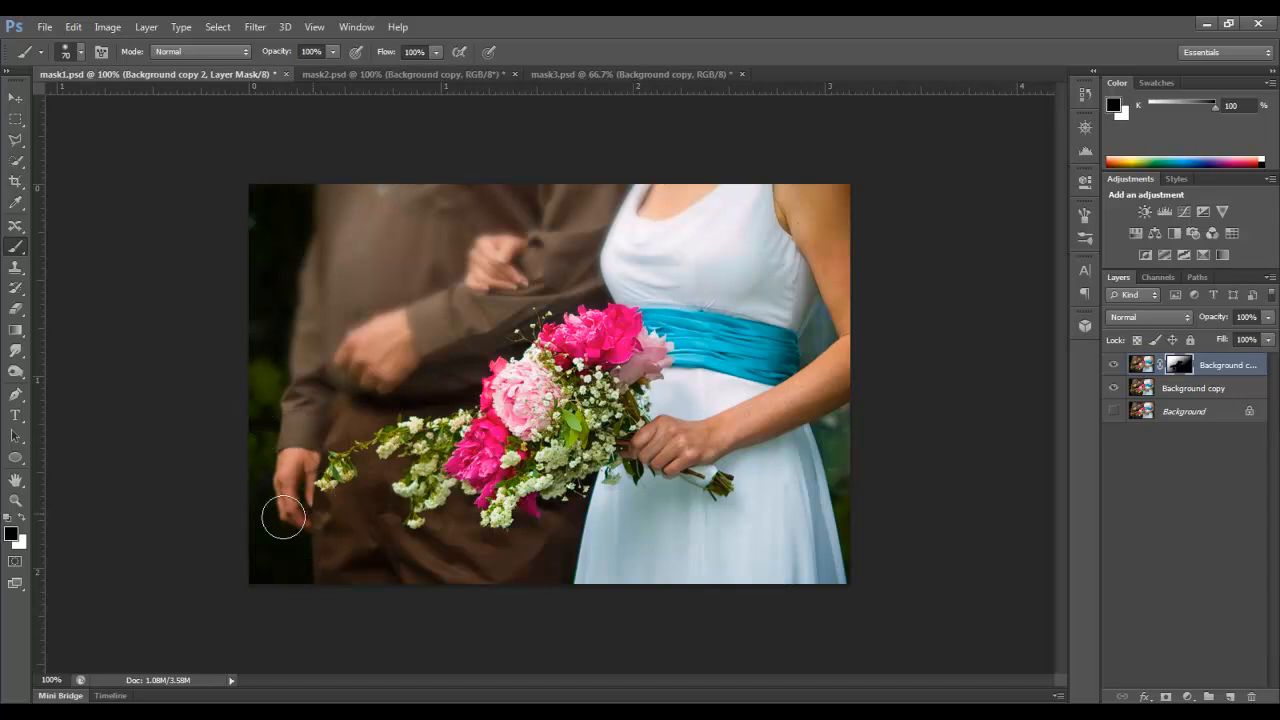
mouse_move(327, 380)
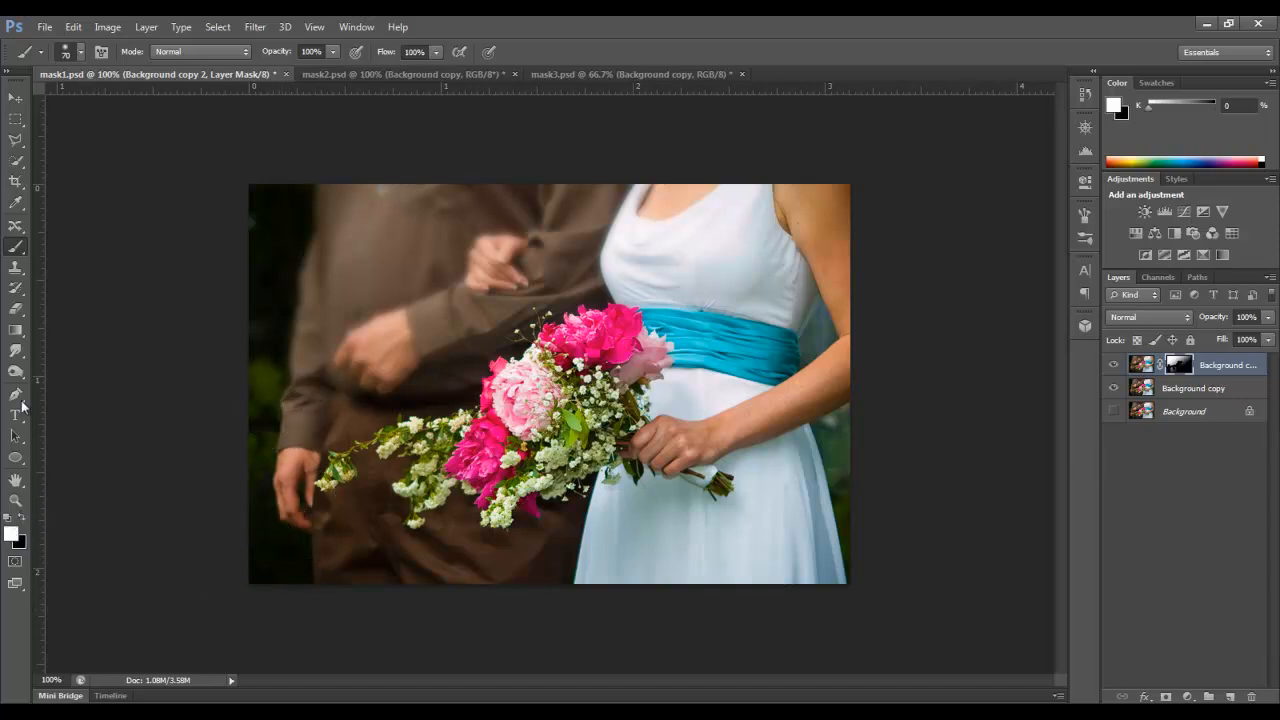
mouse_move(300, 510)
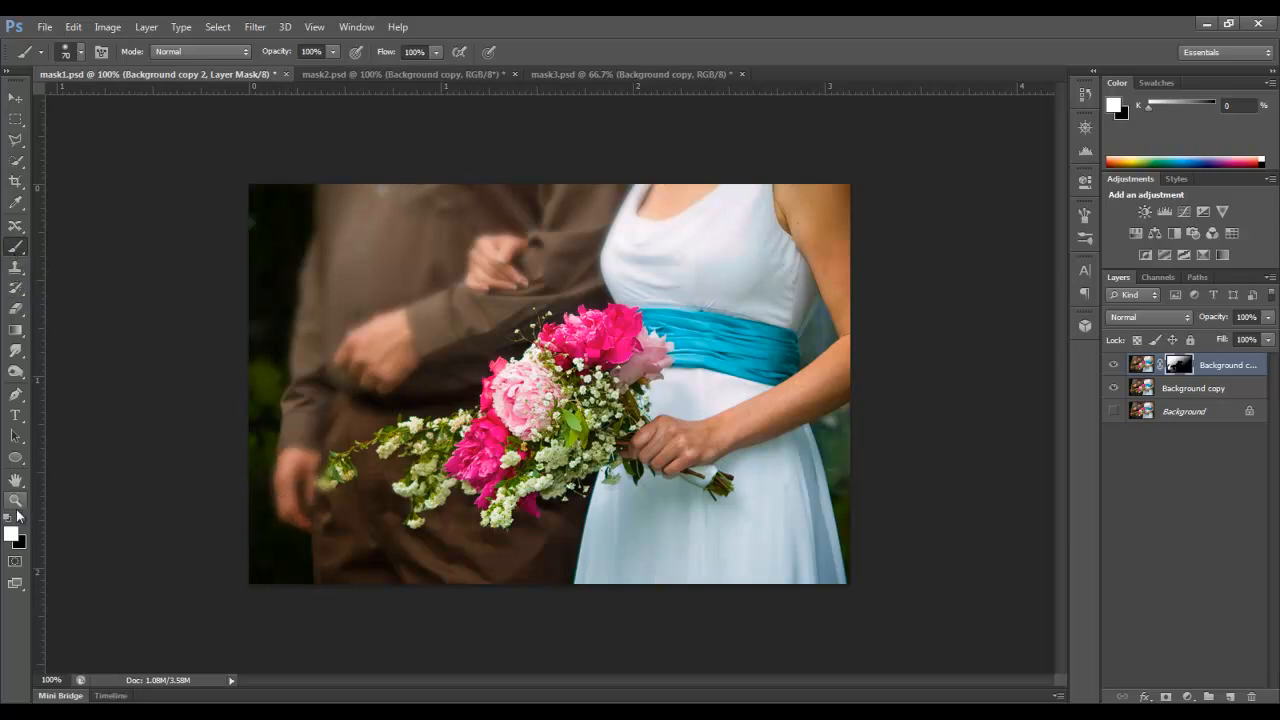
Choose 50% gray (808080) as the foreground painting colour
left_click(11, 533)
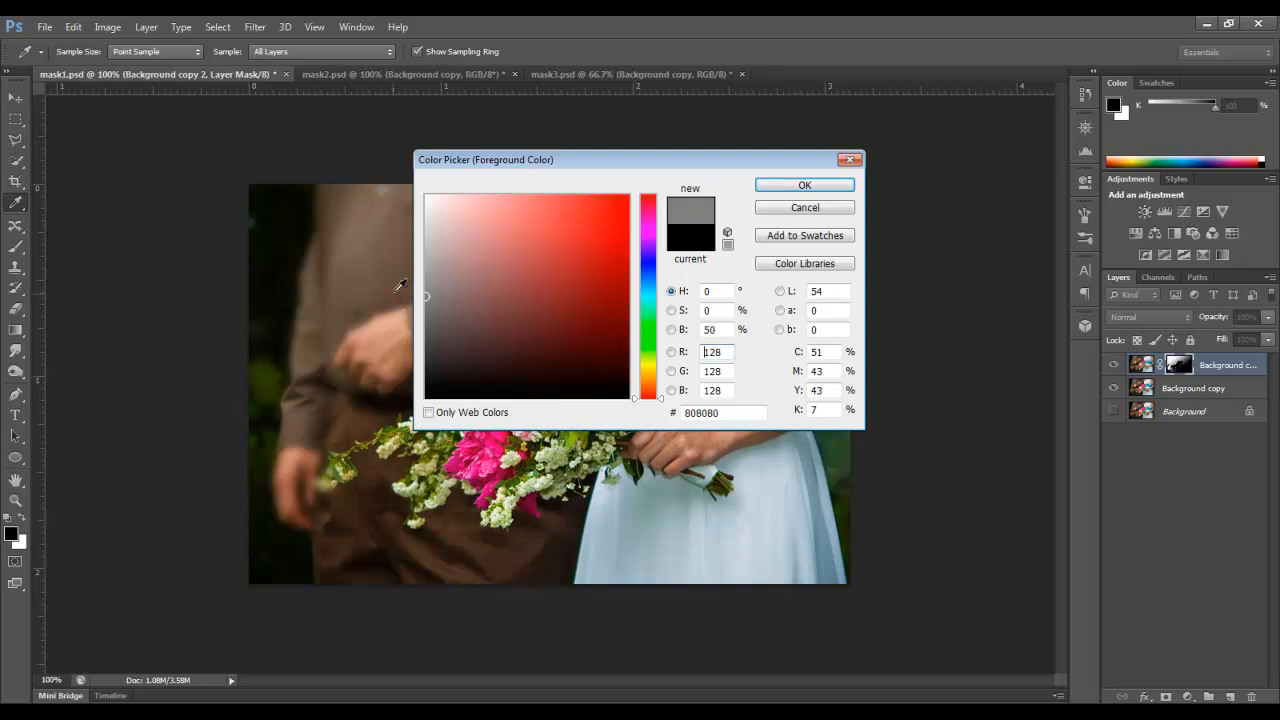
left_click(804, 185)
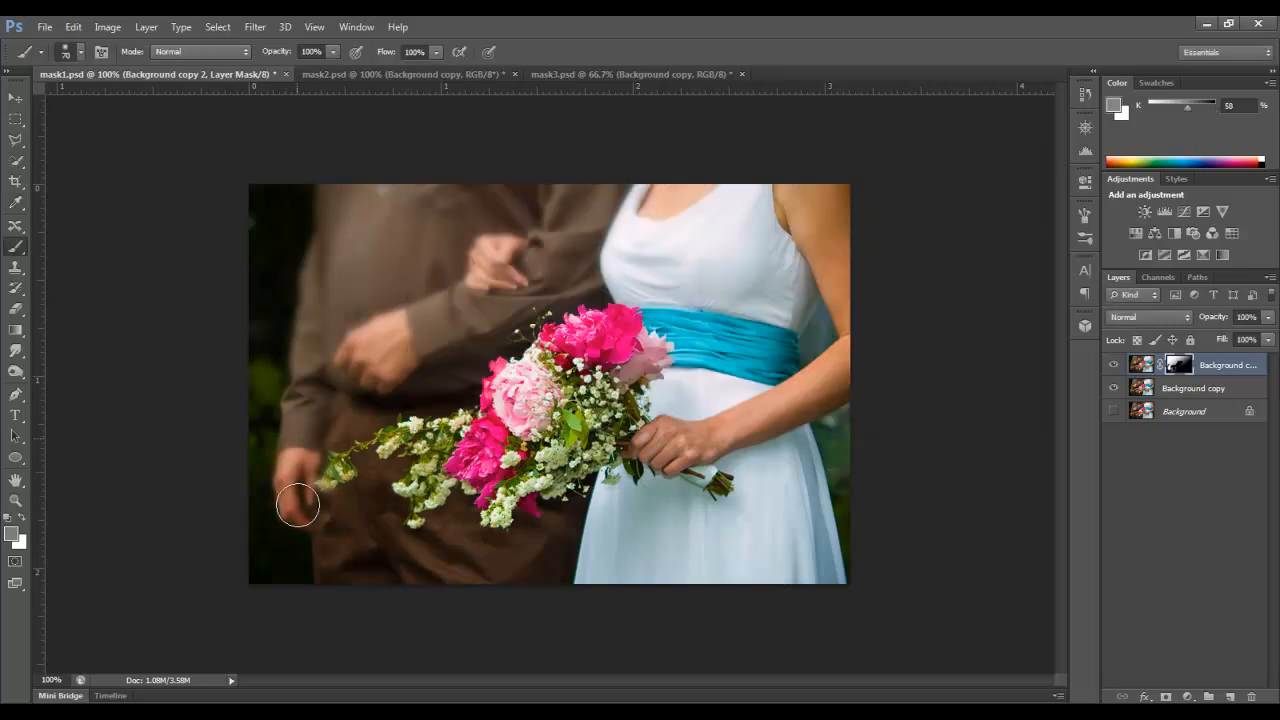
mouse_move(195, 533)
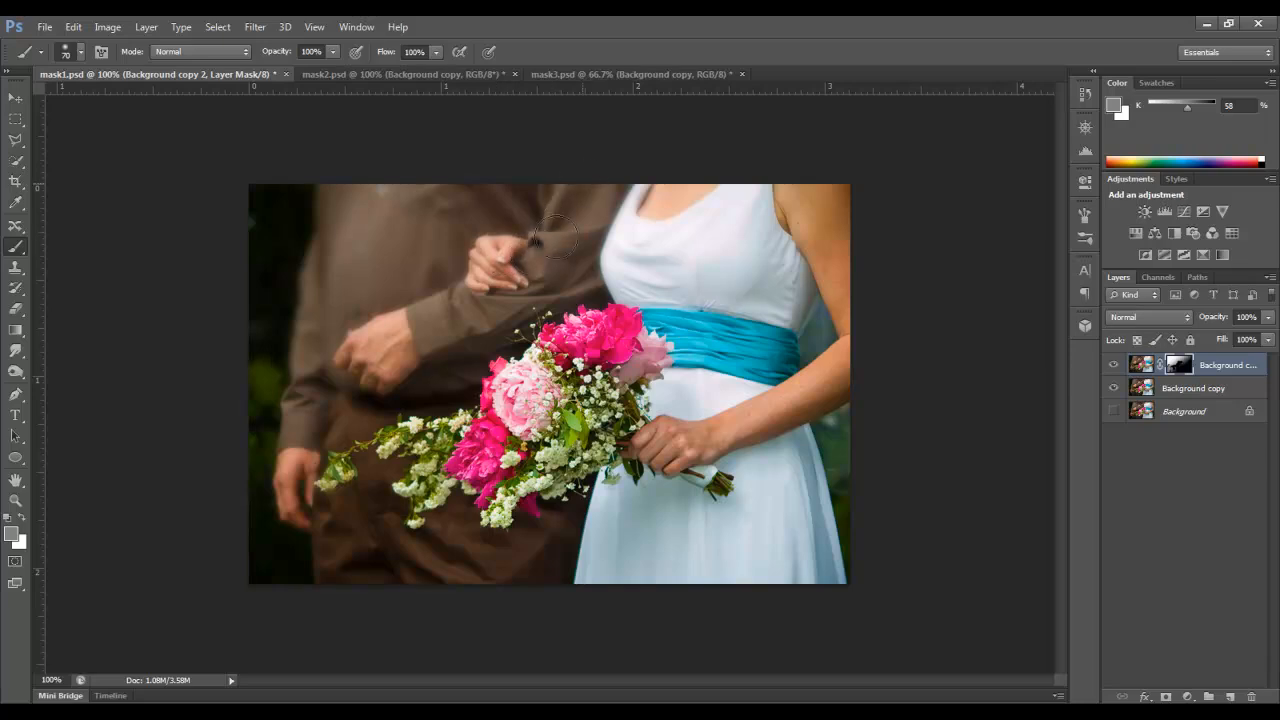
mouse_move(530, 158)
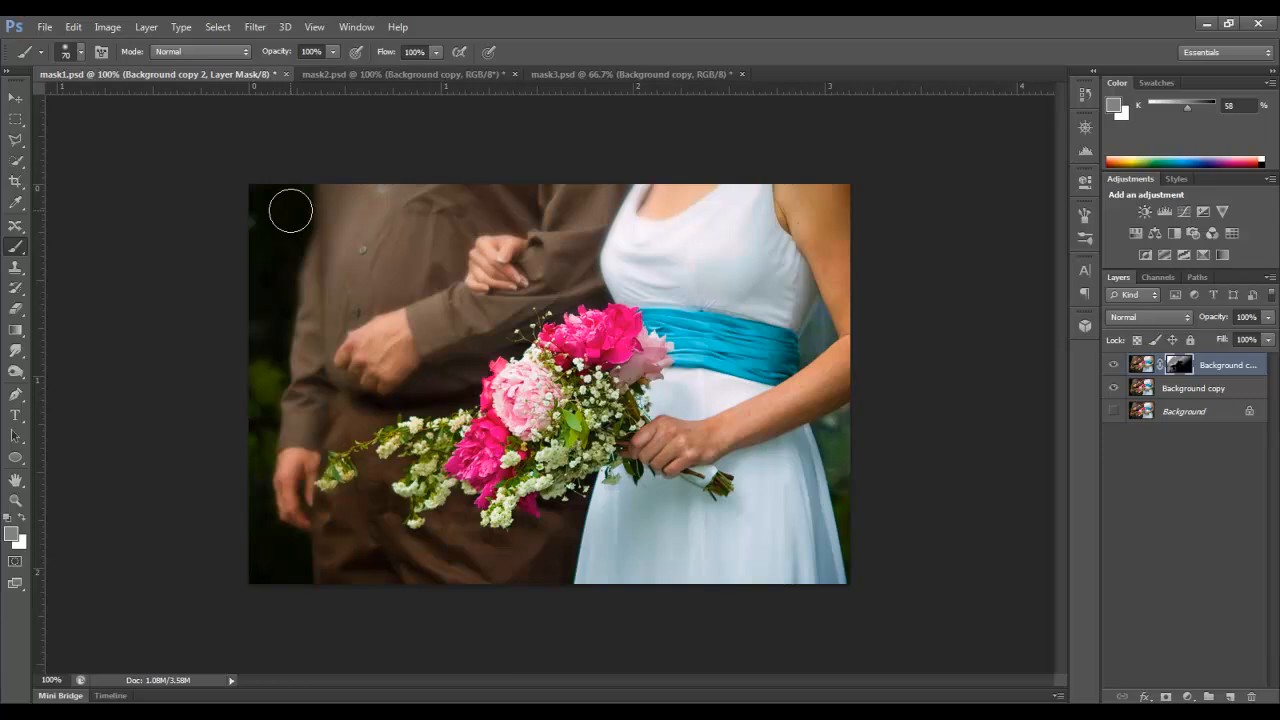
mouse_move(280, 228)
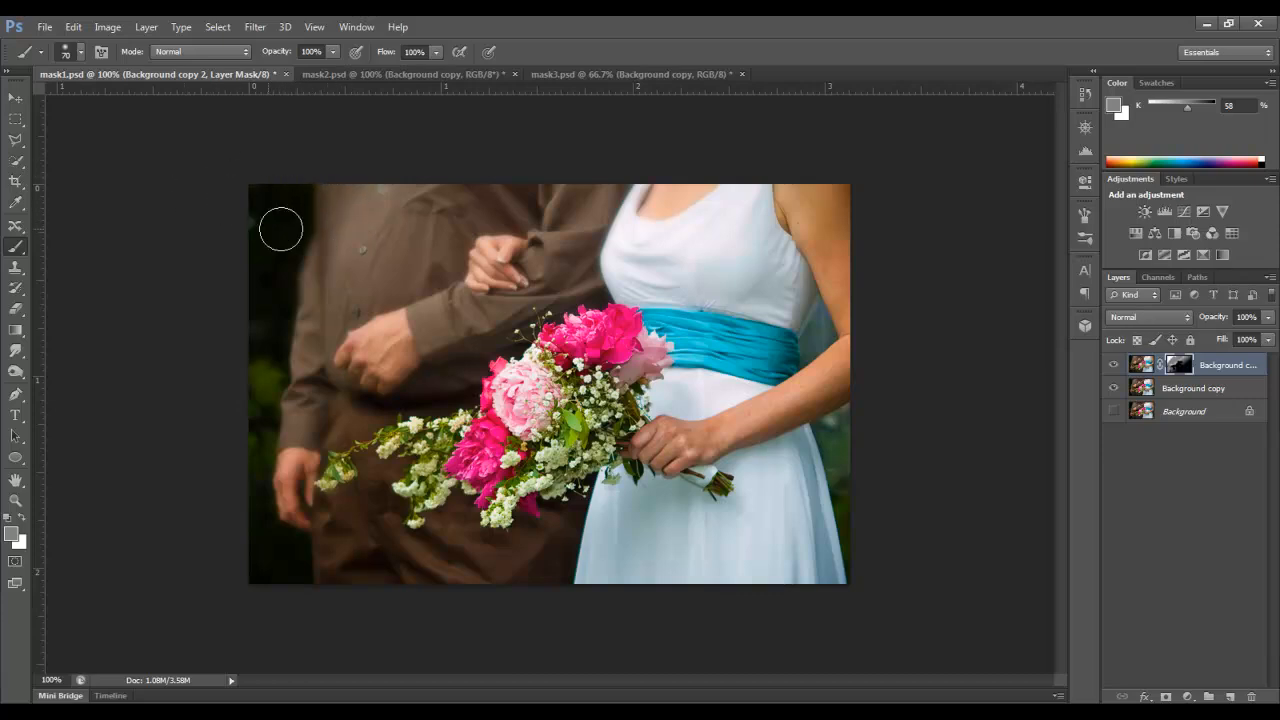
mouse_move(385, 90)
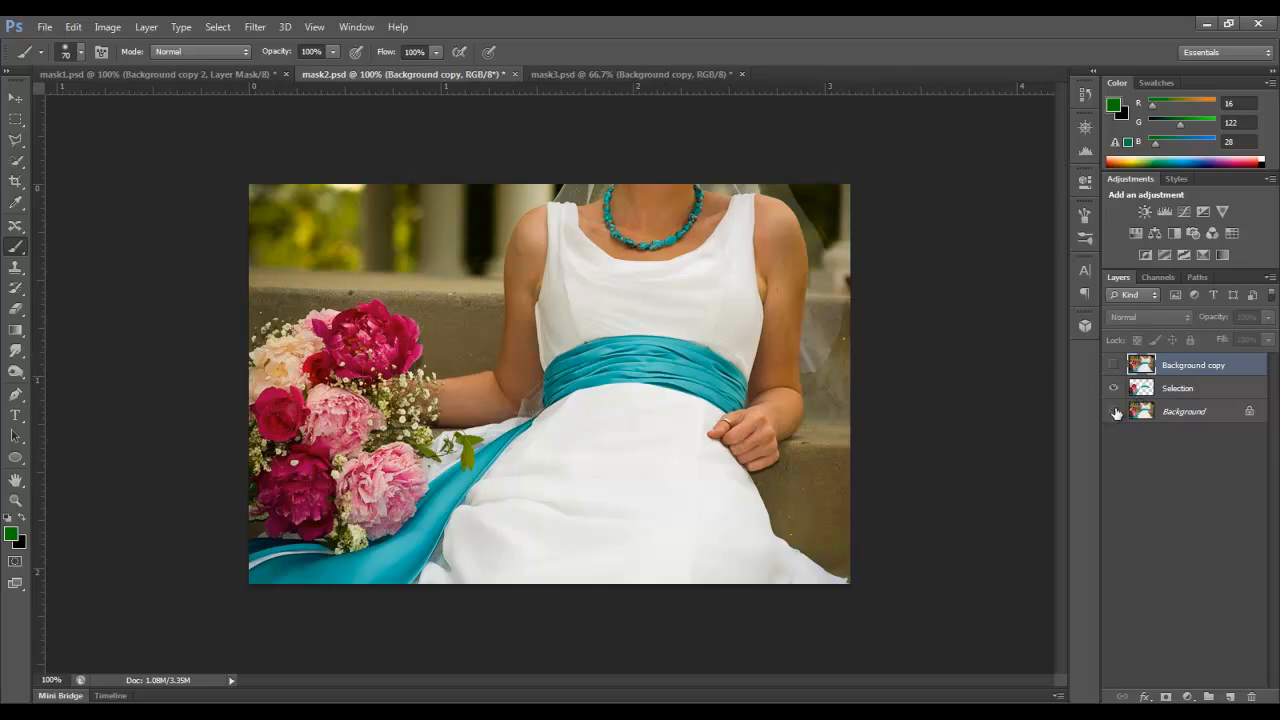
Hide the other layers to view the cut-out Selection layer alone
left_click(1113, 411)
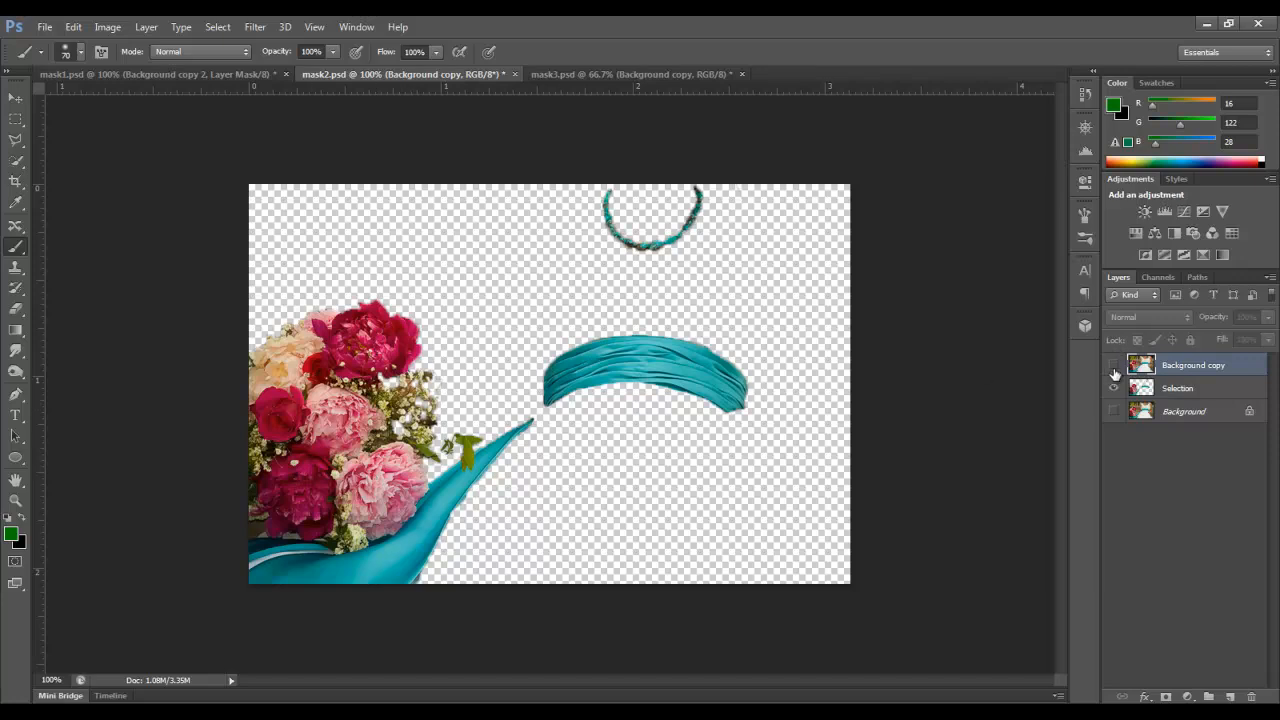
left_click(15, 117)
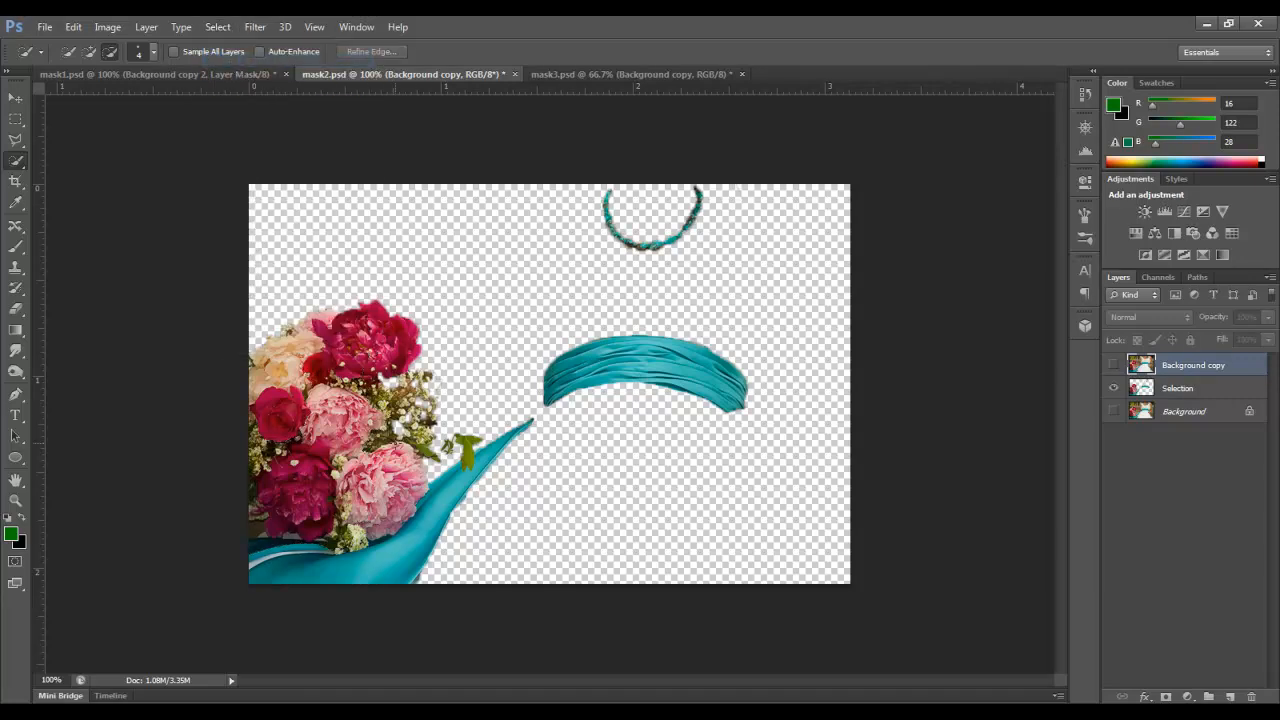
left_click(1113, 365)
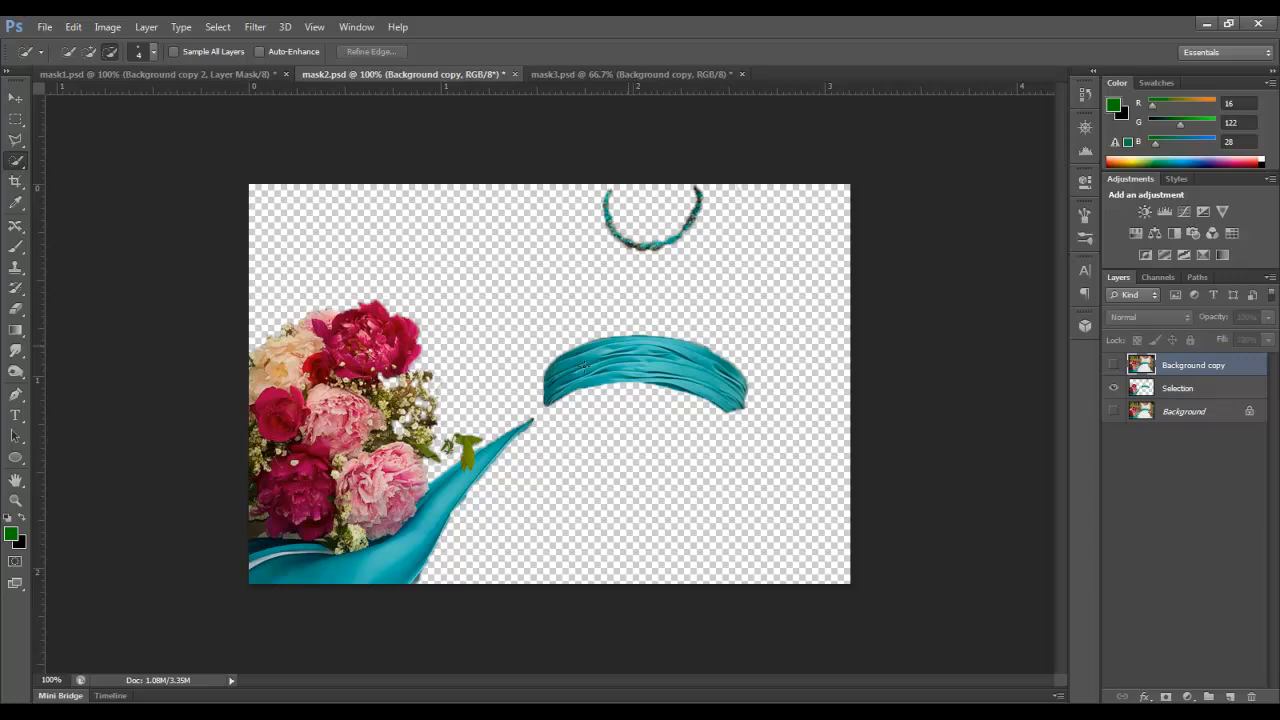
mouse_move(448, 382)
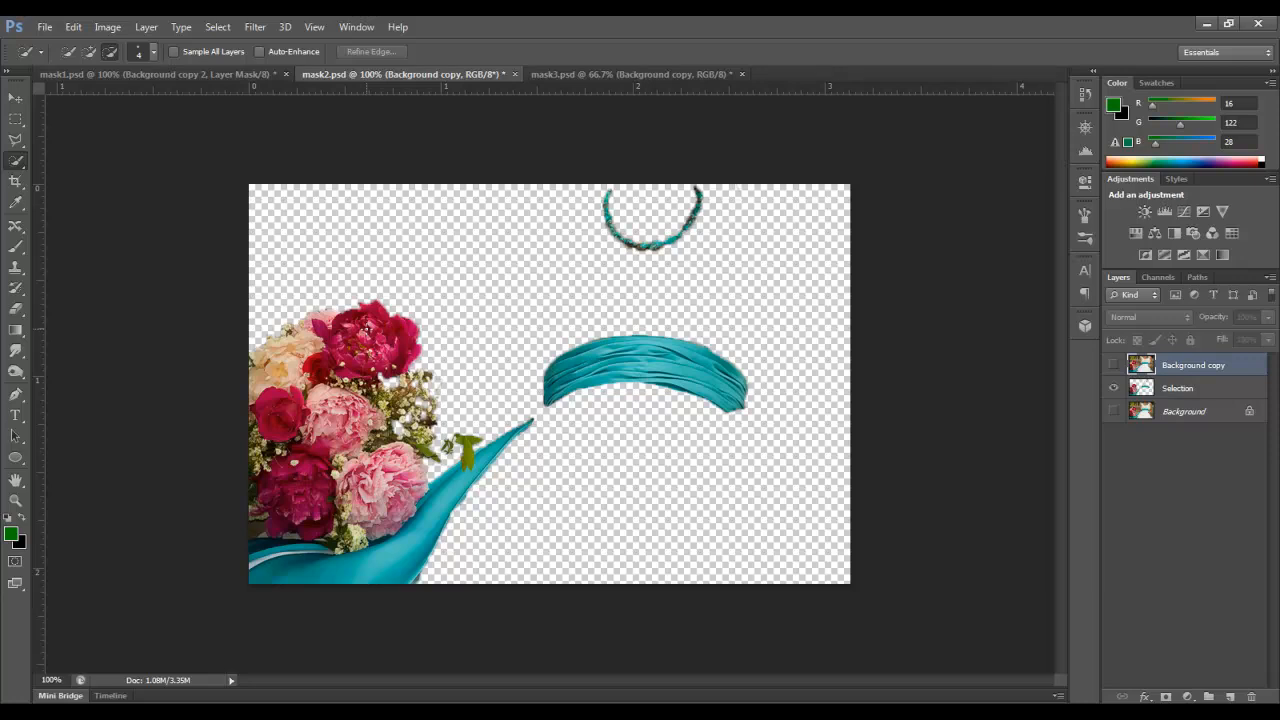
mouse_move(358, 261)
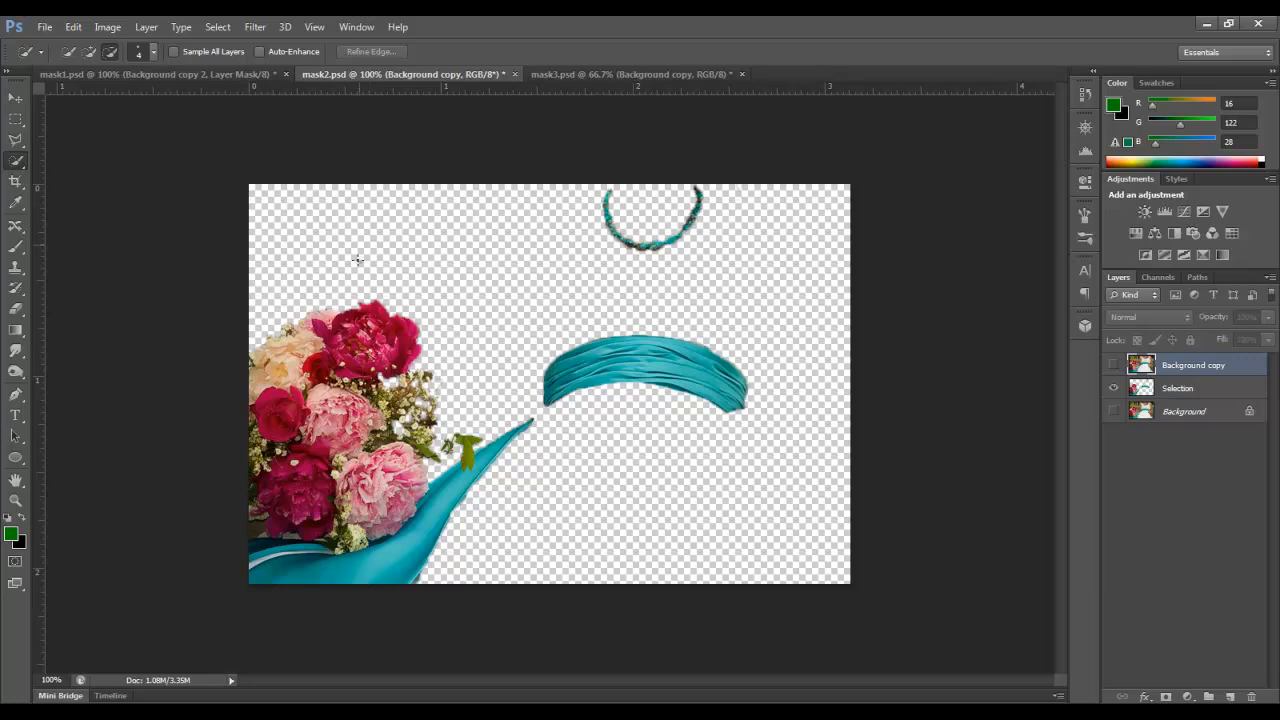
Show Background copy again and make it the active layer
left_click(1113, 411)
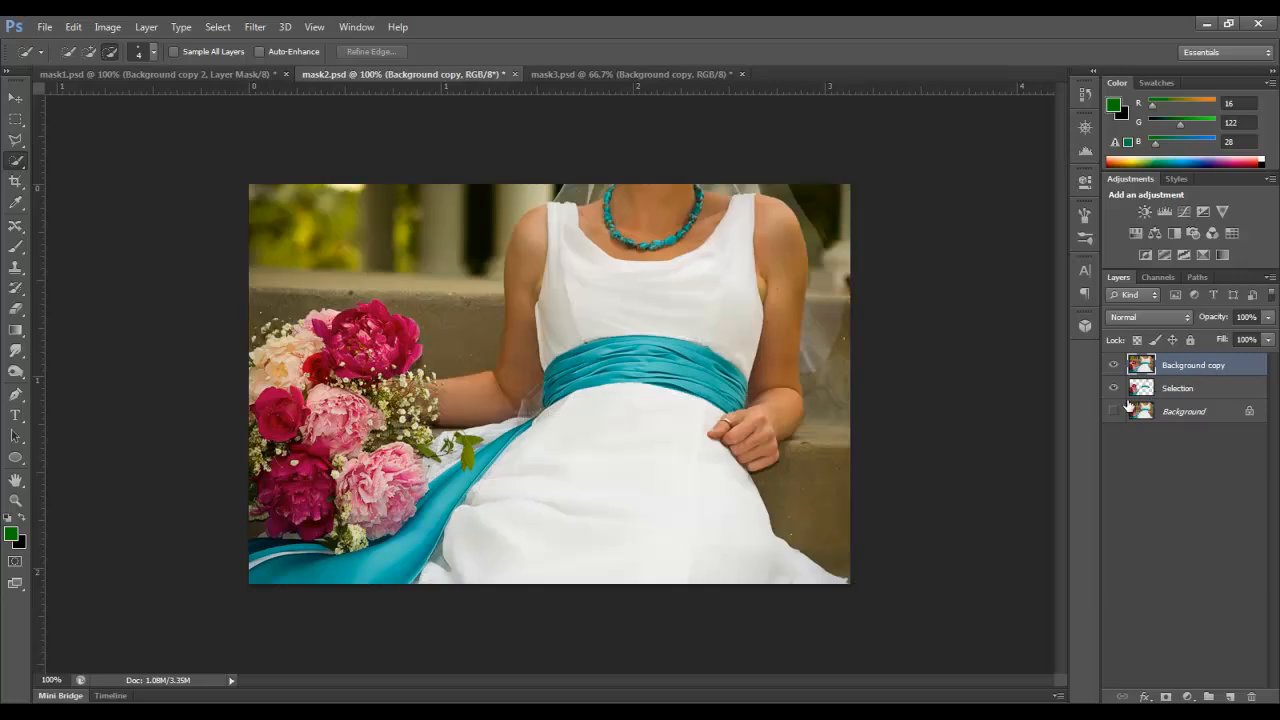
left_click(1177, 388)
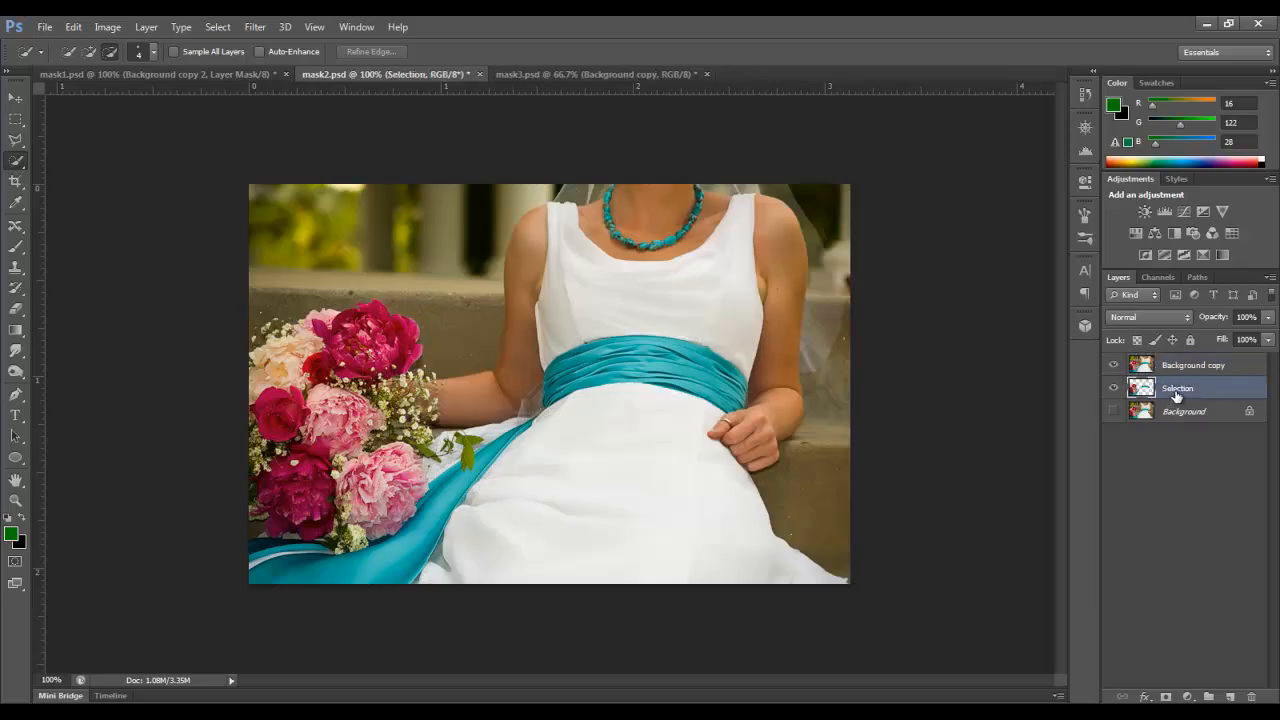
left_click(1192, 364)
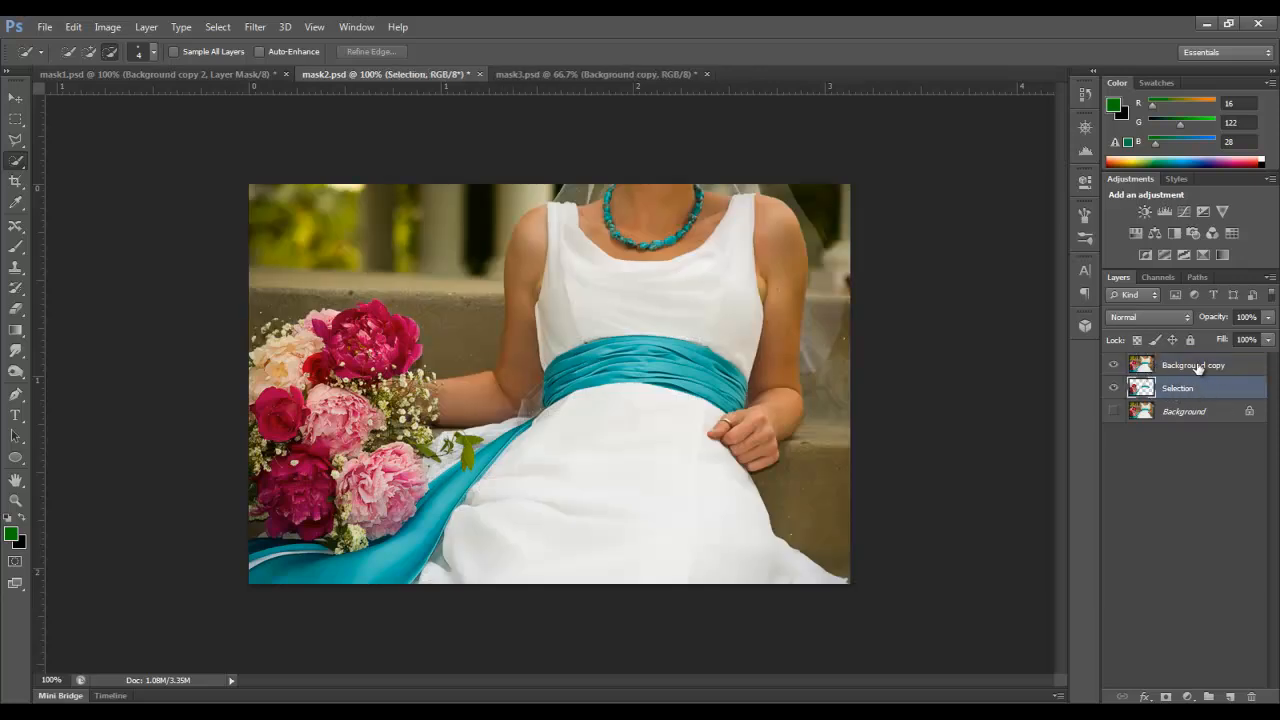
left_click(1187, 697)
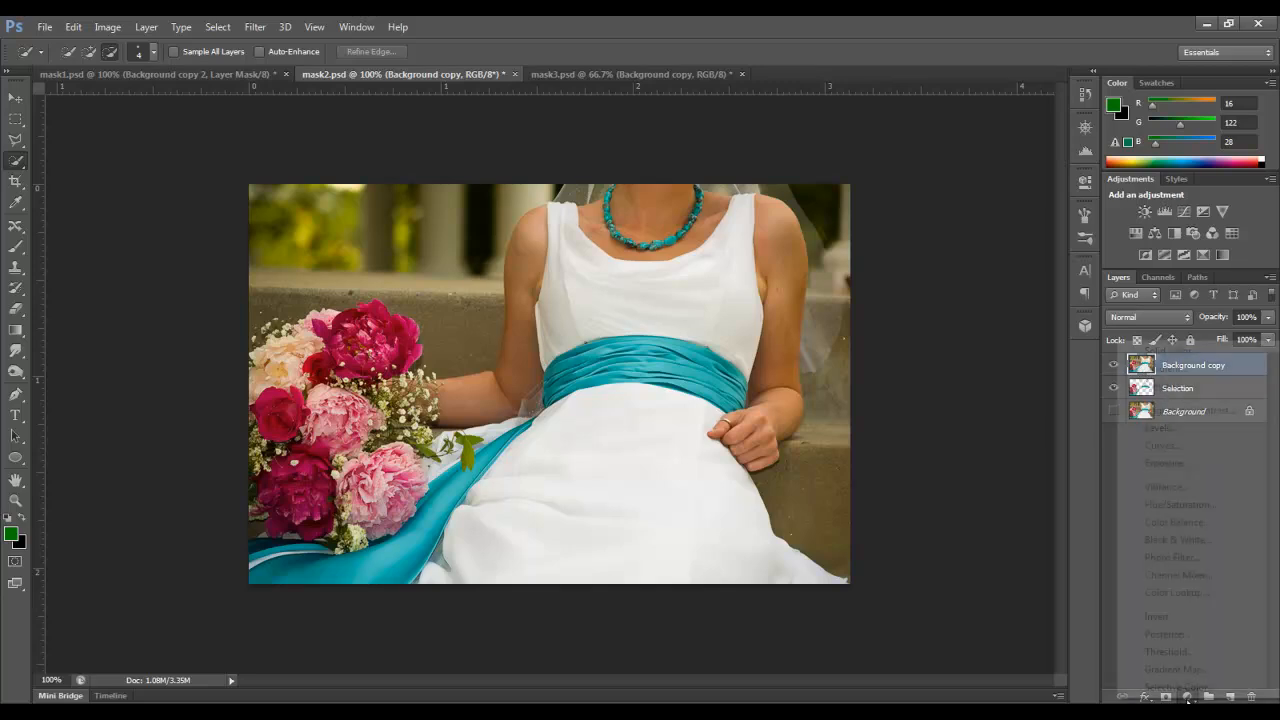
Add a Hue/Saturation adjustment layer with Saturation dragged to -100
left_click(1187, 695)
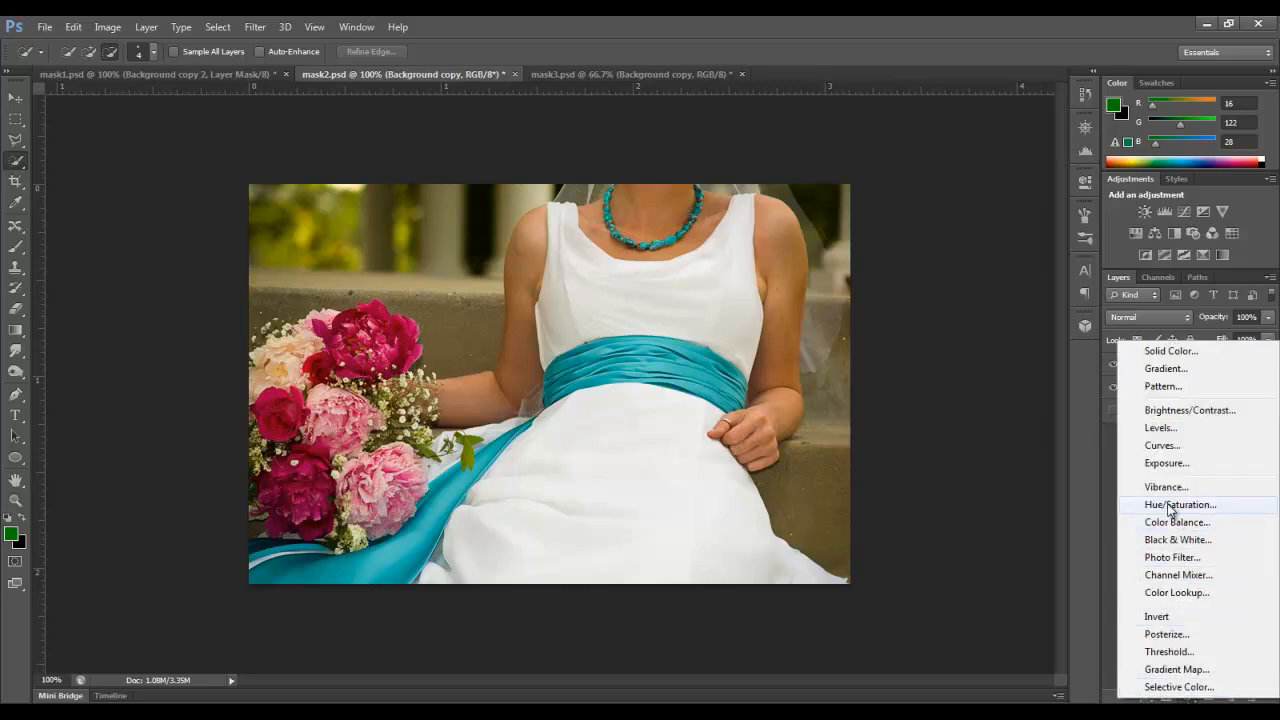
left_click(1180, 504)
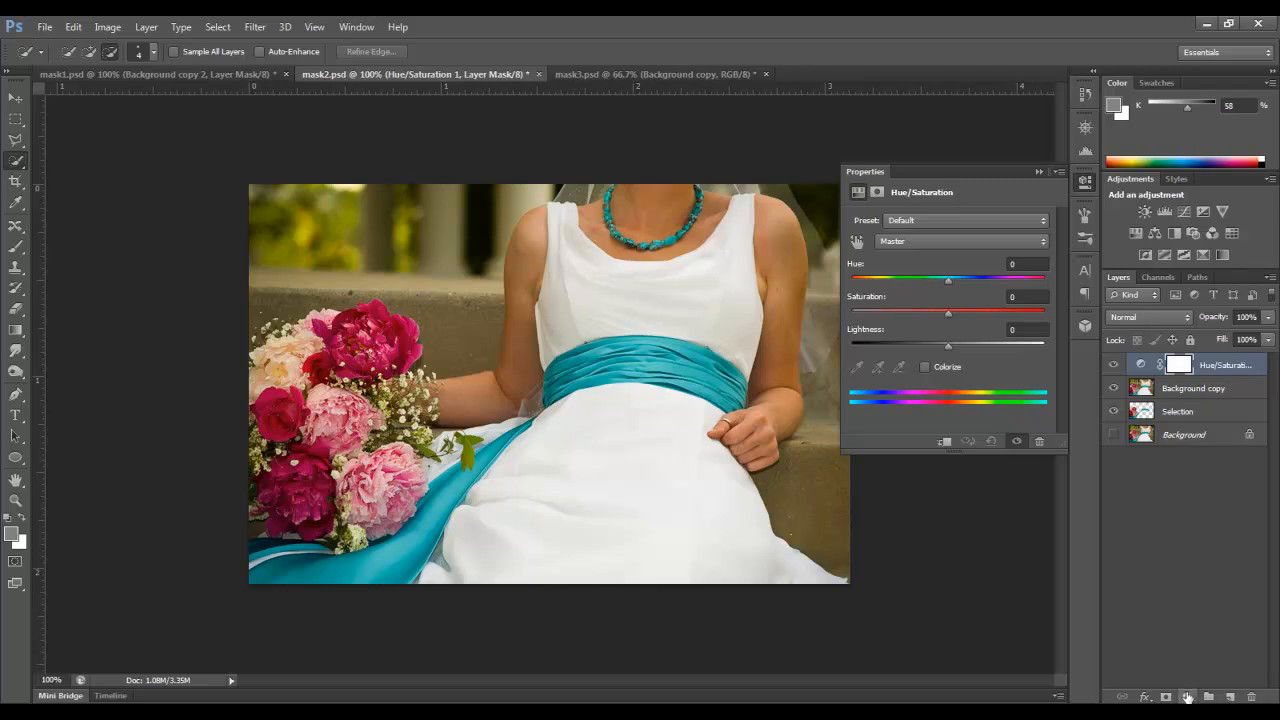
left_click(146, 27)
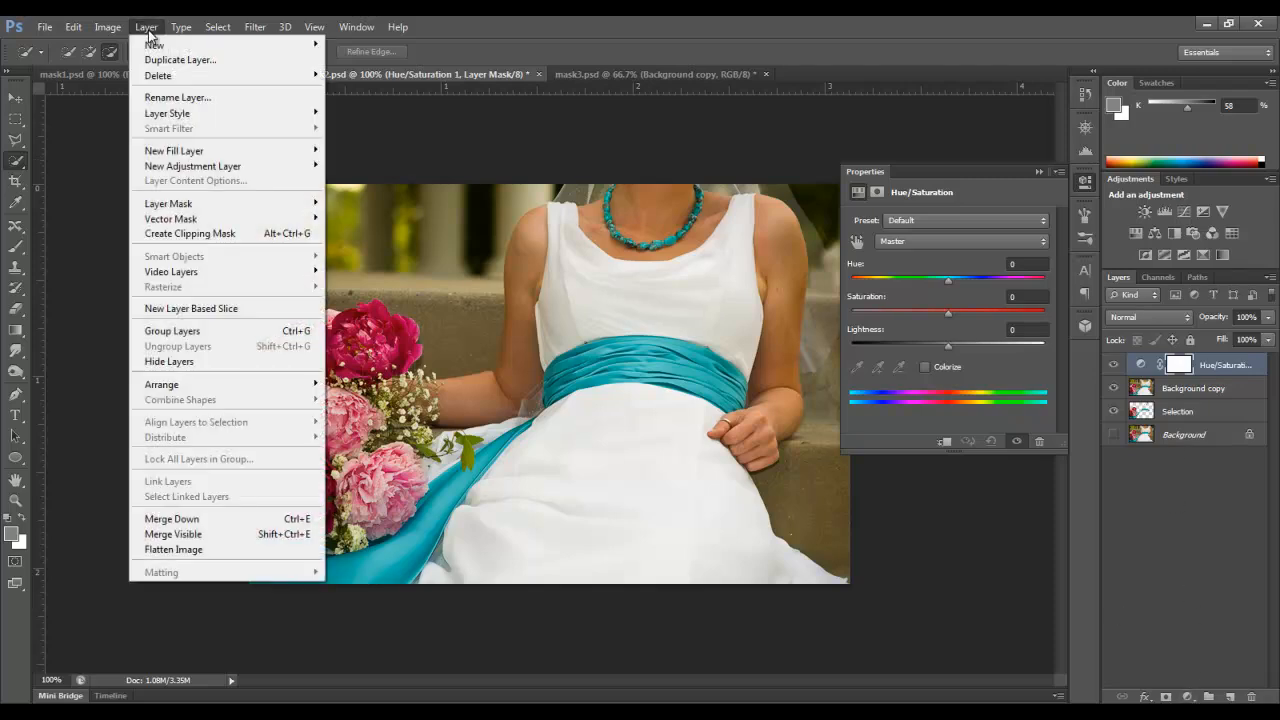
mouse_move(192, 166)
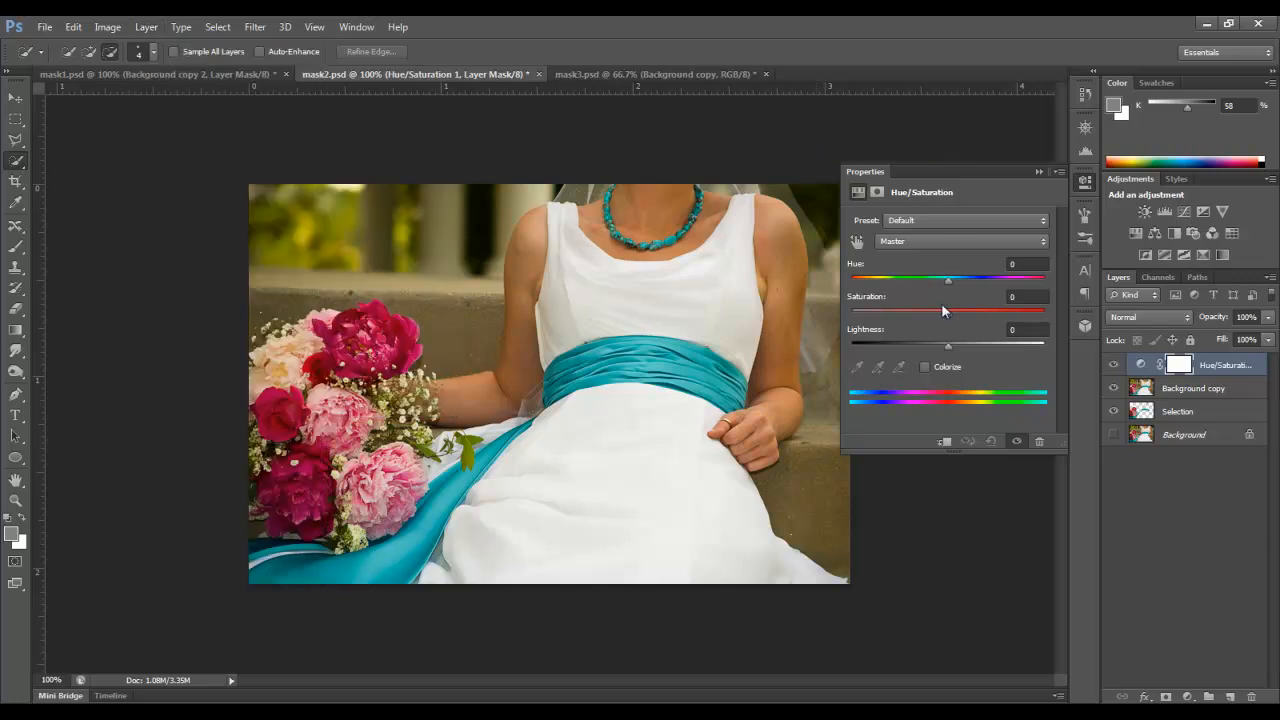
left_click_drag(947, 311, 852, 311)
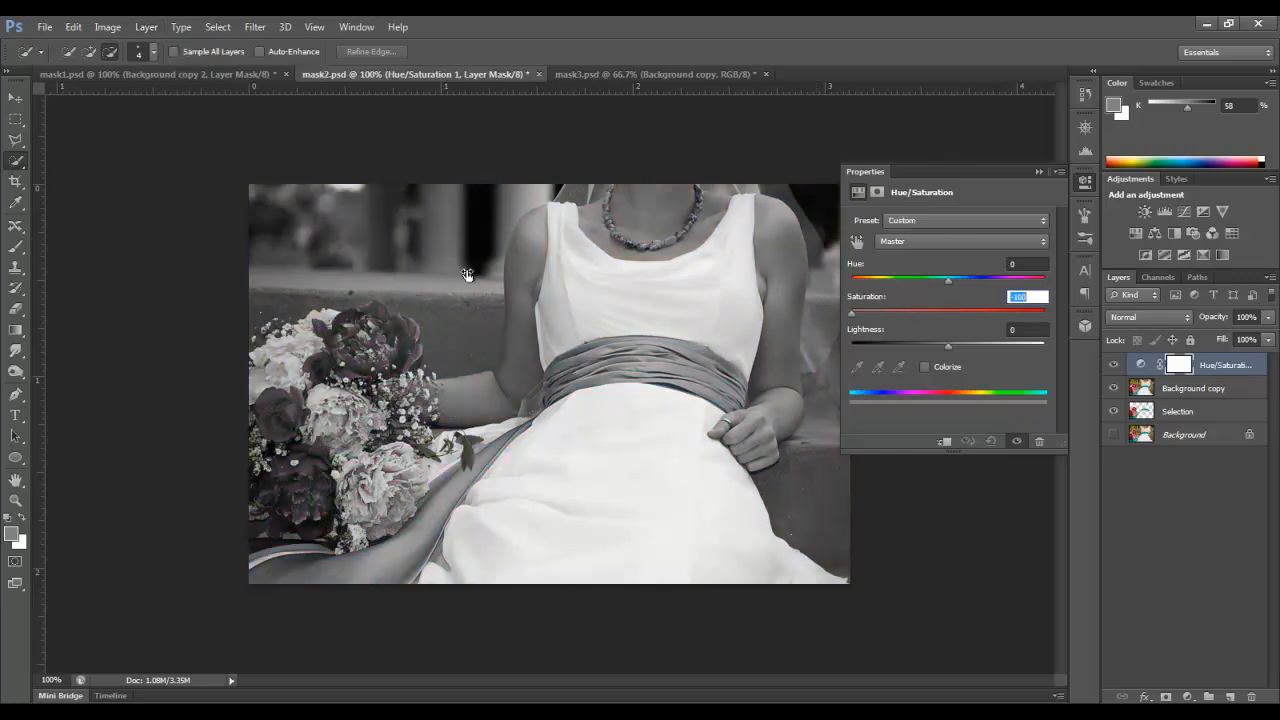
left_click(1061, 171)
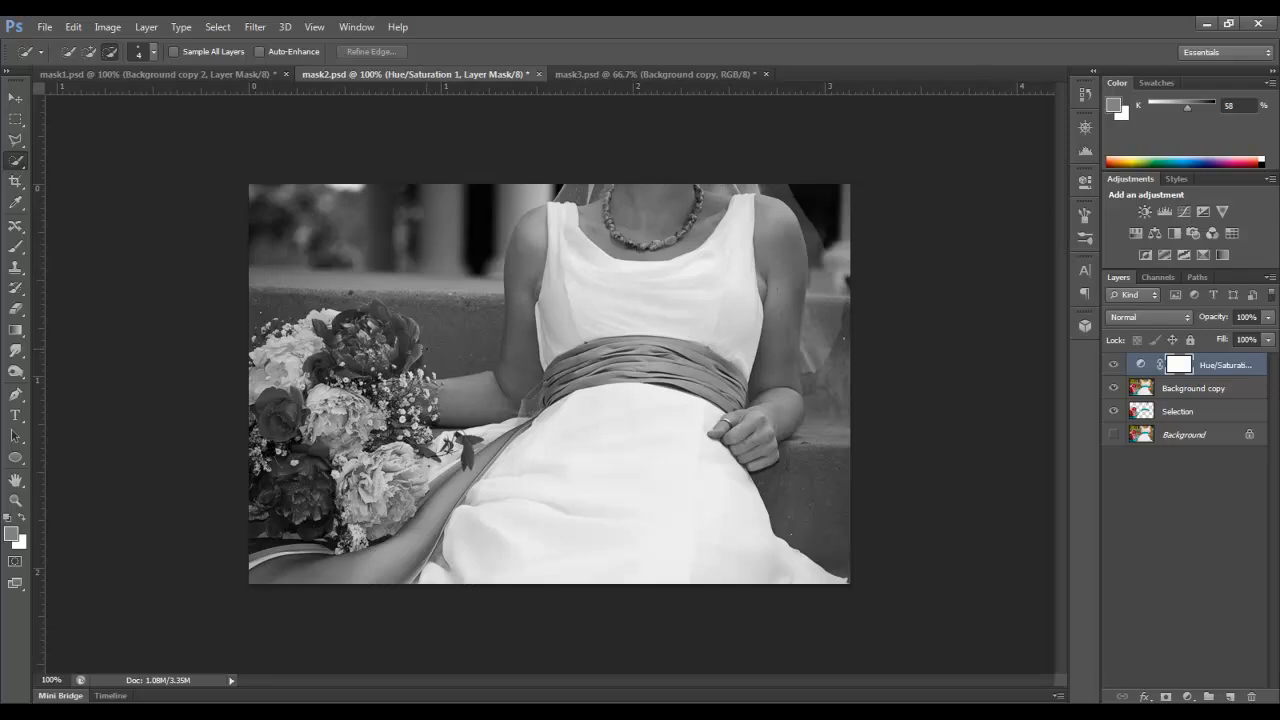
mouse_move(751, 277)
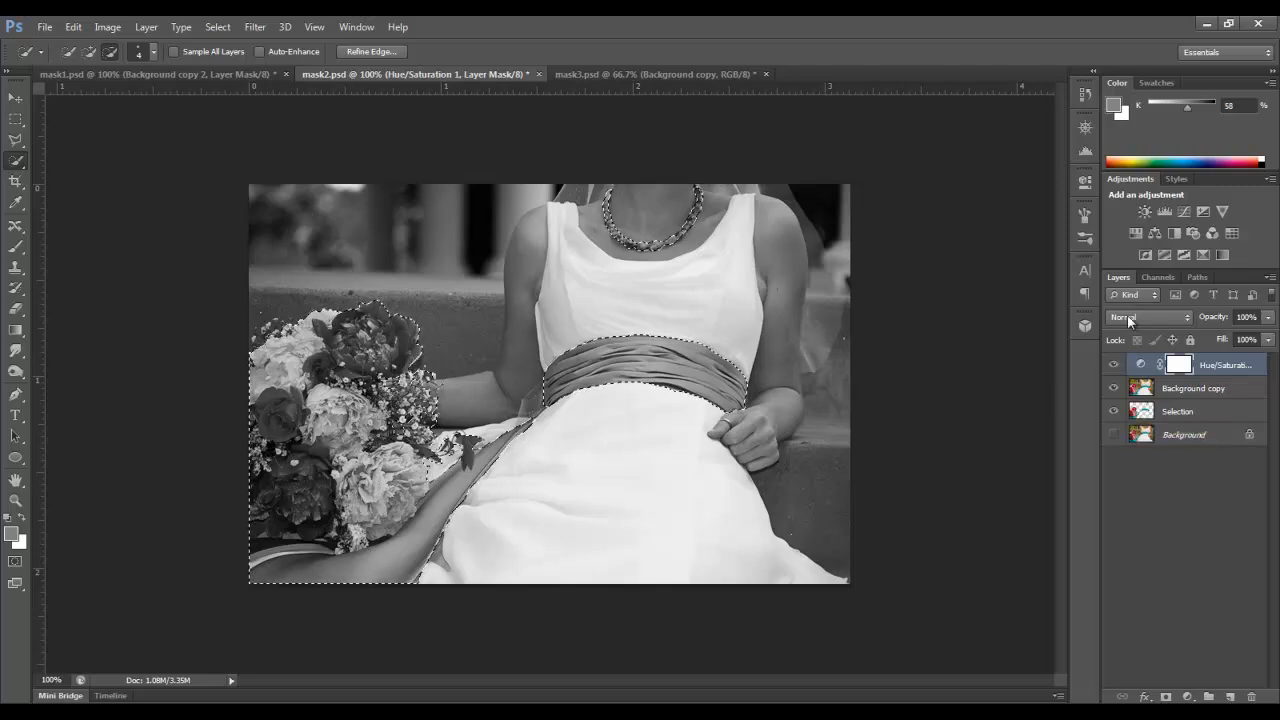
mouse_move(107, 27)
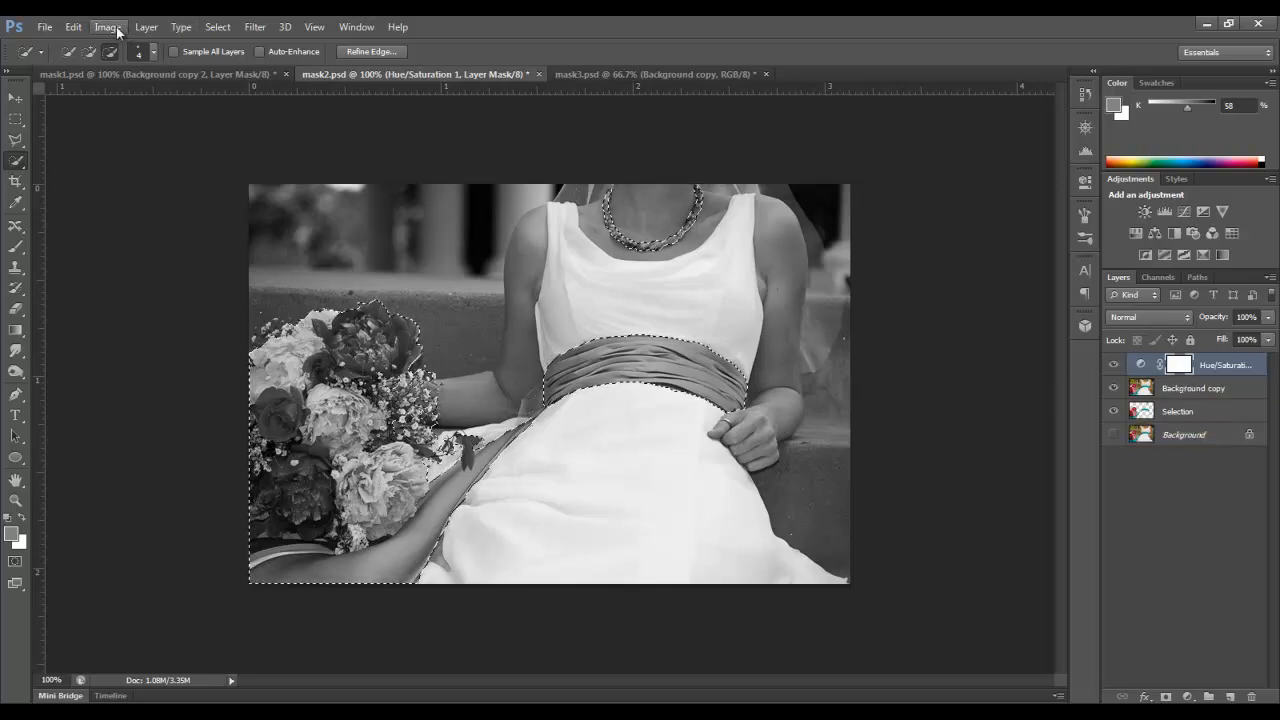
Fill the bouquet, sash and necklace selection on the mask with black, then deselect
left_click(72, 27)
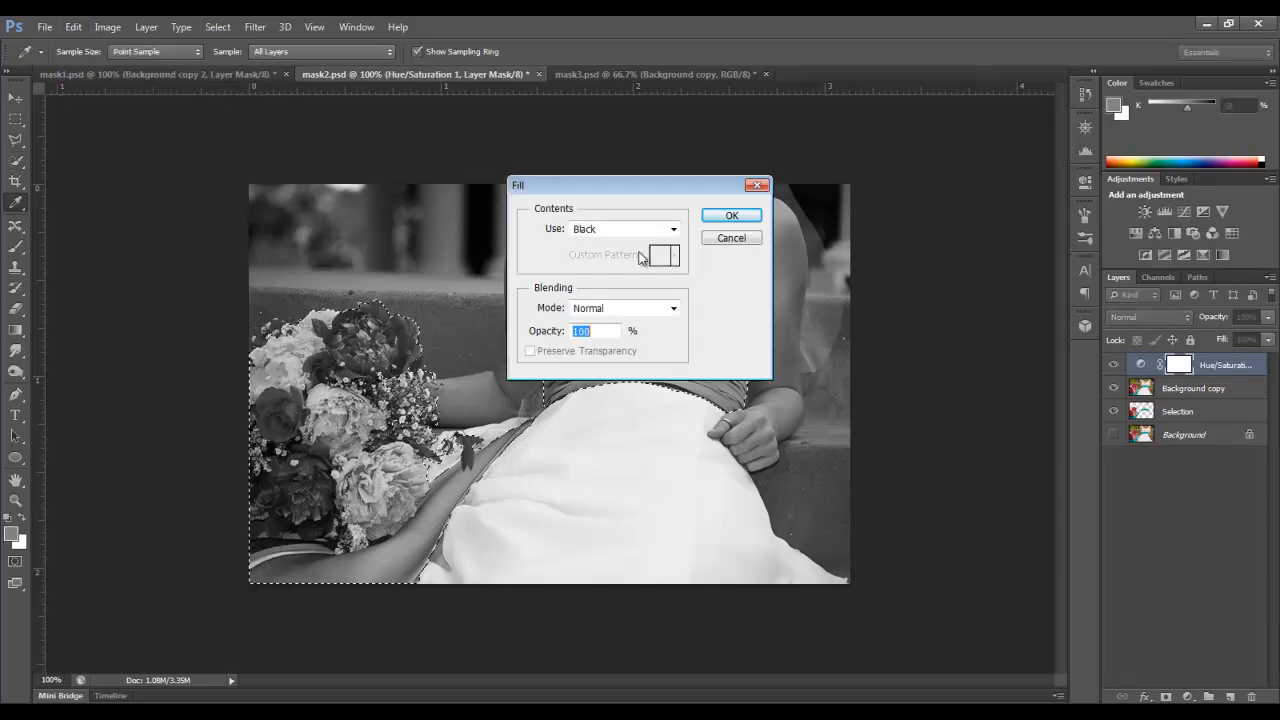
left_click(731, 215)
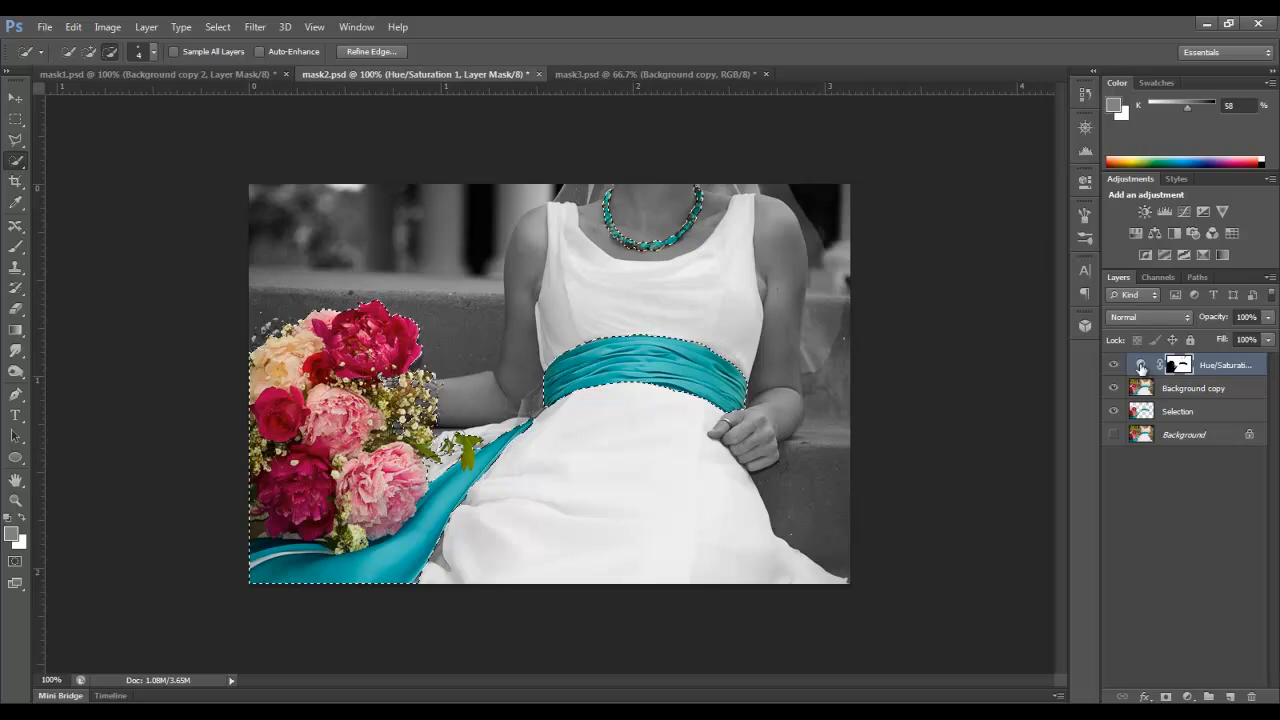
left_click(217, 27)
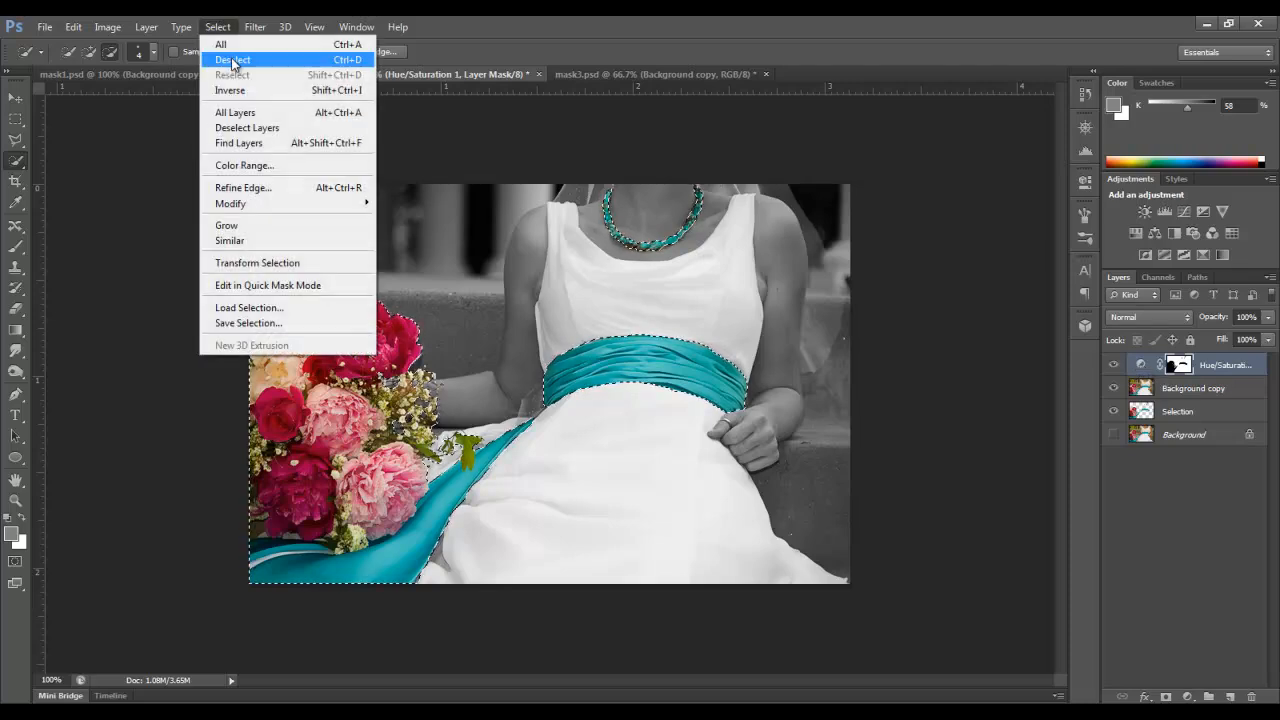
left_click(232, 59)
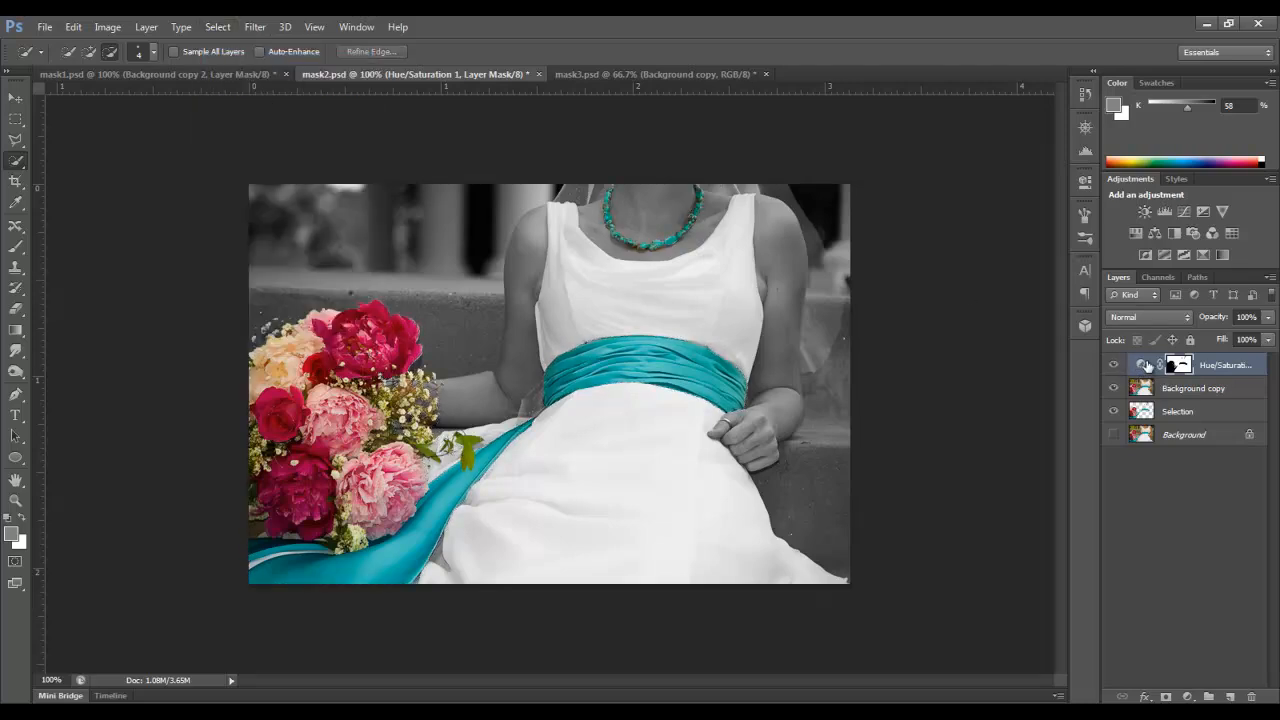
left_click(1143, 364)
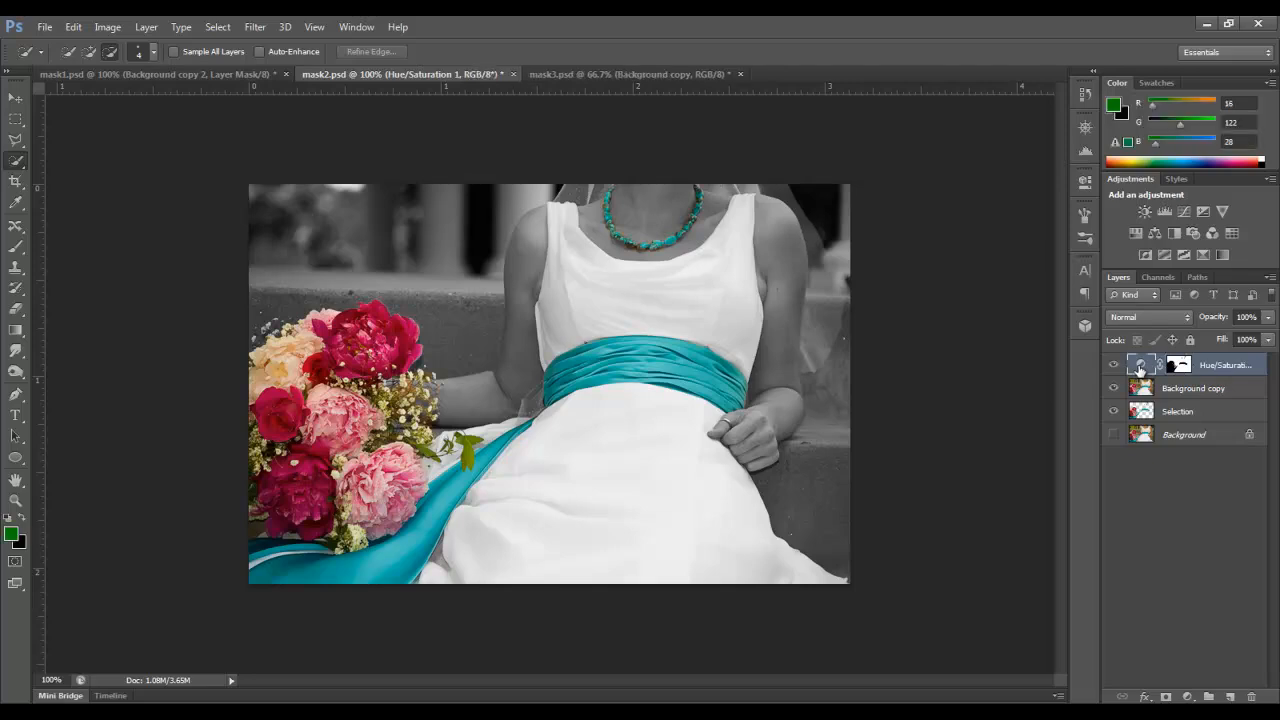
Reopen Hue/Saturation and move Saturation back partway so the photo looks muted
double_click(1142, 364)
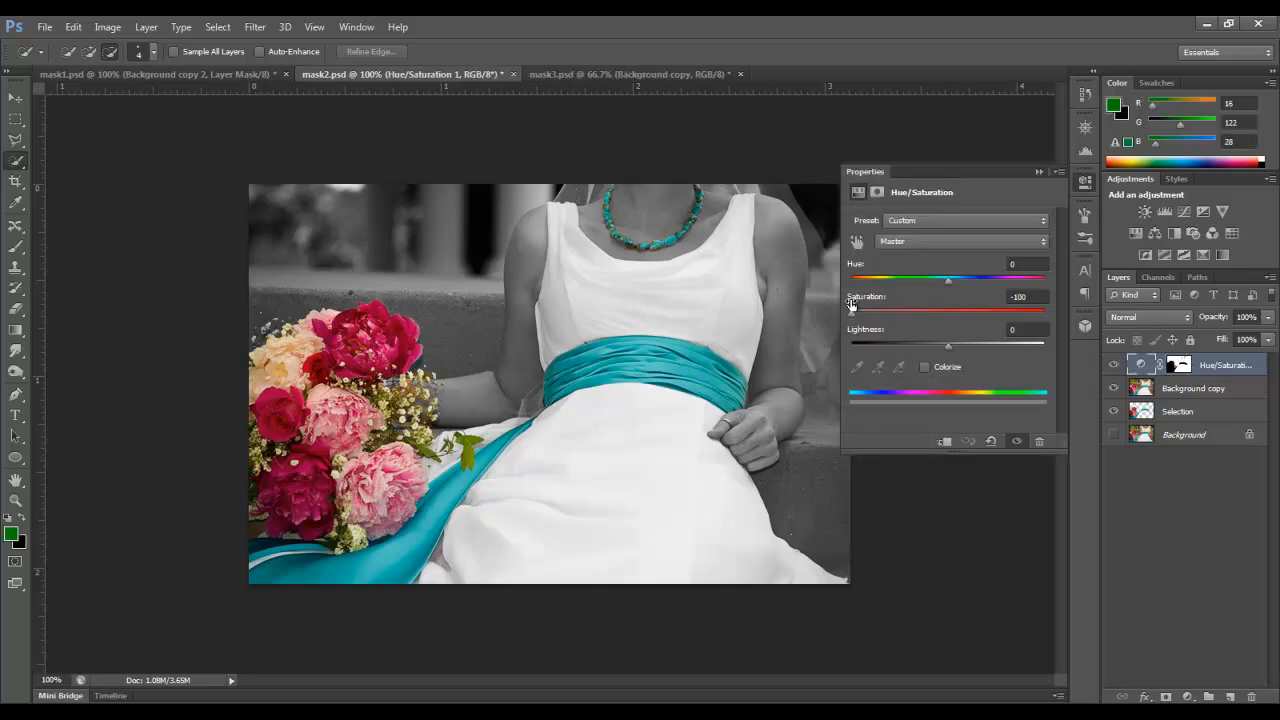
left_click_drag(852, 308, 948, 308)
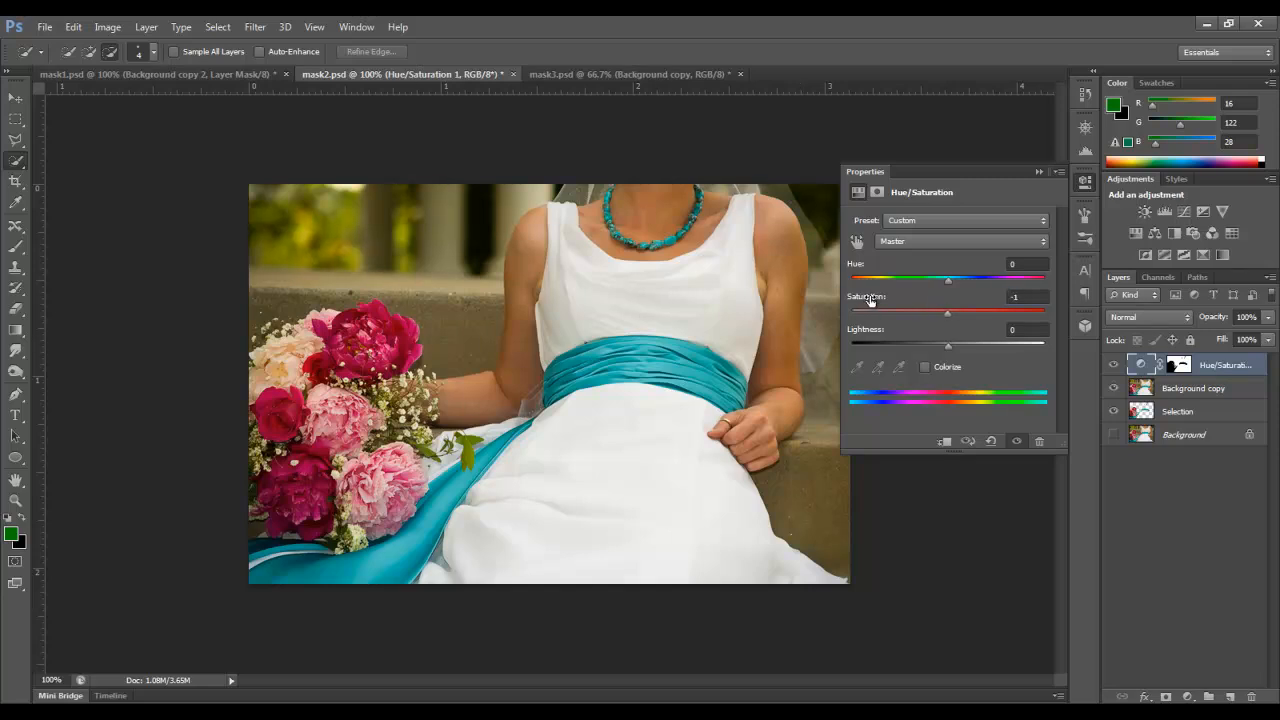
left_click_drag(947, 312, 897, 312)
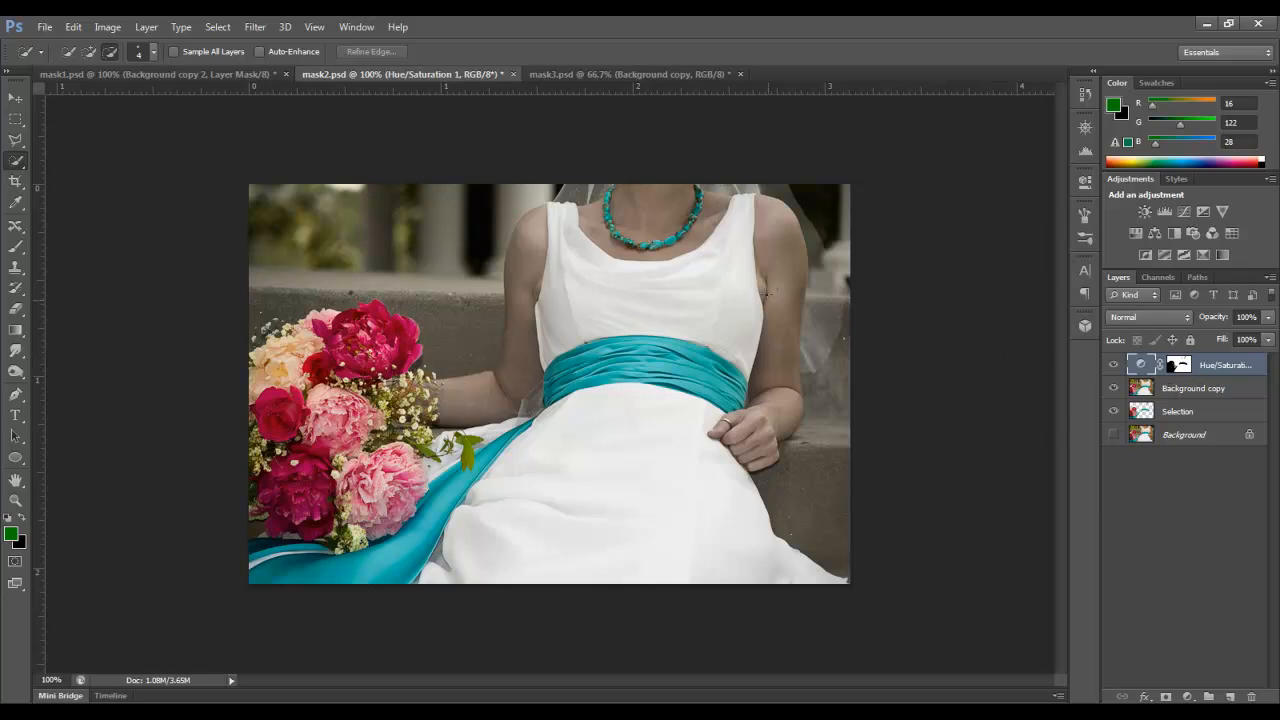
mouse_move(530, 230)
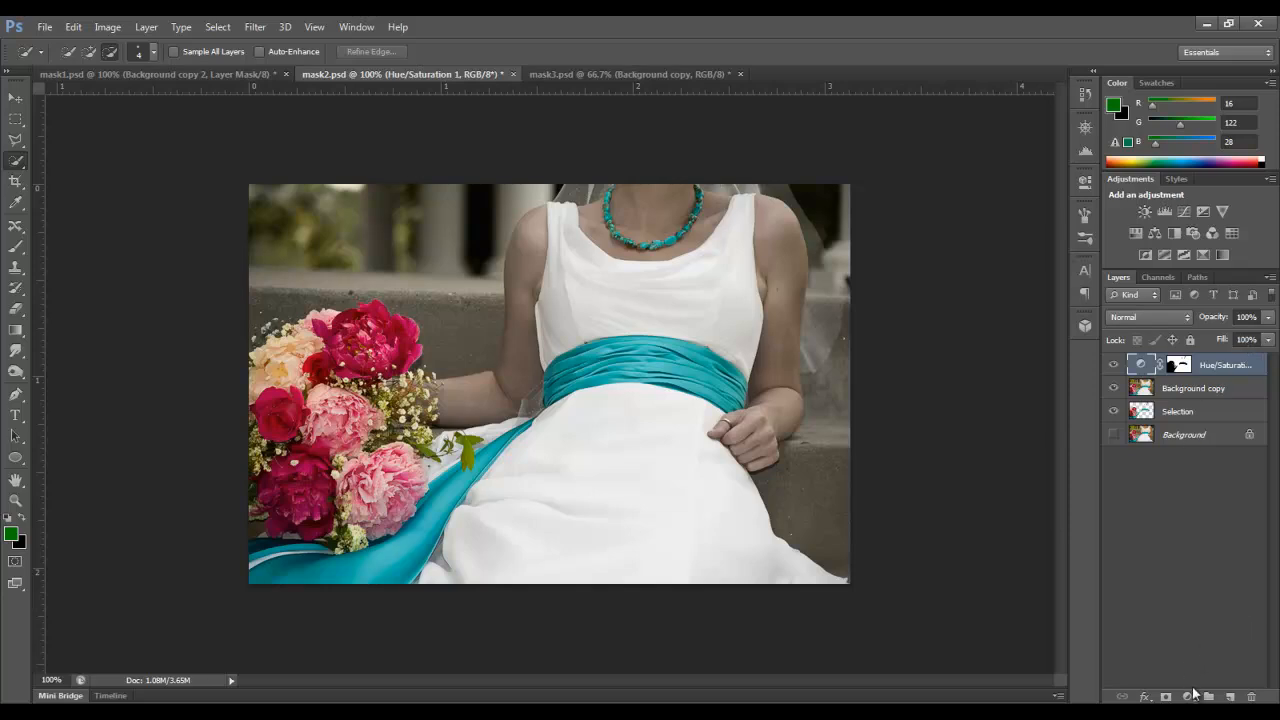
Add a Curves adjustment layer over Hue/Saturation and clear the selection
left_click(1166, 697)
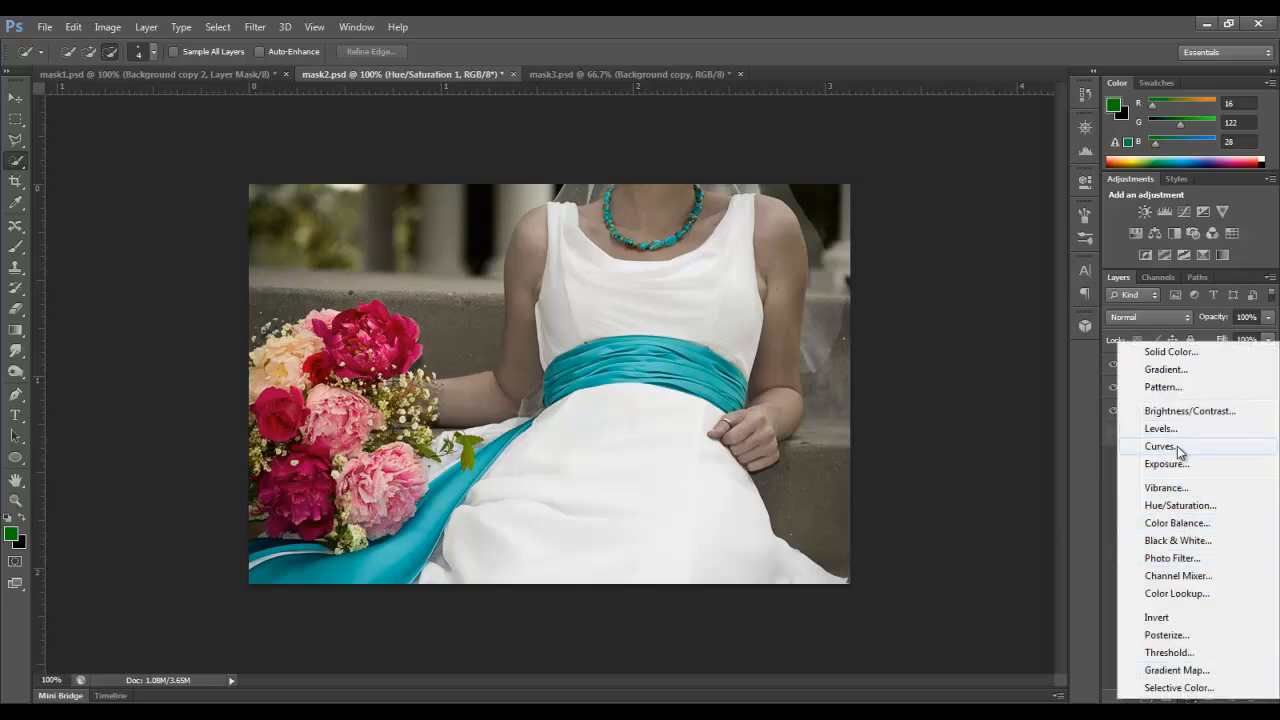
left_click(1160, 445)
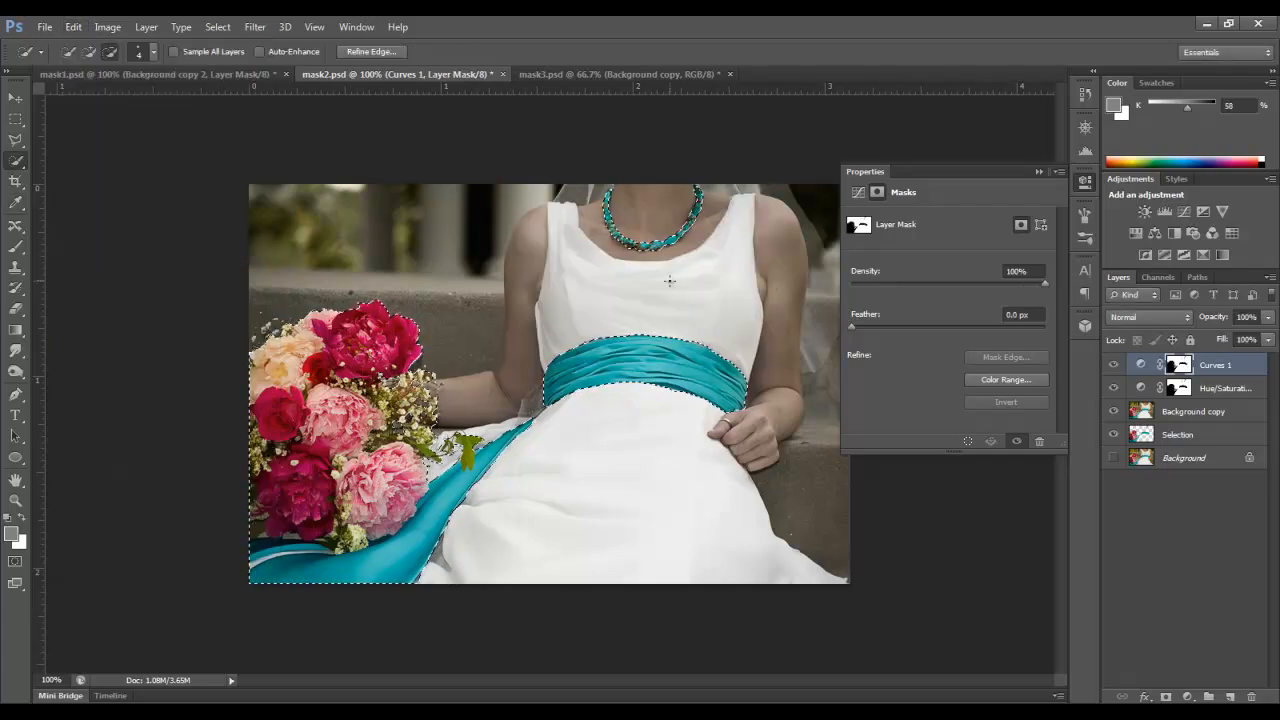
left_click(217, 27)
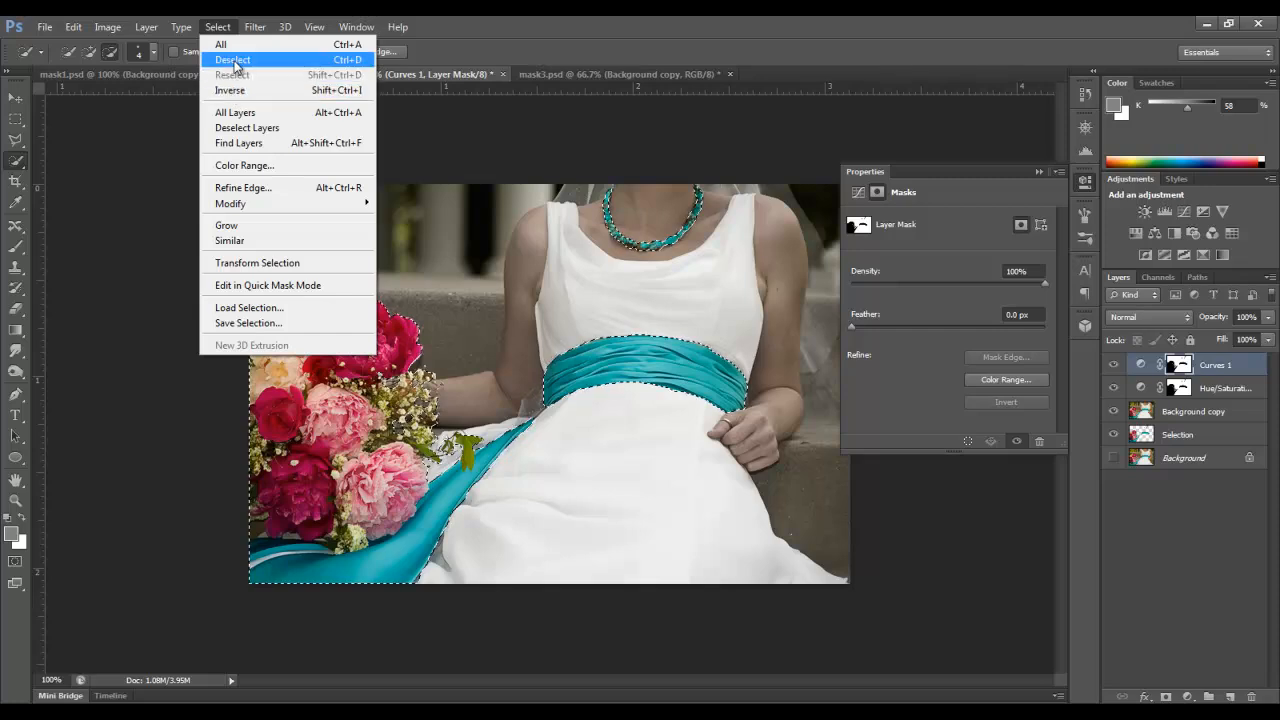
left_click(232, 59)
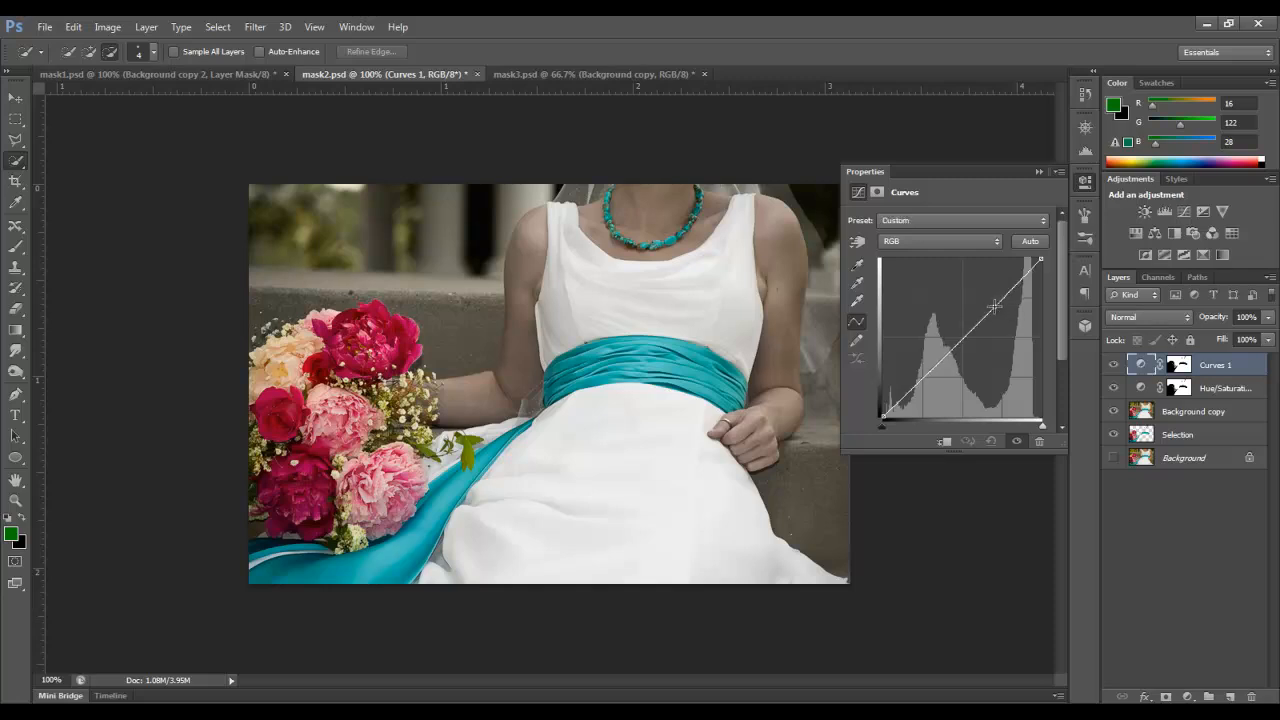
Lift the RGB curve's midtones slightly for a gentle brightening
left_click_drag(995, 307, 990, 297)
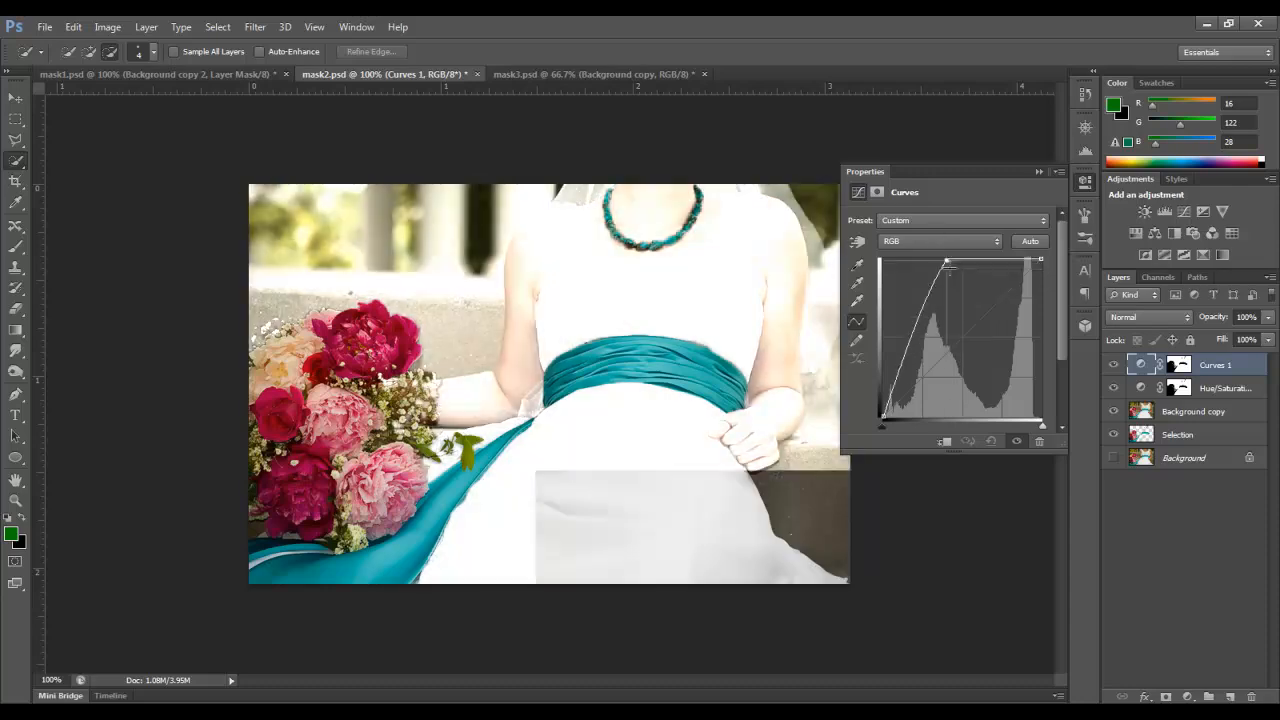
left_click_drag(950, 263, 985, 322)
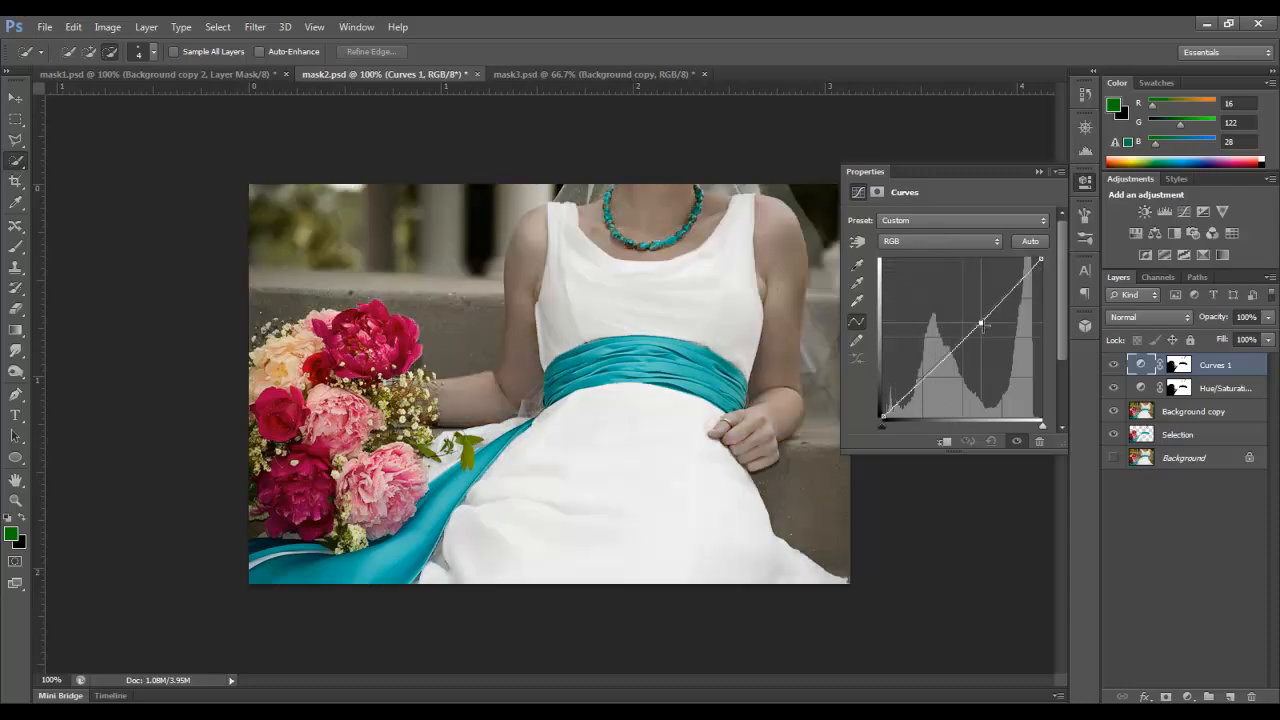
left_click_drag(980, 325, 985, 315)
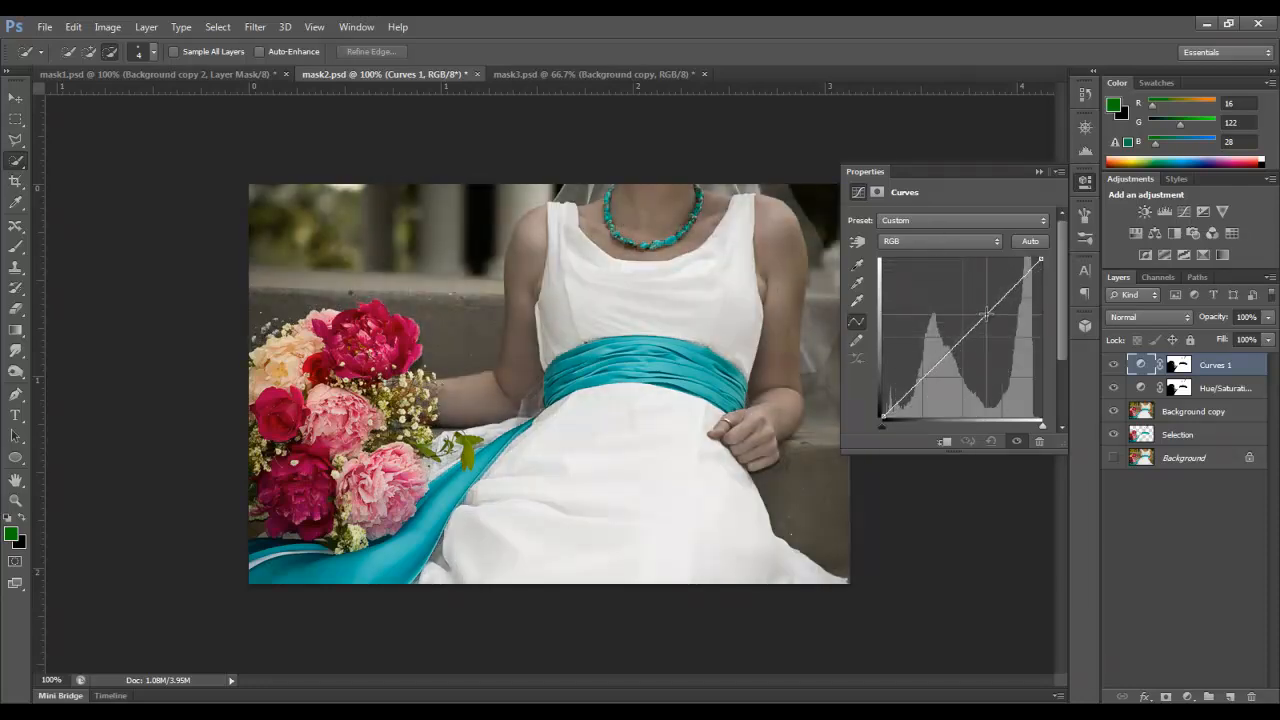
left_click_drag(985, 315, 975, 305)
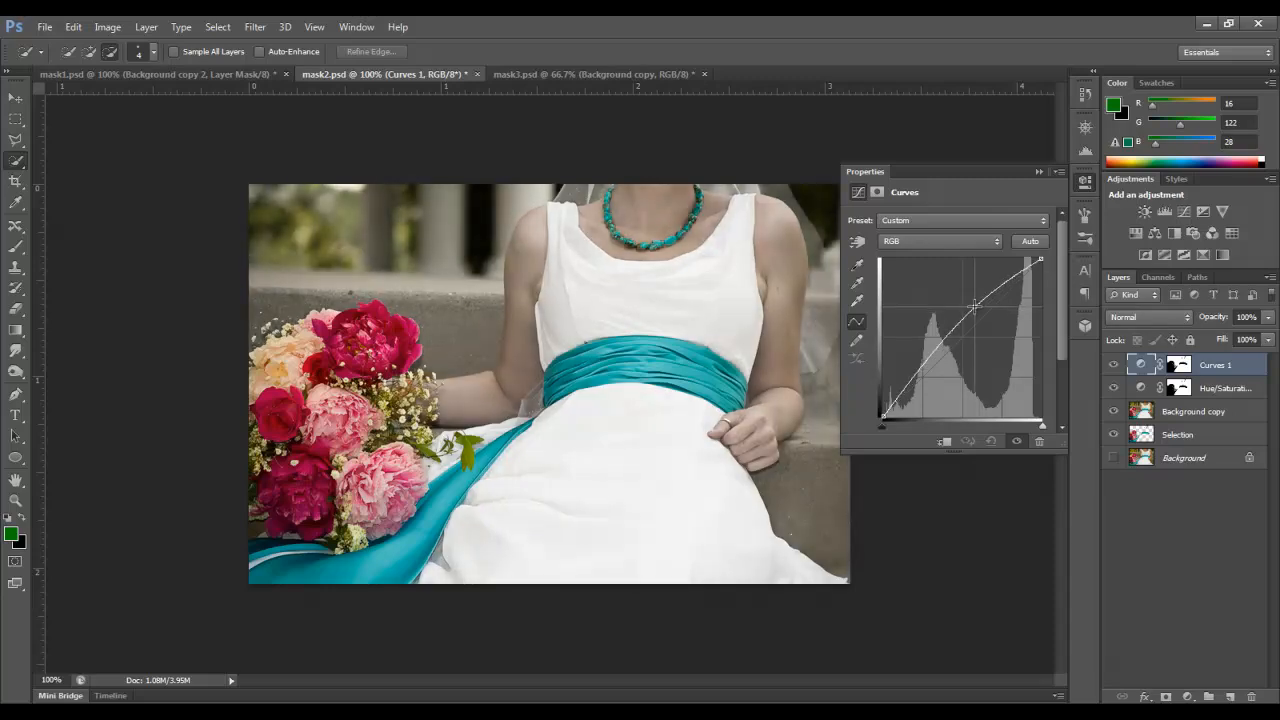
left_click_drag(975, 305, 975, 312)
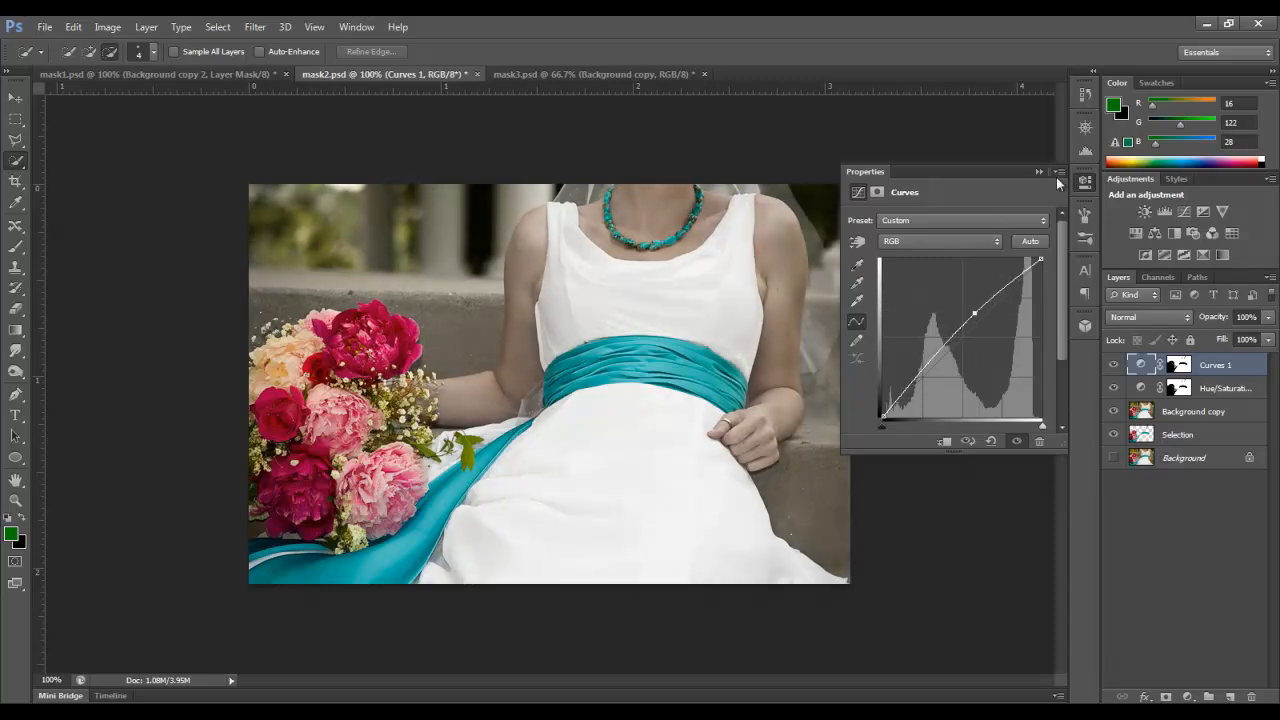
left_click(1058, 171)
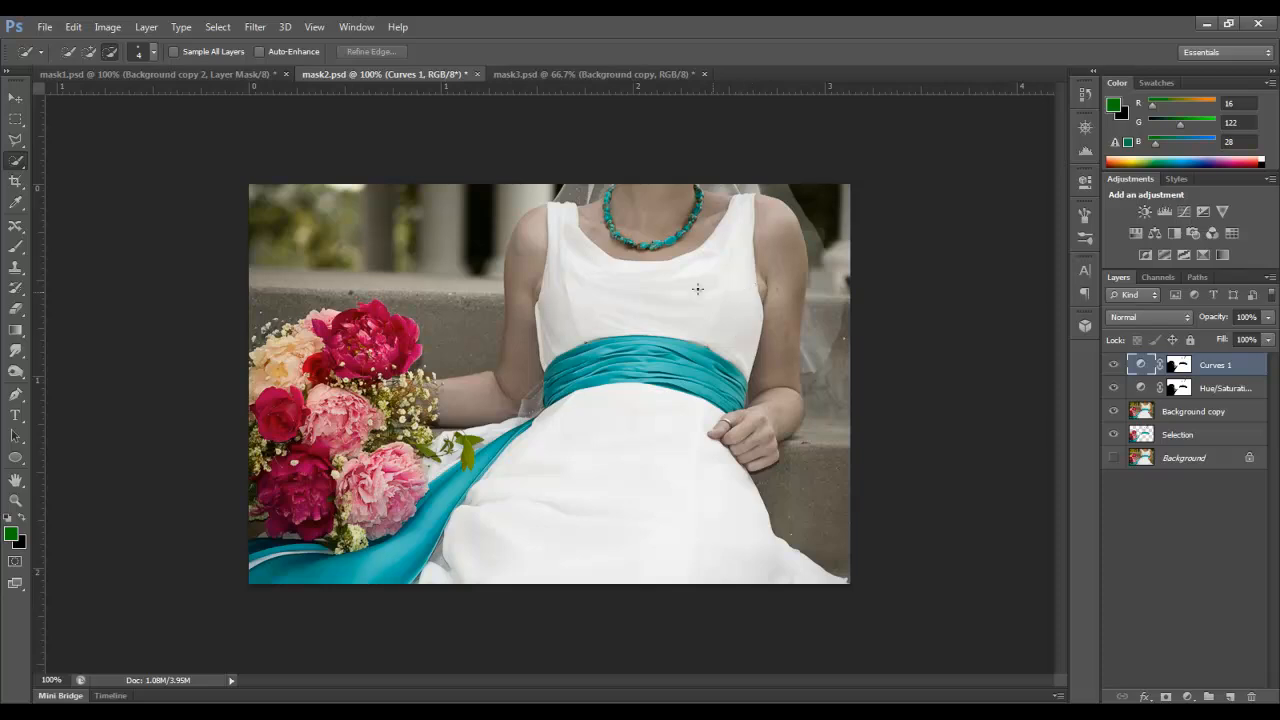
mouse_move(532, 250)
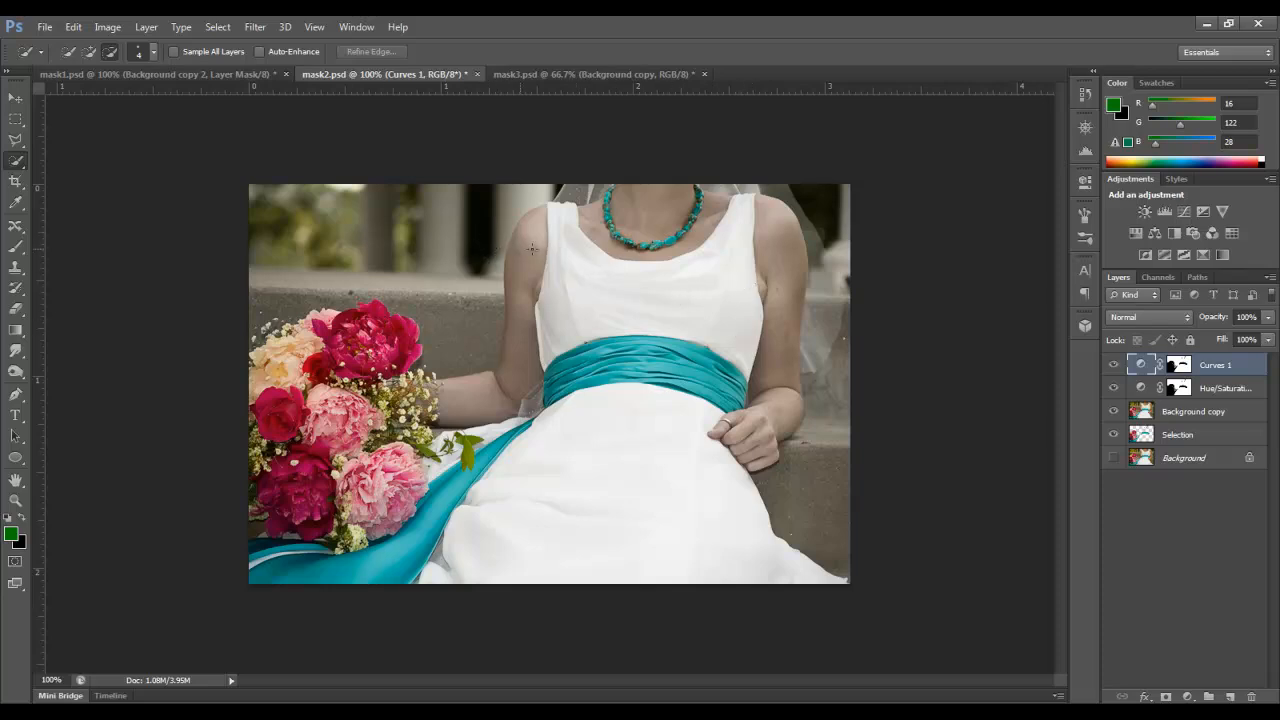
mouse_move(721, 256)
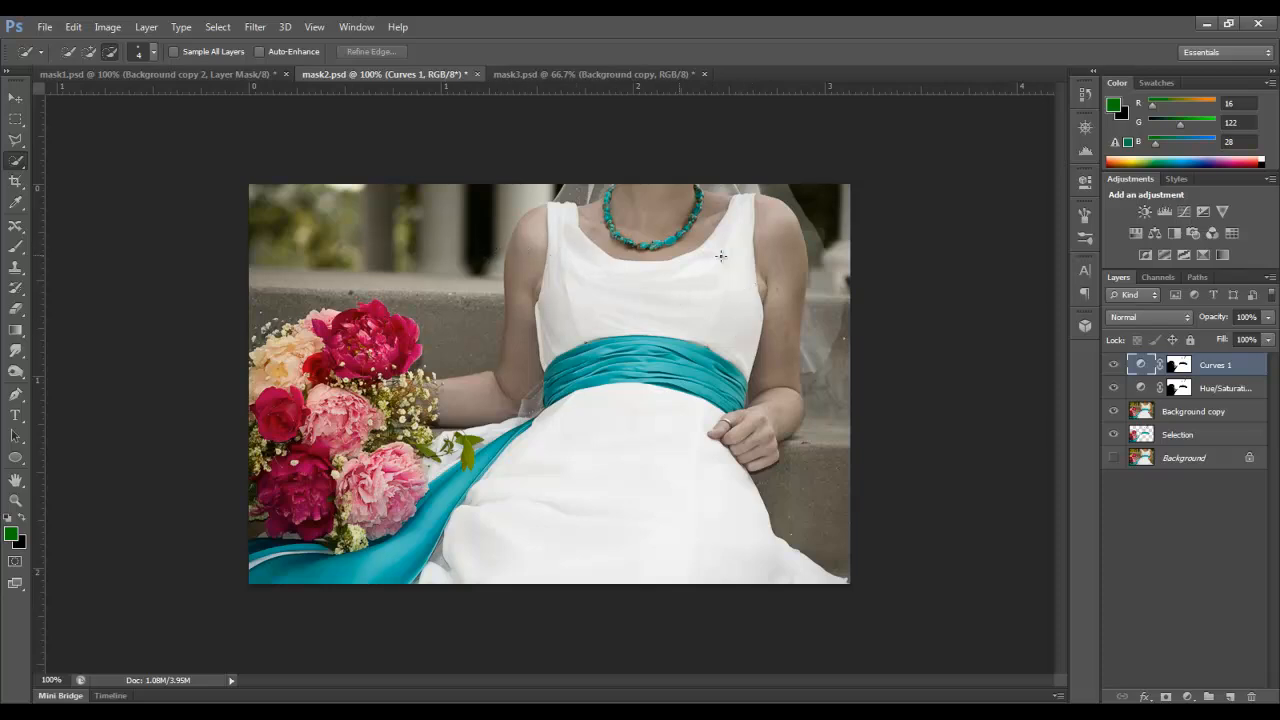
left_click(1113, 365)
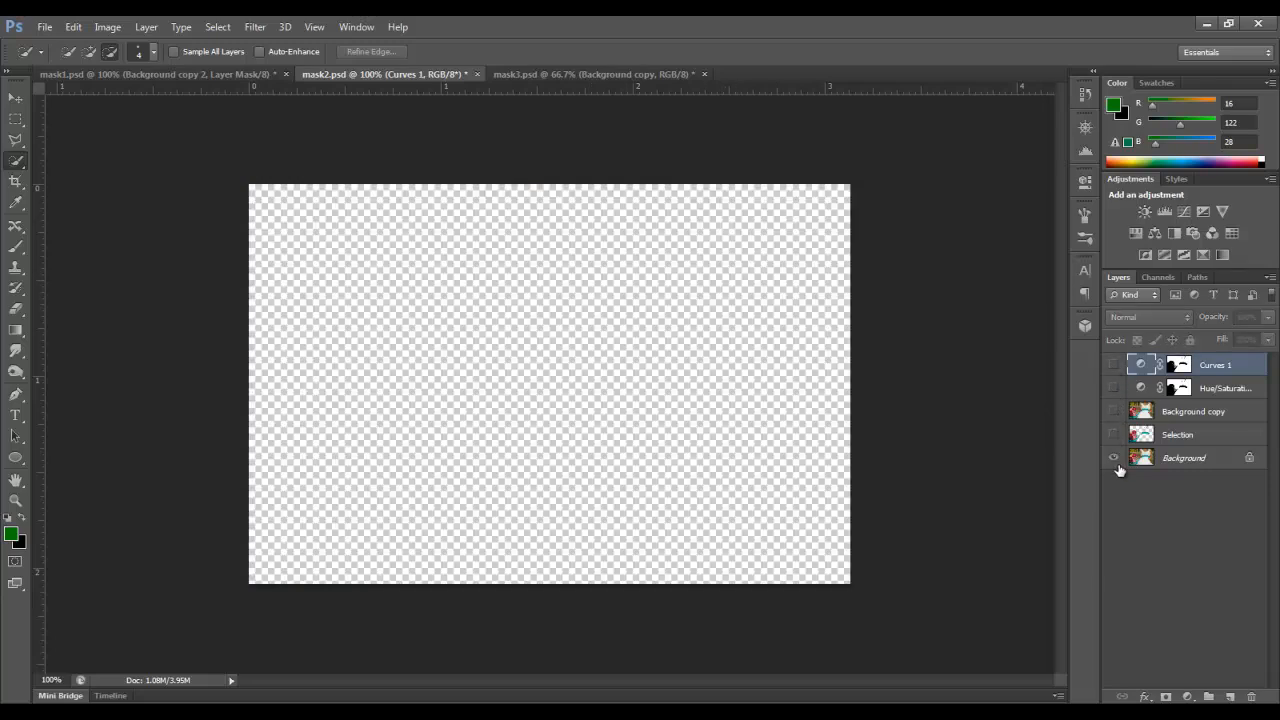
left_click(1113, 457)
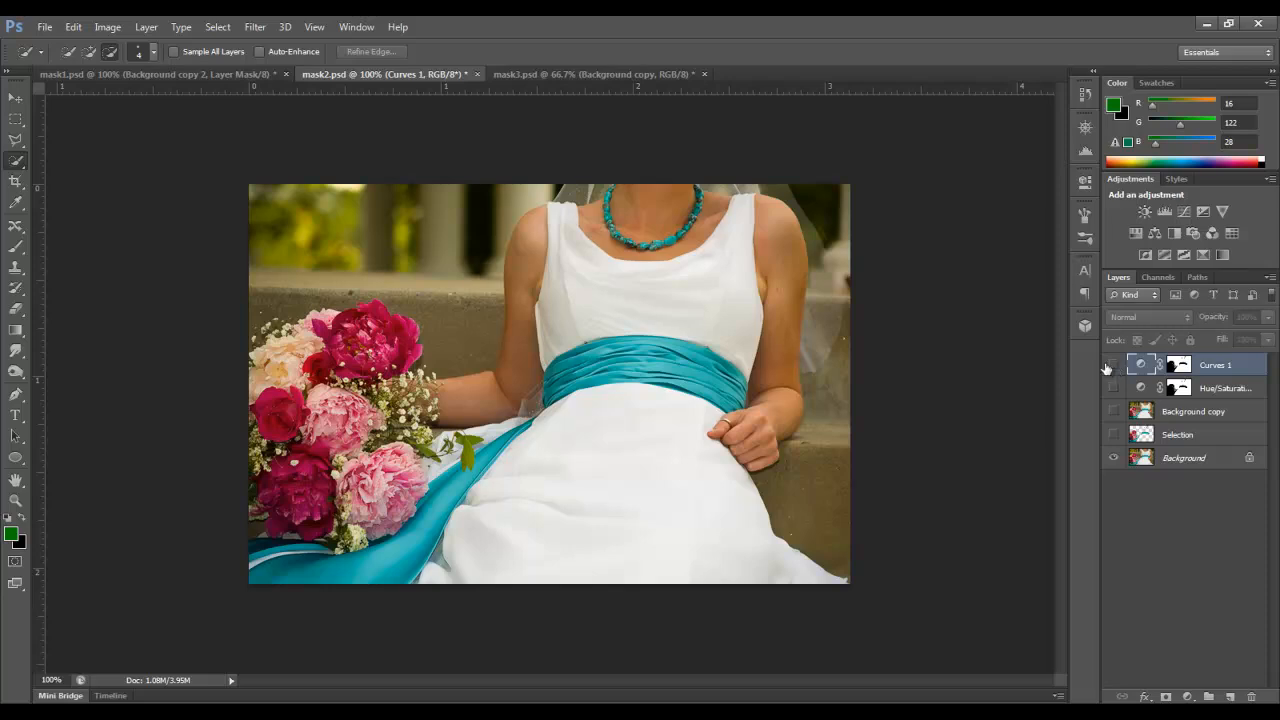
left_click(1113, 365)
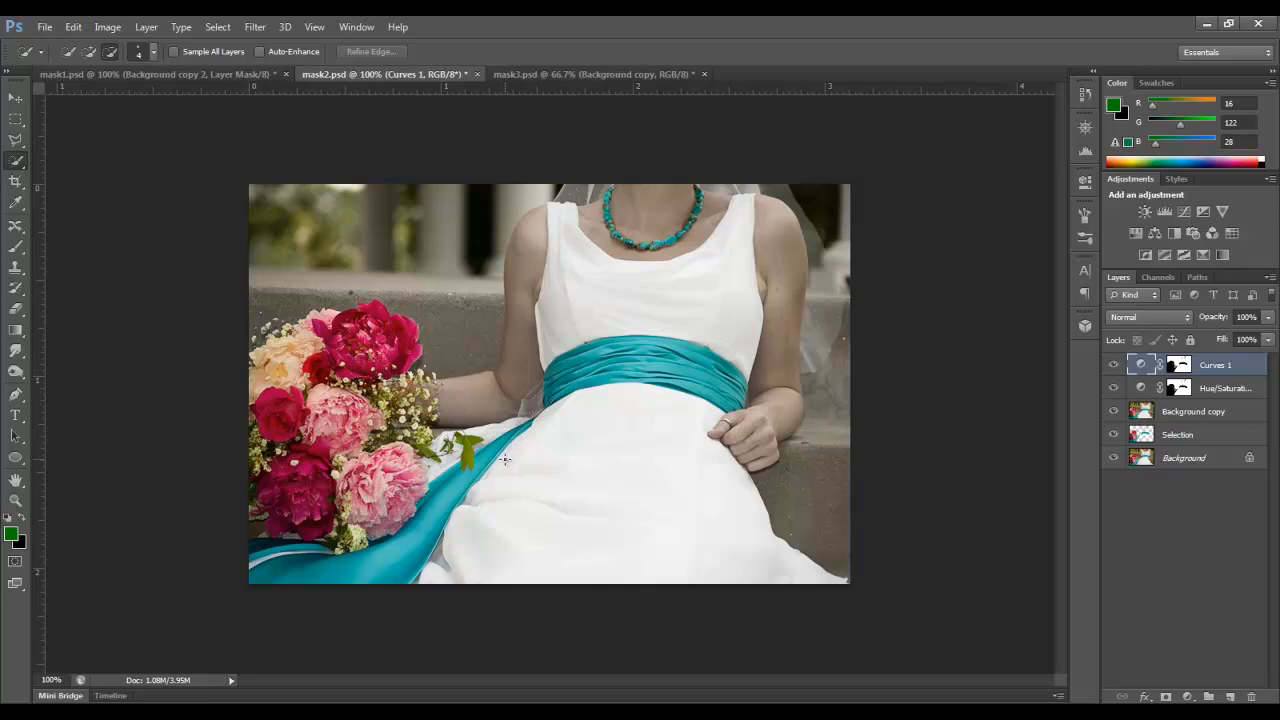
mouse_move(517, 408)
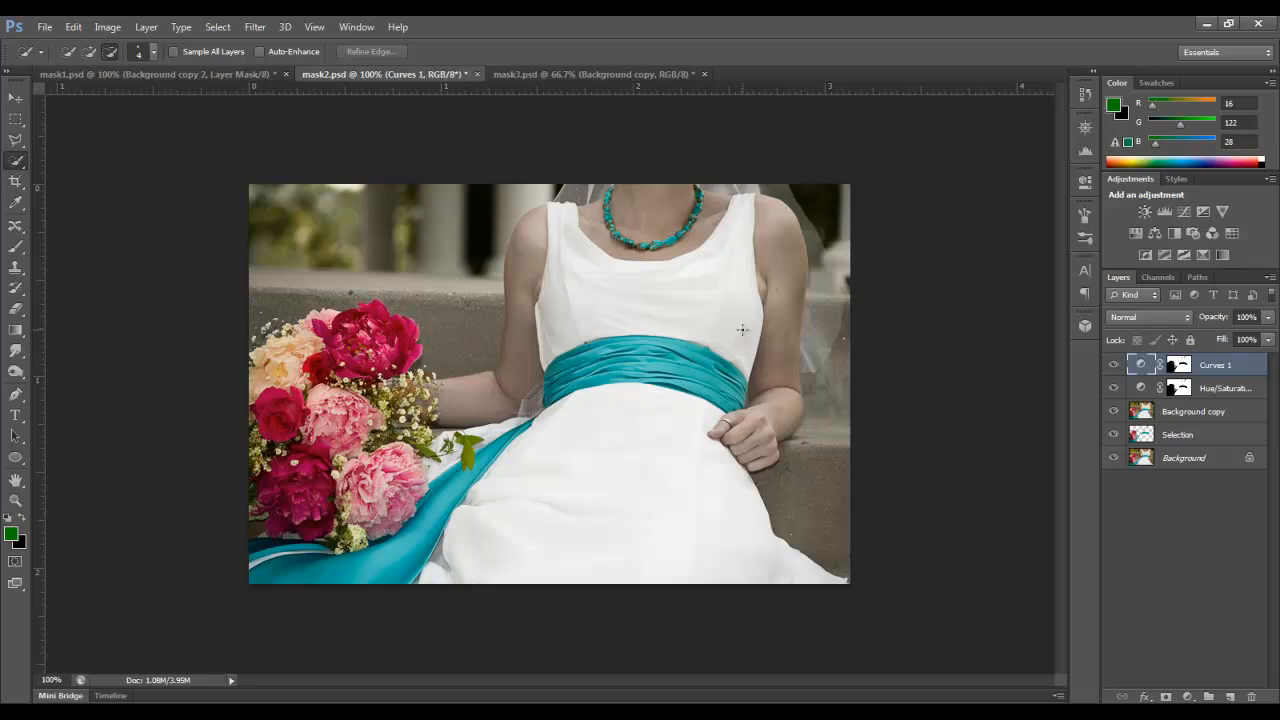
mouse_move(530, 71)
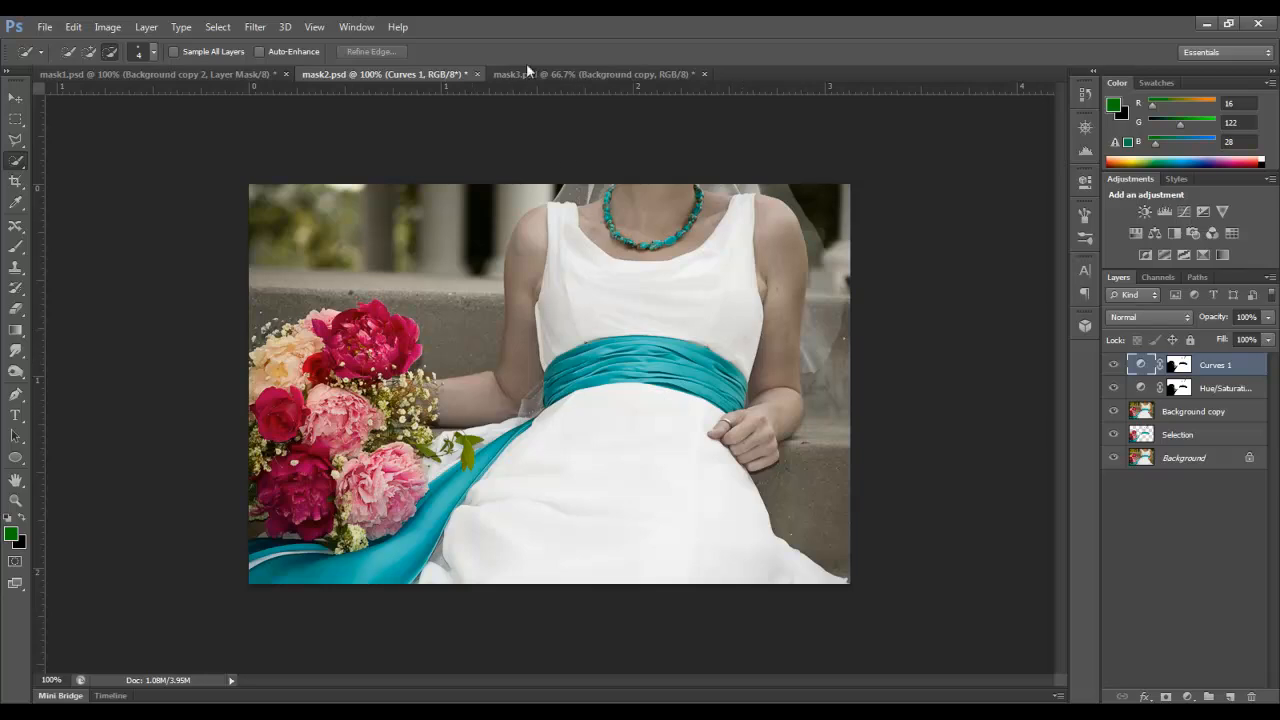
mouse_move(556, 91)
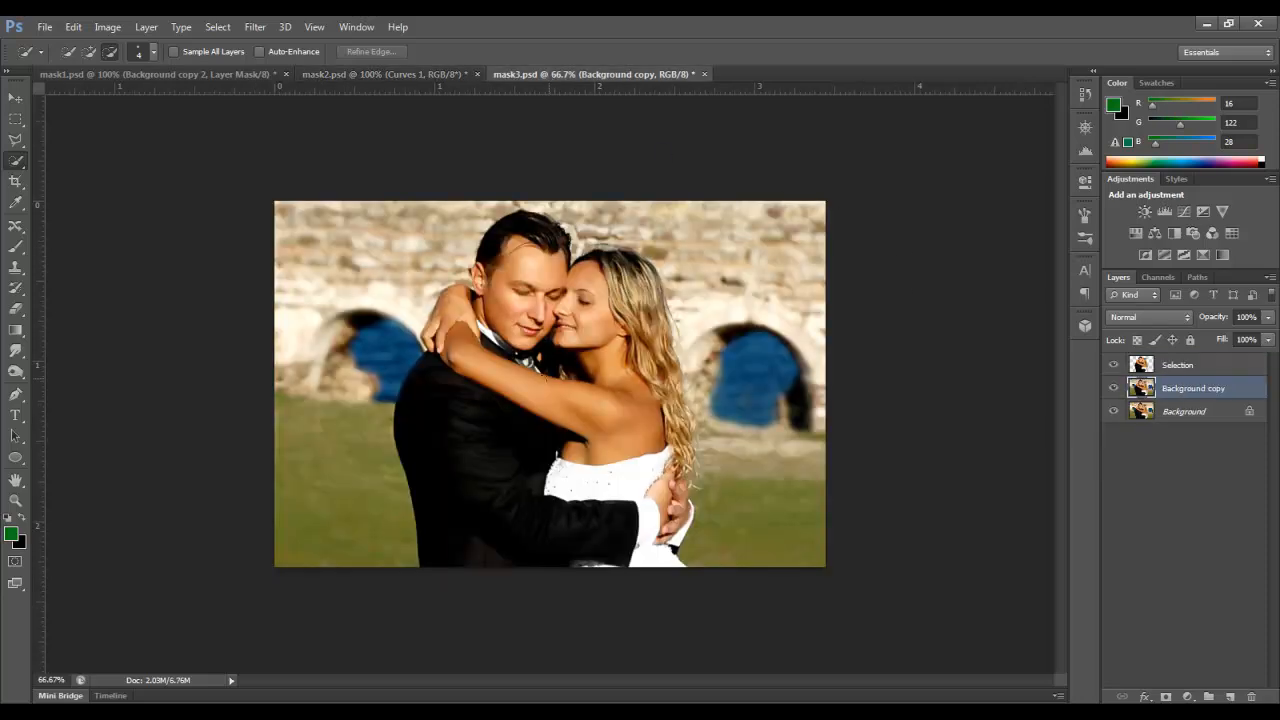
mouse_move(1060, 330)
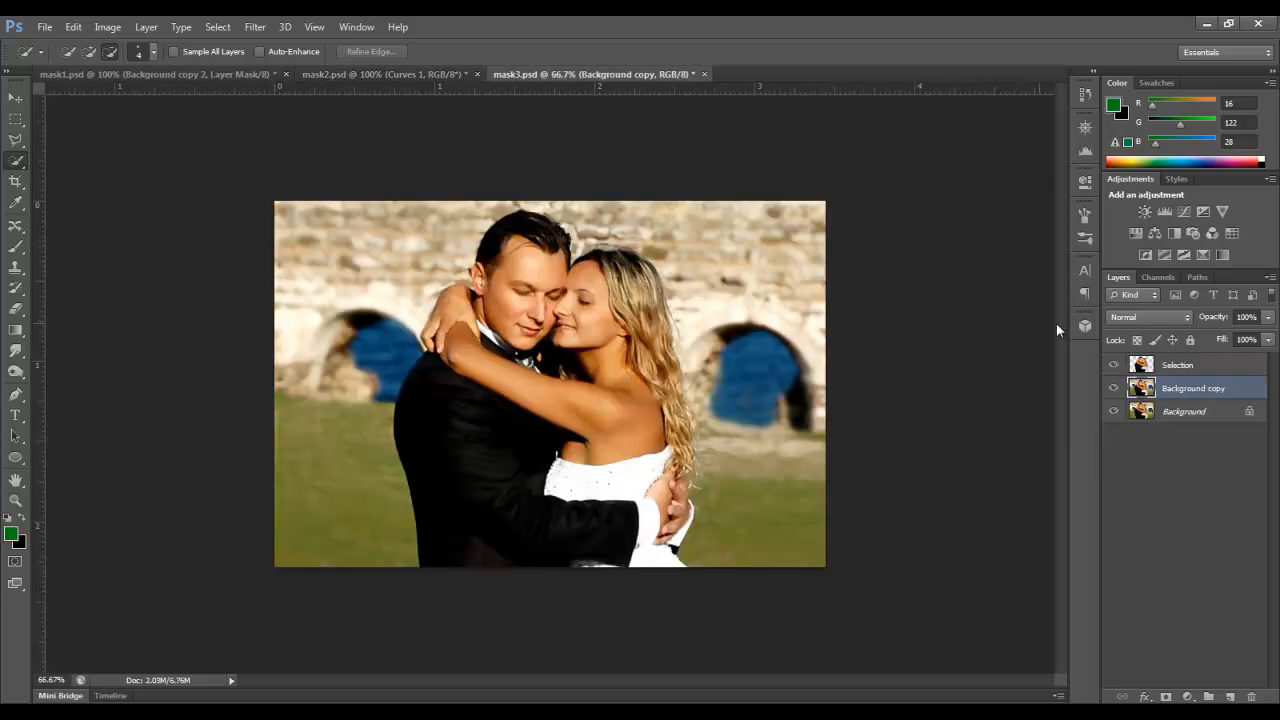
In mask3.psd, solo the cut-out Selection layer, then show all layers again
left_click(1114, 390)
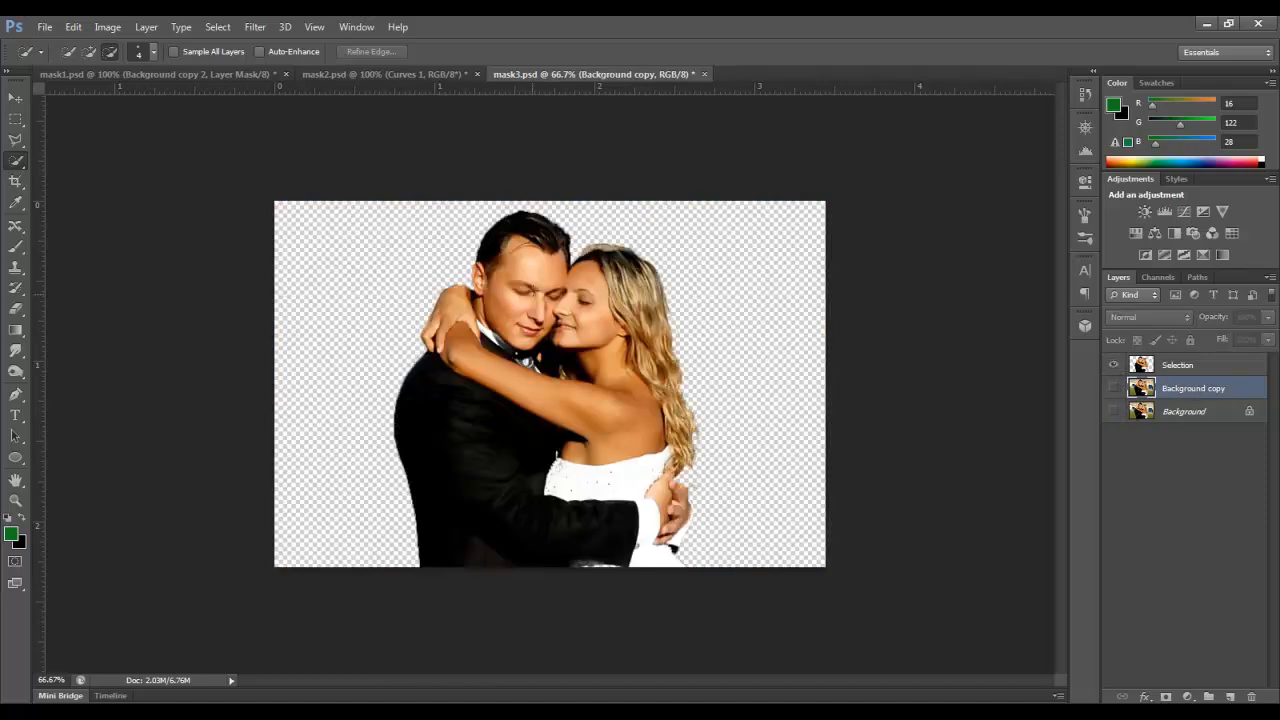
left_click(1113, 388)
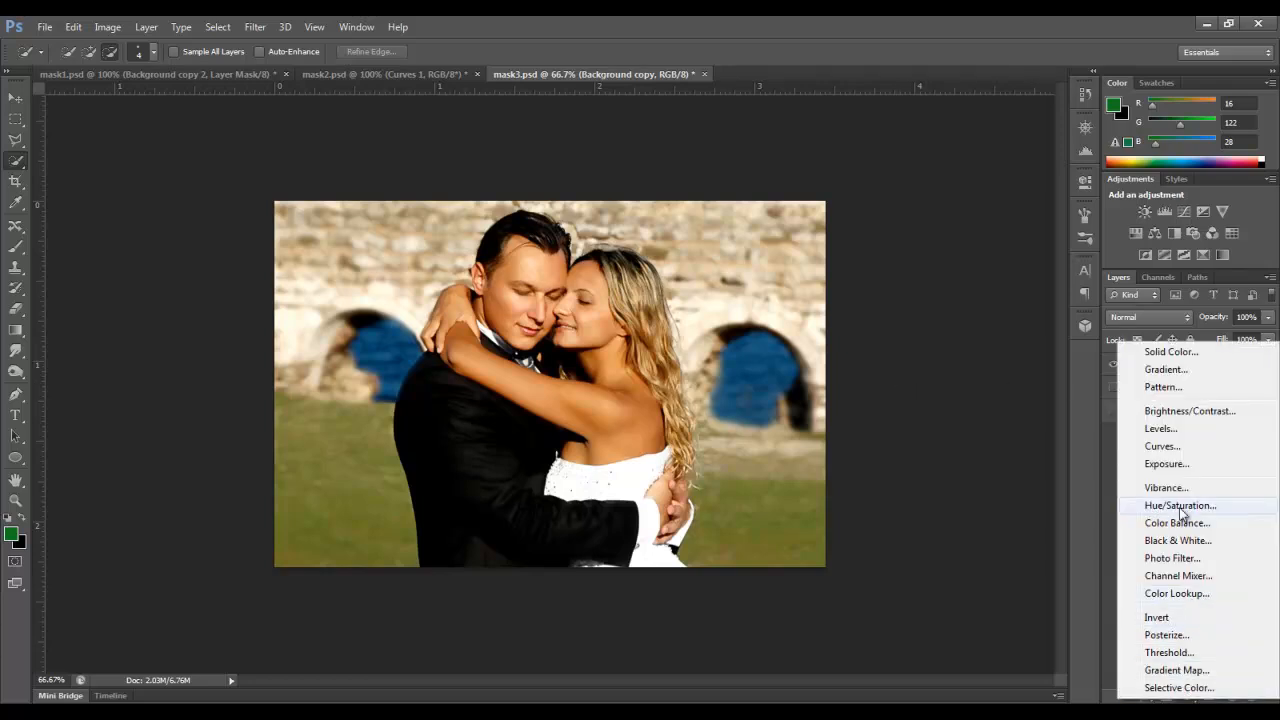
Add a Hue/Saturation layer at Saturation -100 and fill its mask black over the couple
left_click(1180, 505)
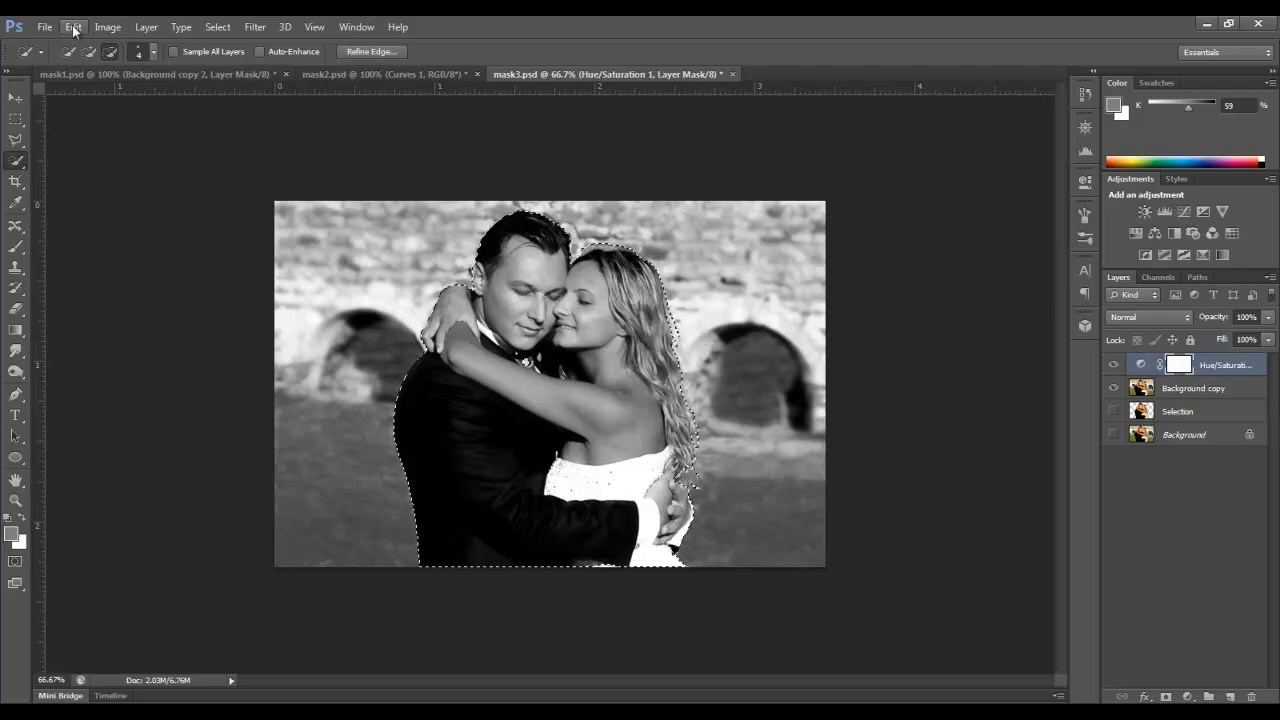
left_click(73, 27)
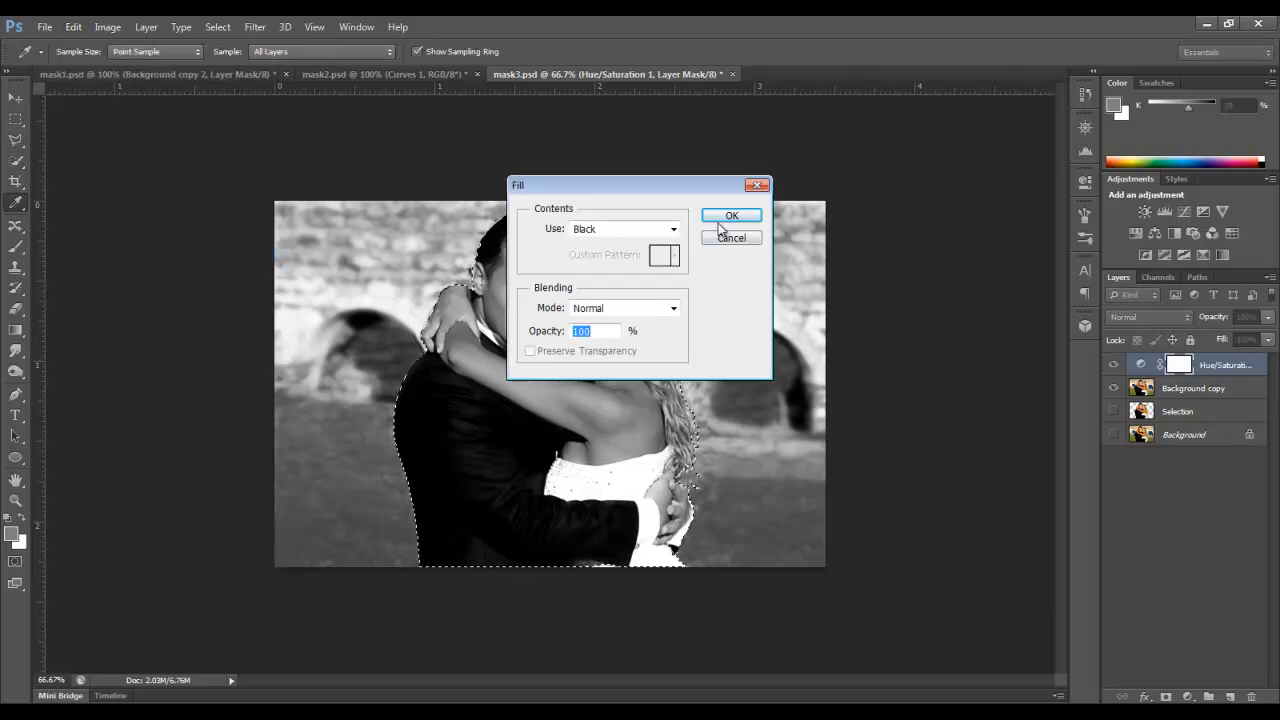
left_click(731, 215)
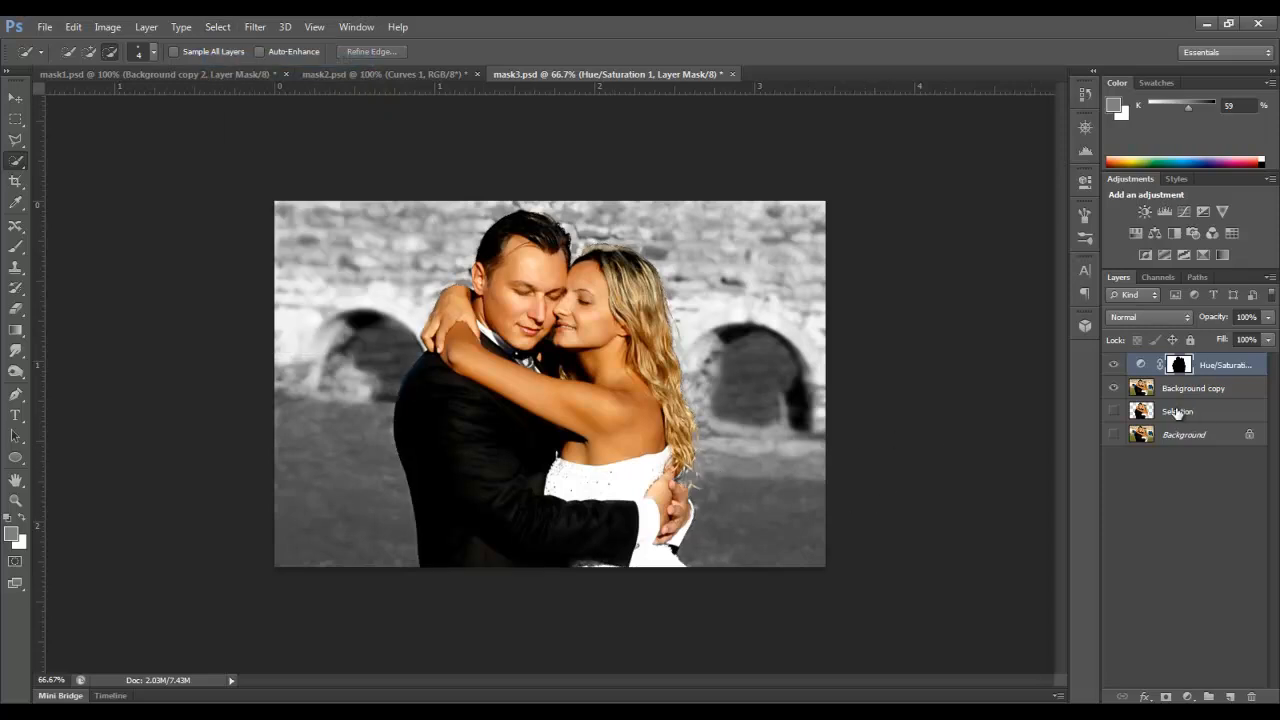
double_click(1141, 364)
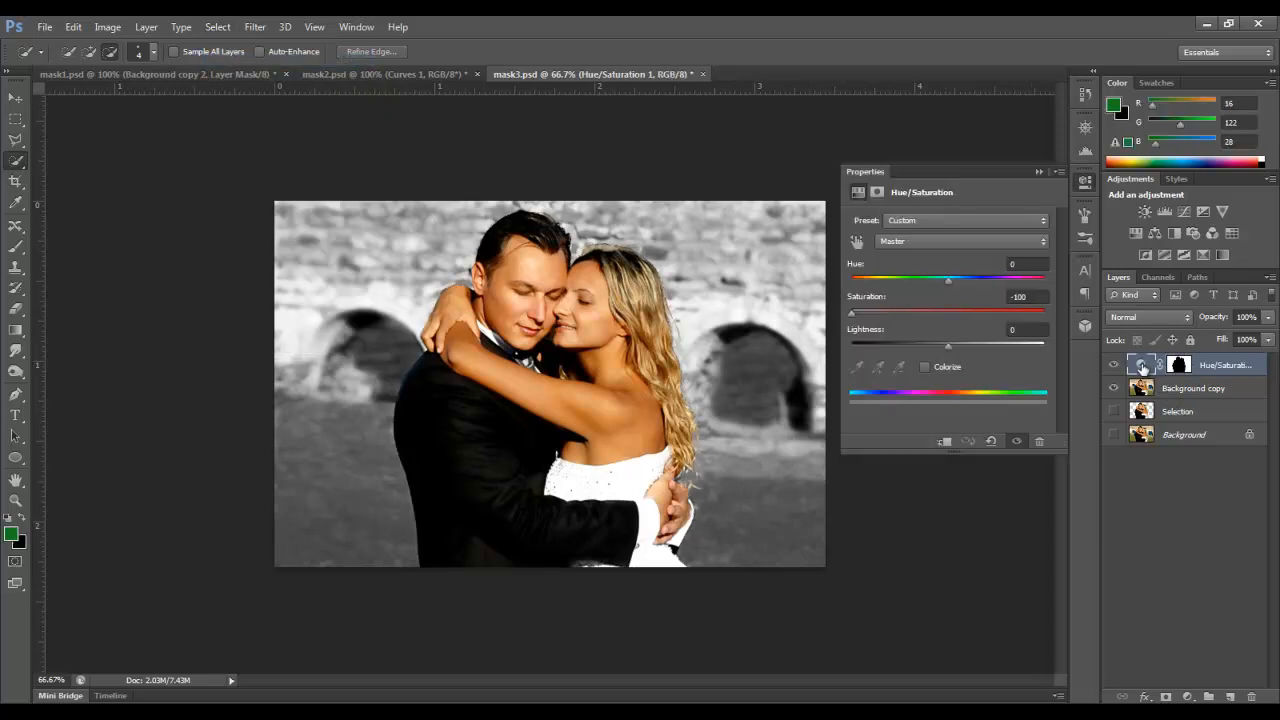
mouse_move(1038, 312)
type("0")
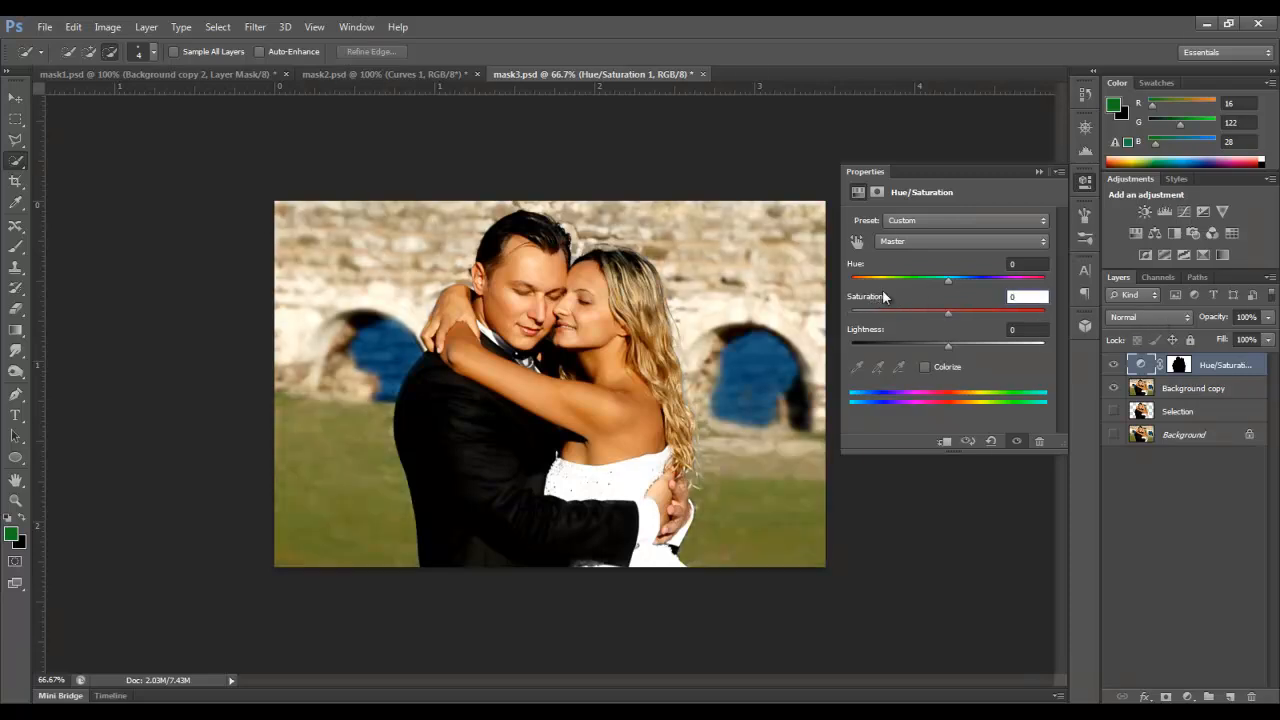
Reduce the background desaturation to a muted look and close the Hue/Saturation settings
left_click_drag(948, 312, 924, 312)
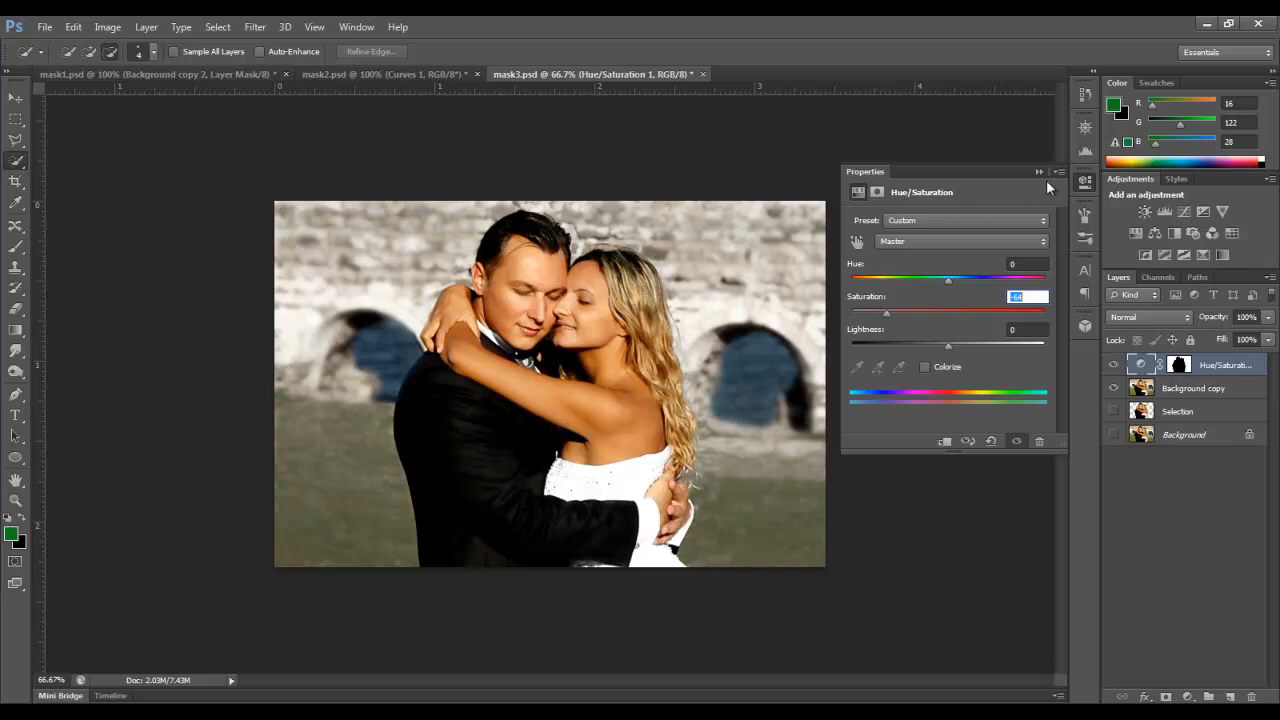
left_click(1177, 411)
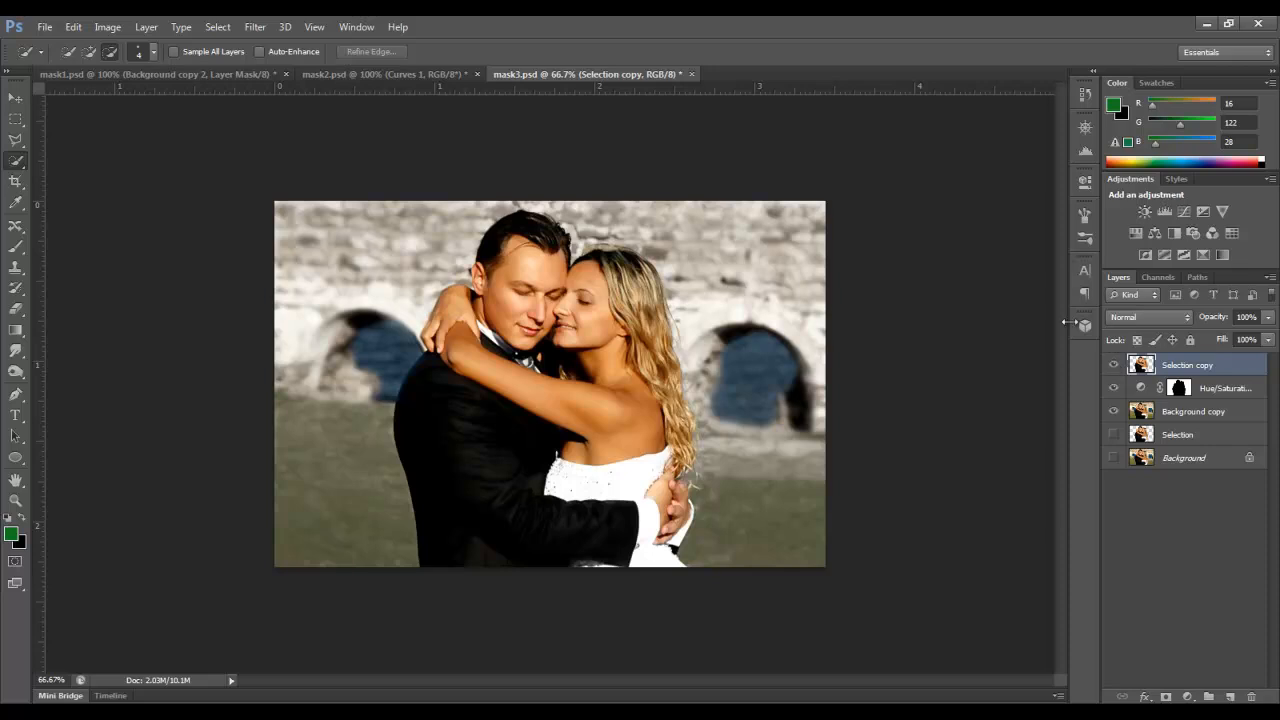
left_click(254, 27)
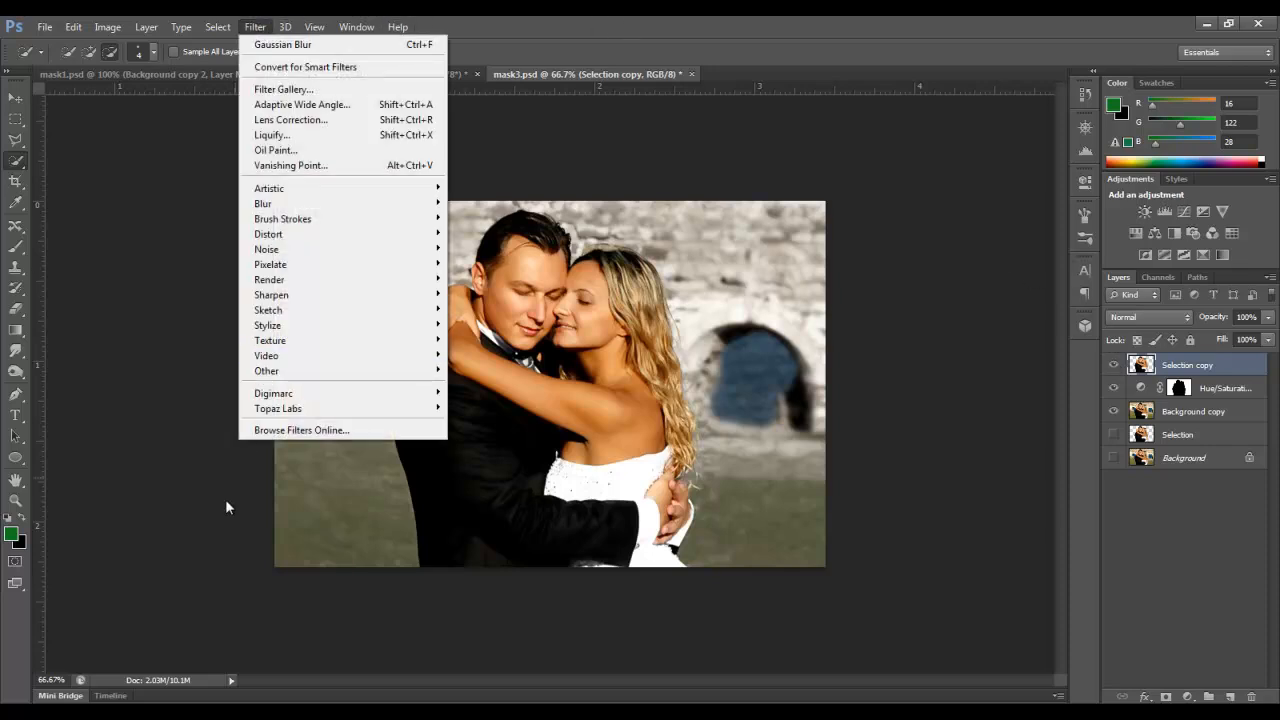
mouse_move(278, 408)
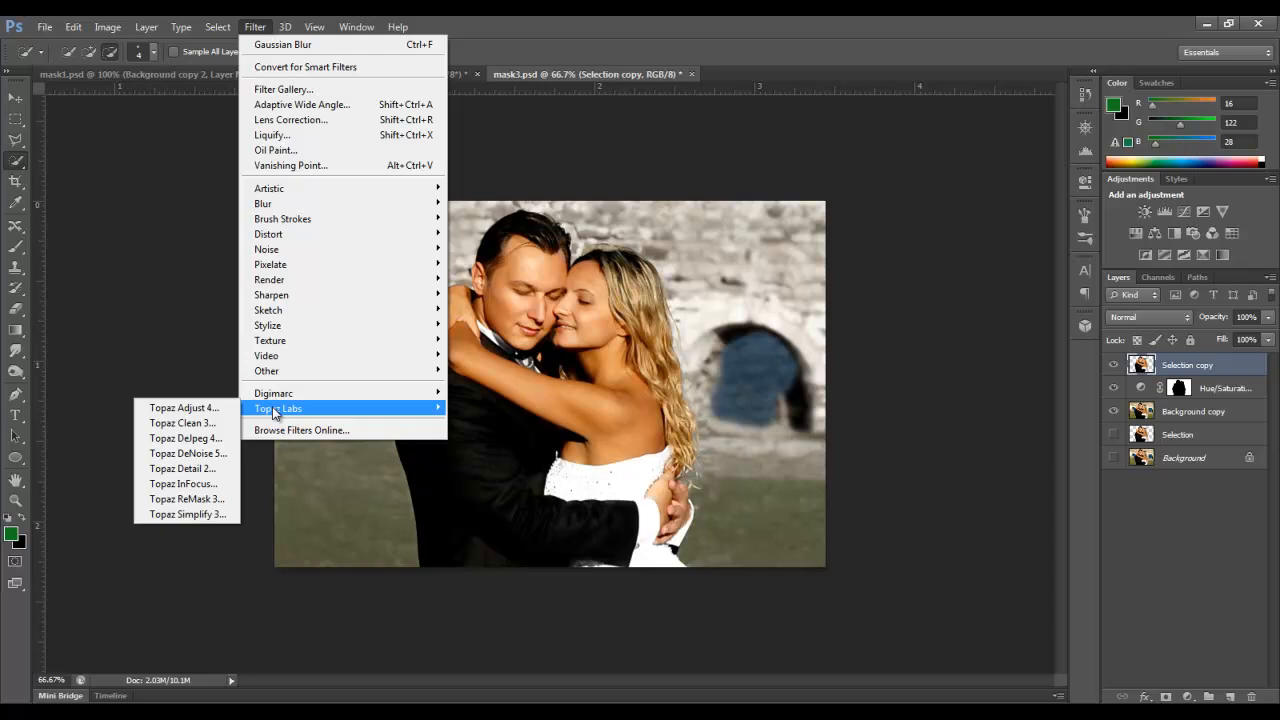
mouse_move(184, 408)
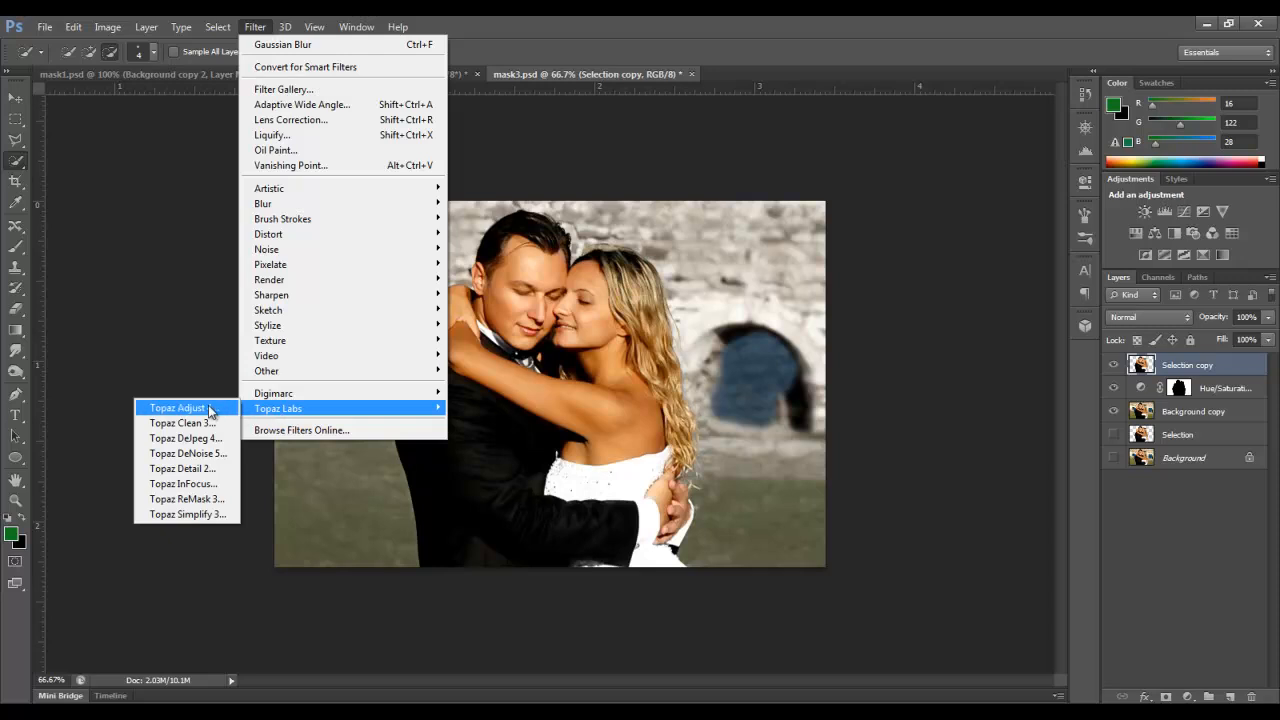
Launch Topaz Labs > Topaz Adjust 4 on the couple copy layer
left_click(177, 407)
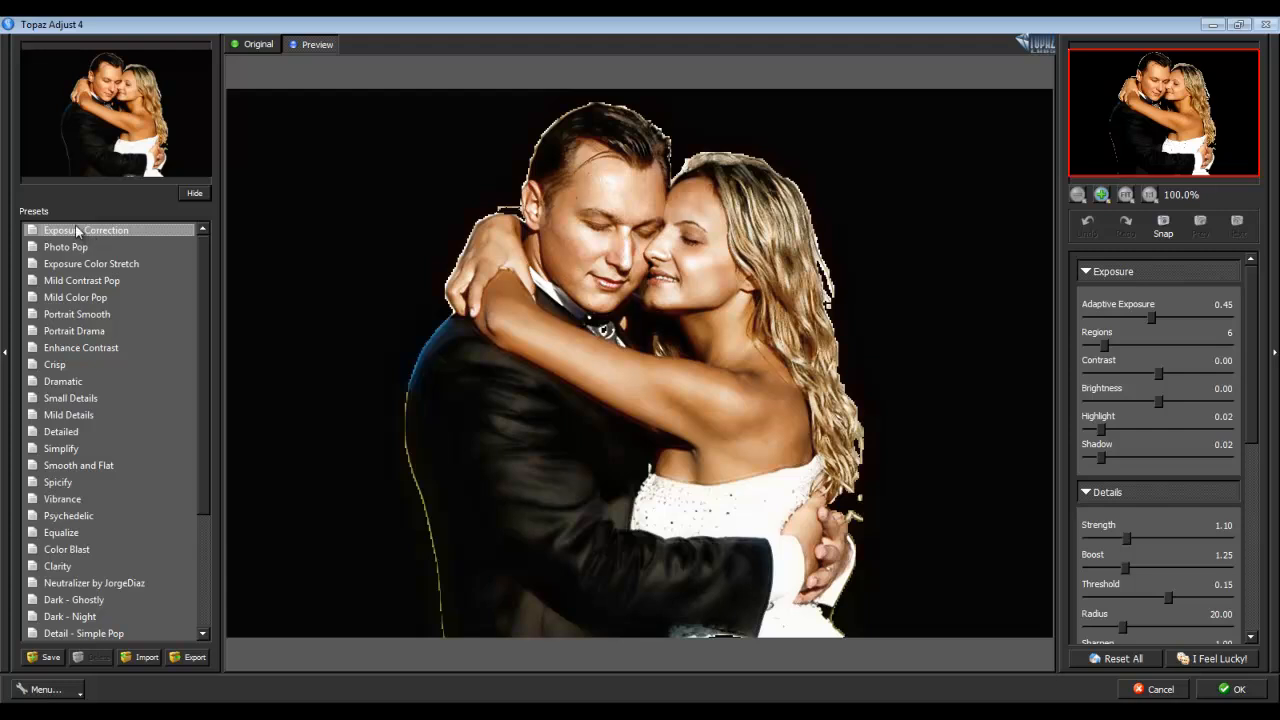
Preview Photo Pop, Mild Color Pop, Dramatic and Psychedelic, then apply Portrait Drama
left_click(66, 247)
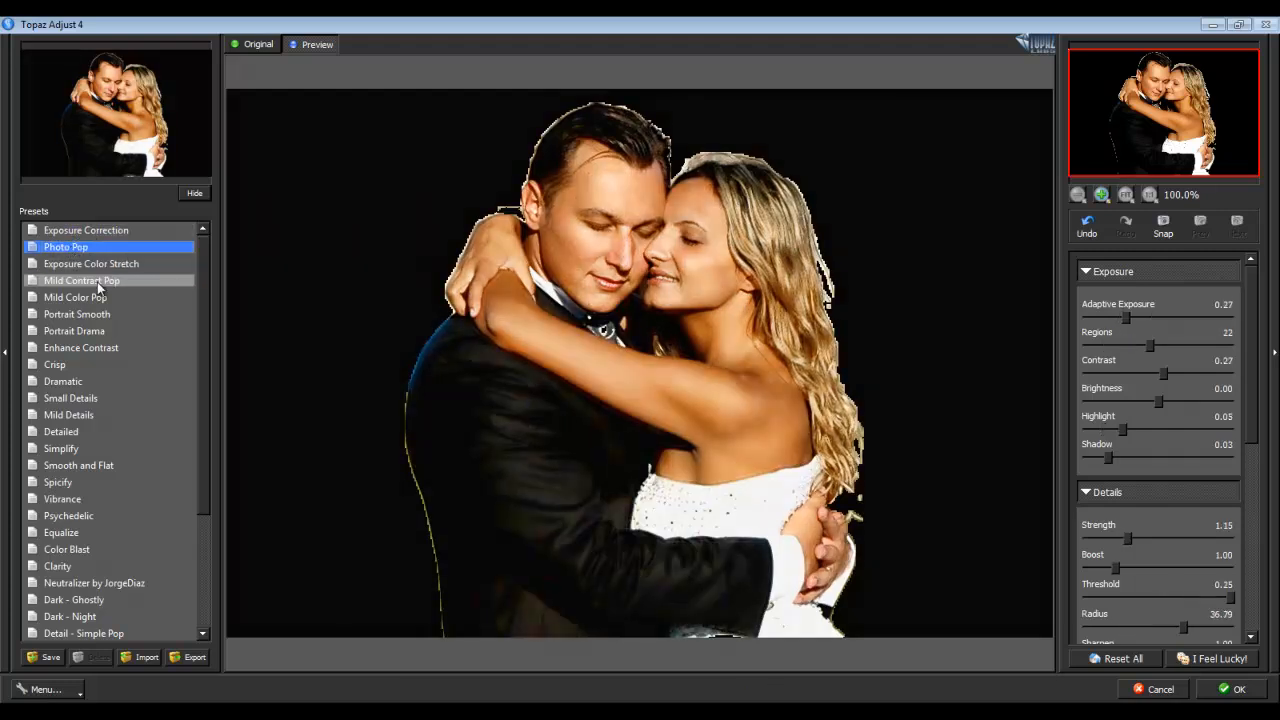
left_click(75, 297)
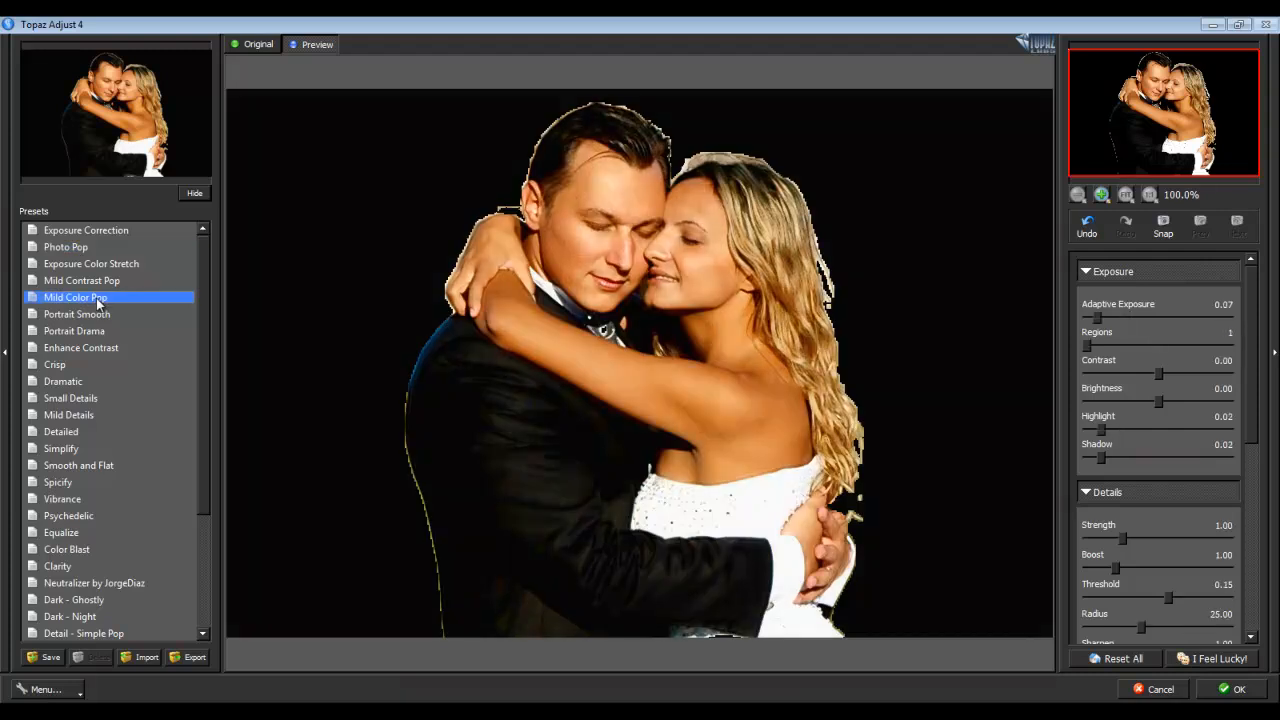
mouse_move(63, 381)
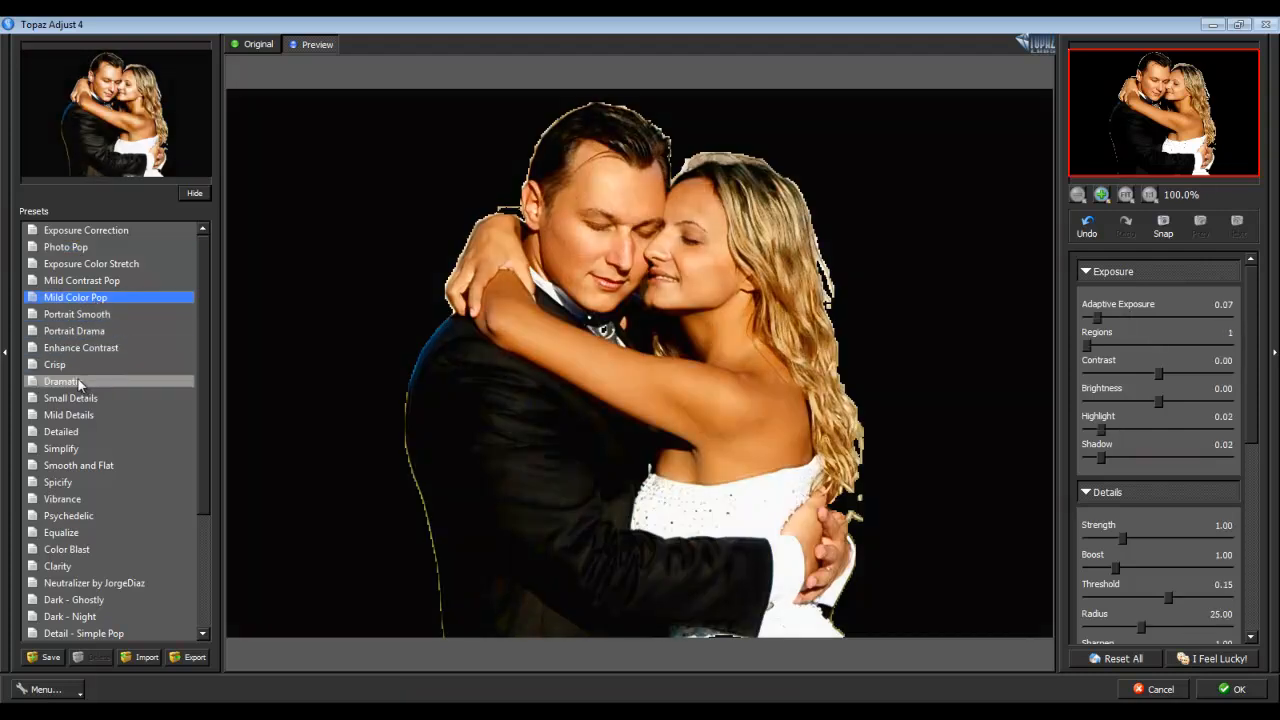
left_click(62, 381)
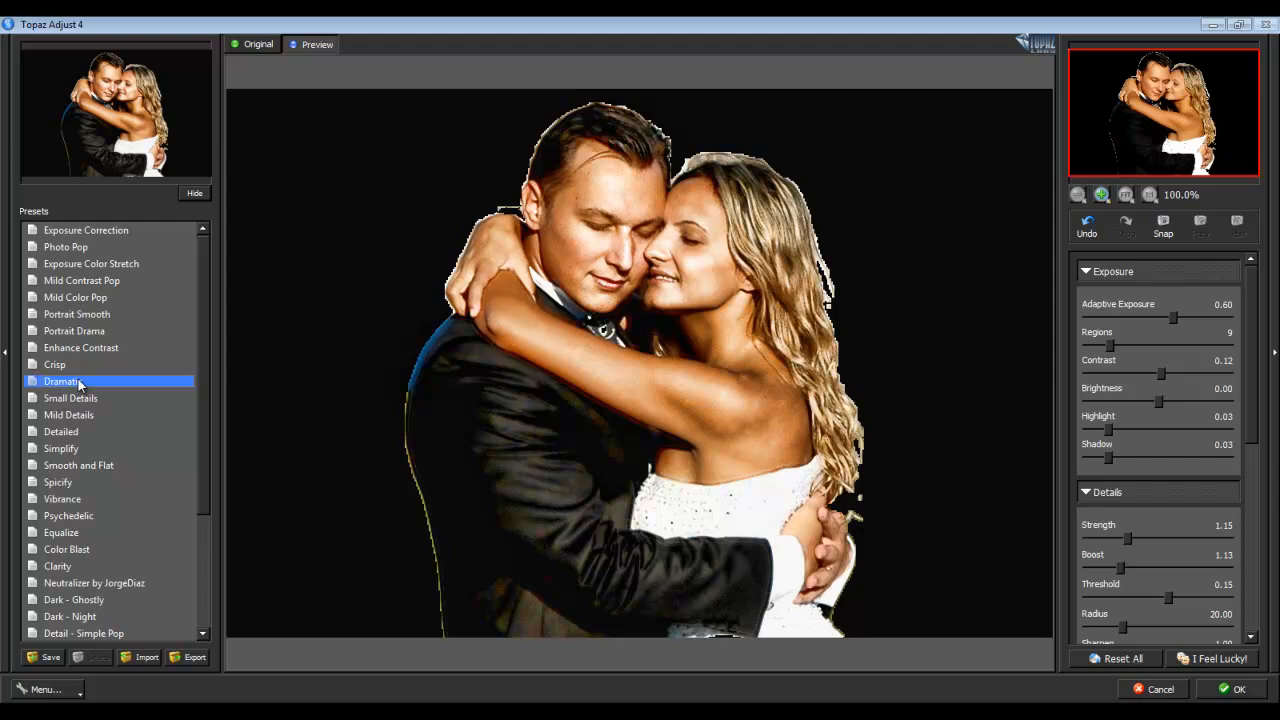
mouse_move(87, 499)
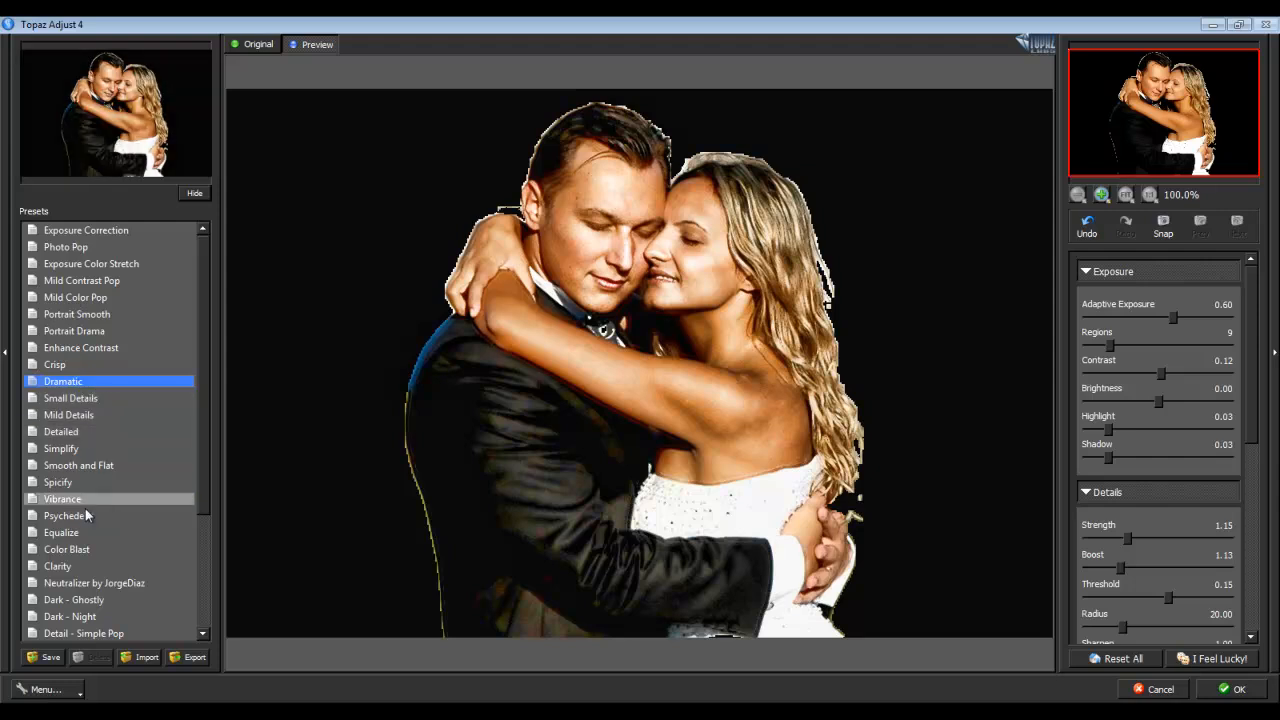
left_click(68, 515)
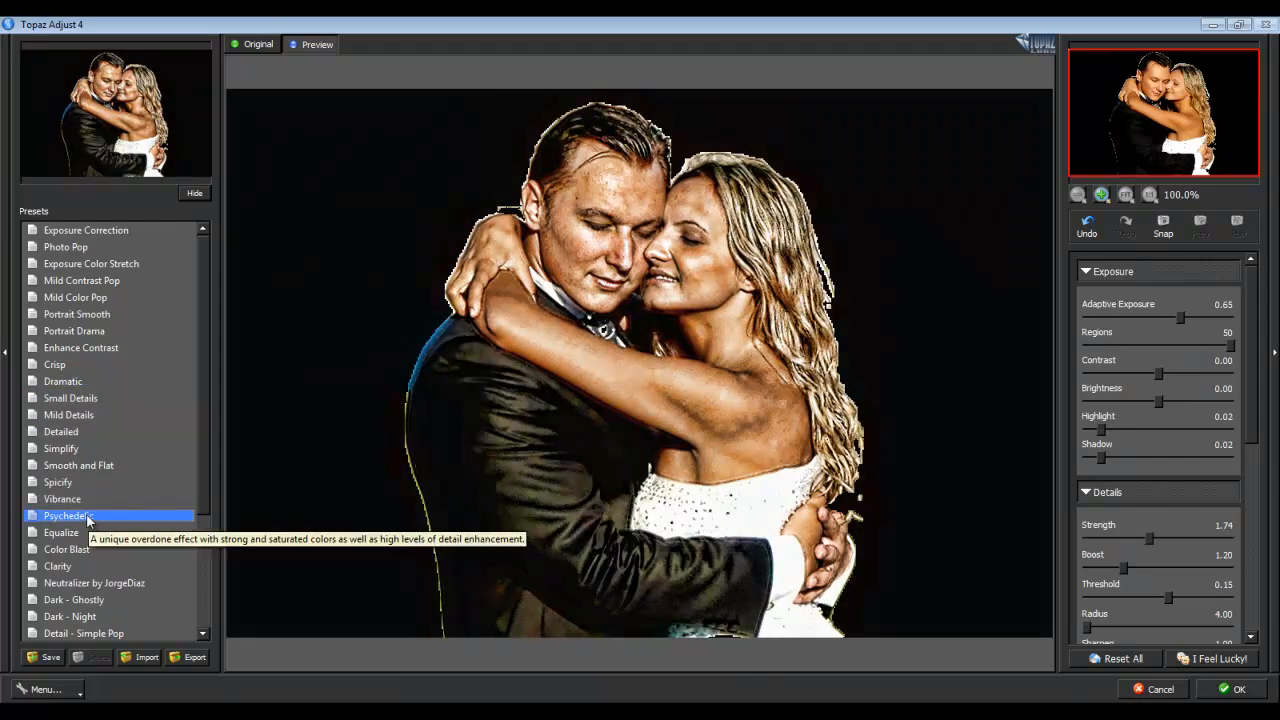
mouse_move(80, 330)
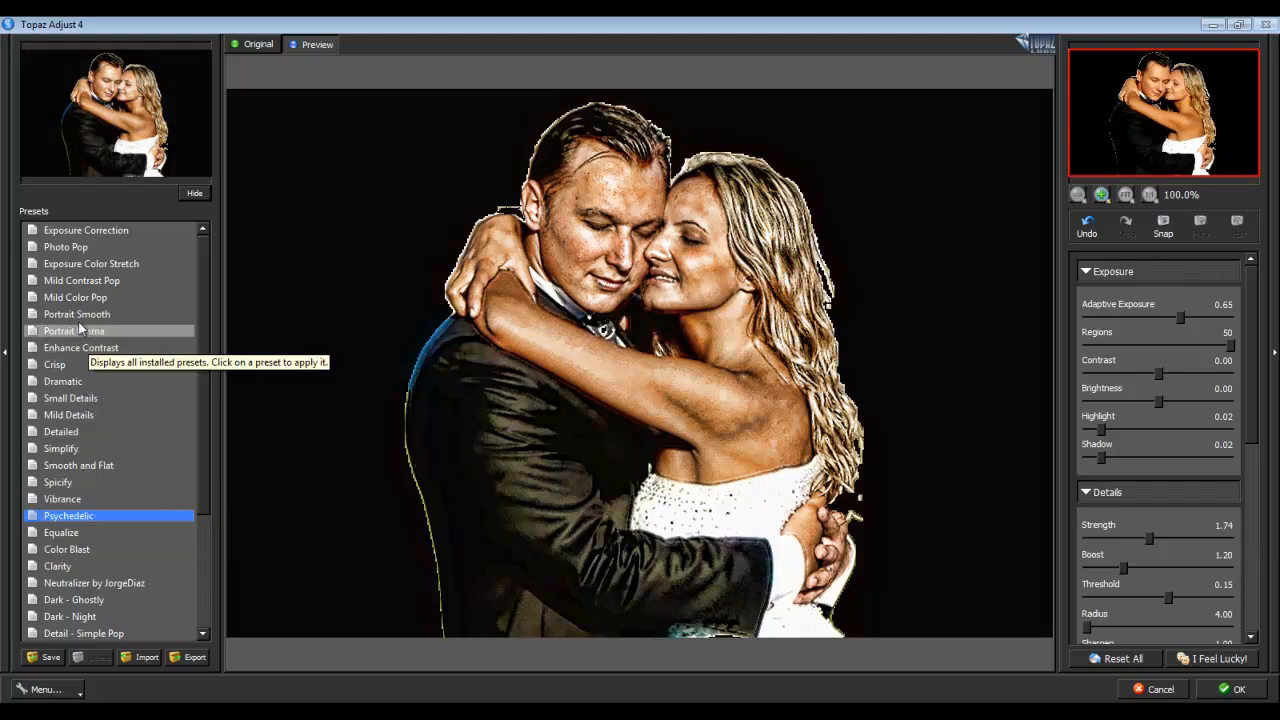
left_click(73, 331)
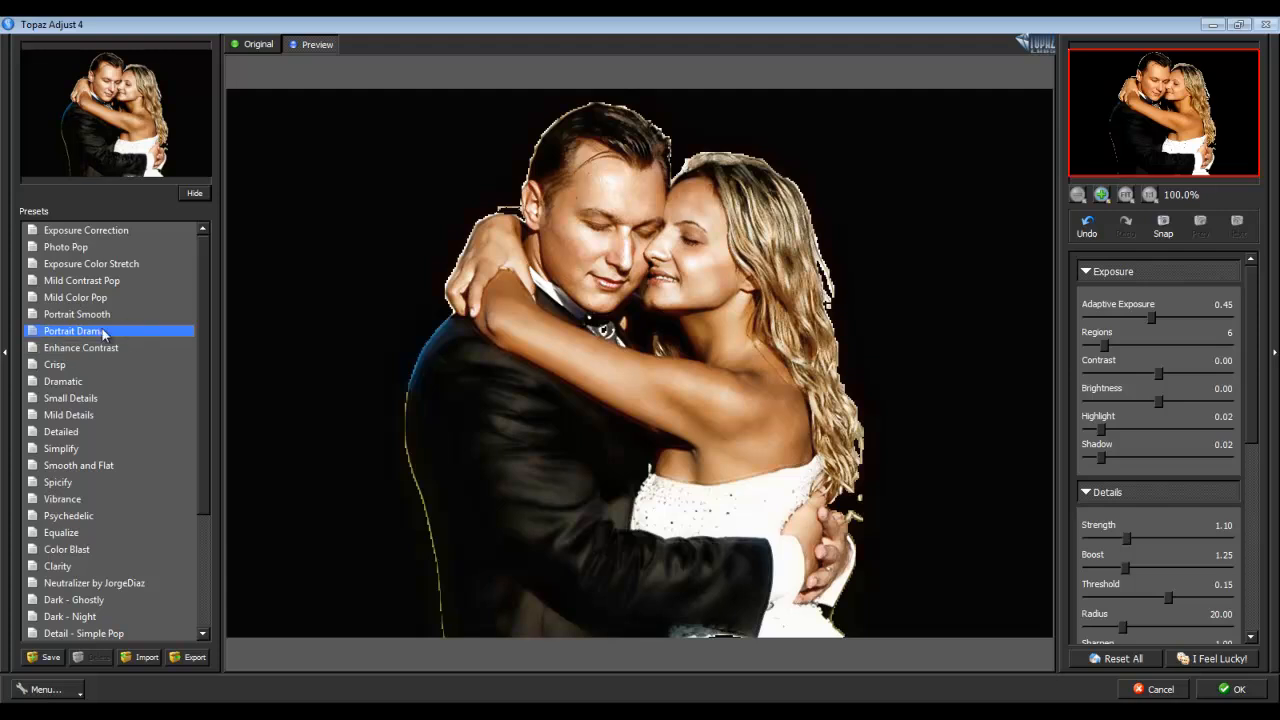
left_click(81, 347)
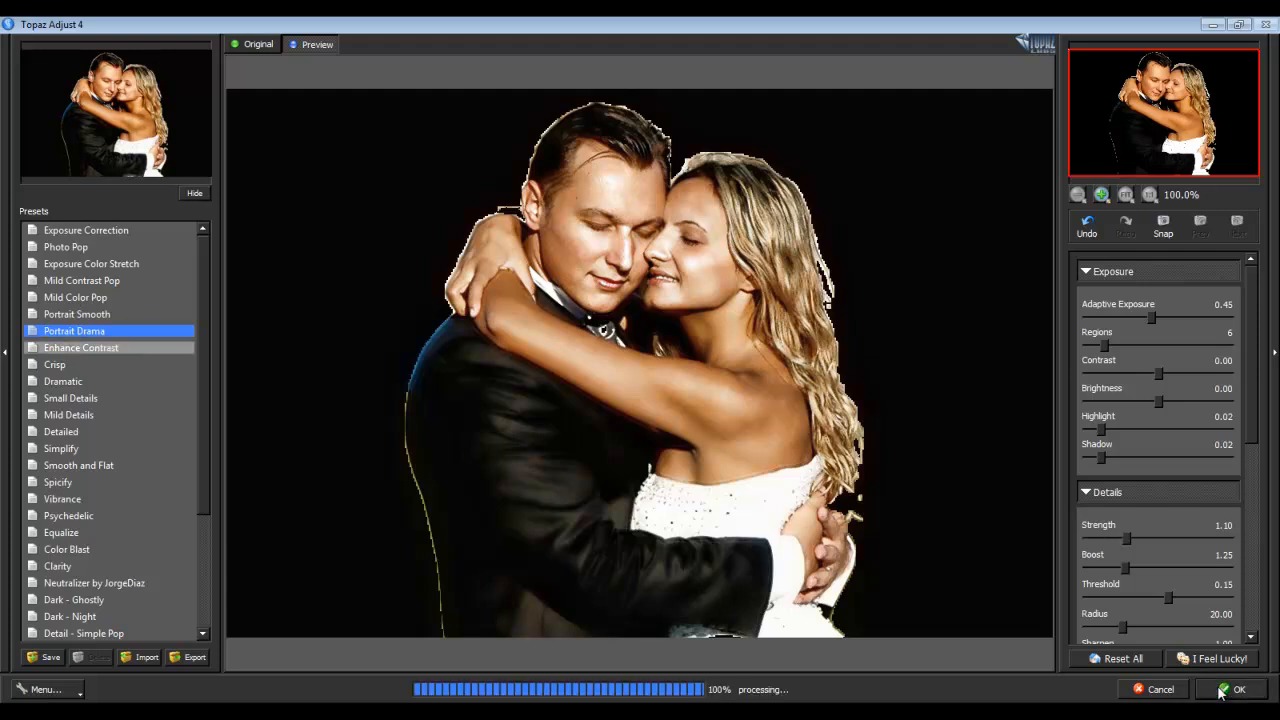
left_click(1232, 689)
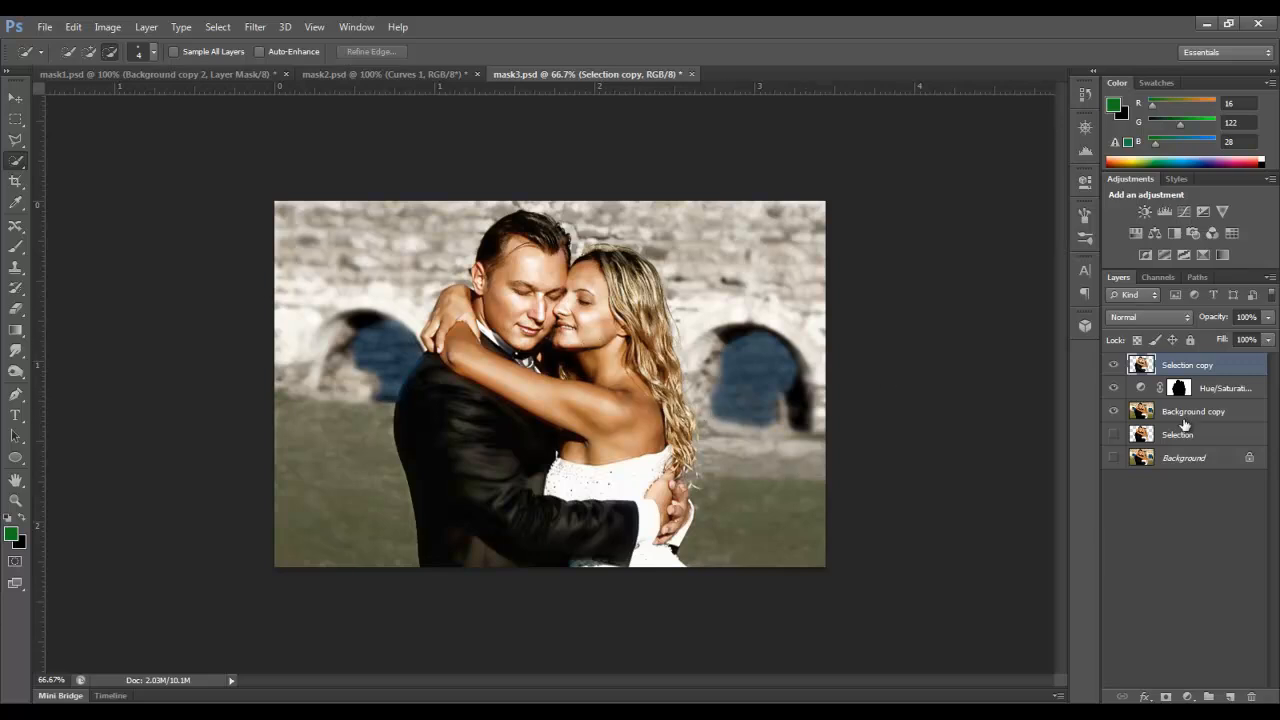
Duplicate the enhanced Selection copy and blend the new layer as Overlay at 53% opacity
left_click(1232, 697)
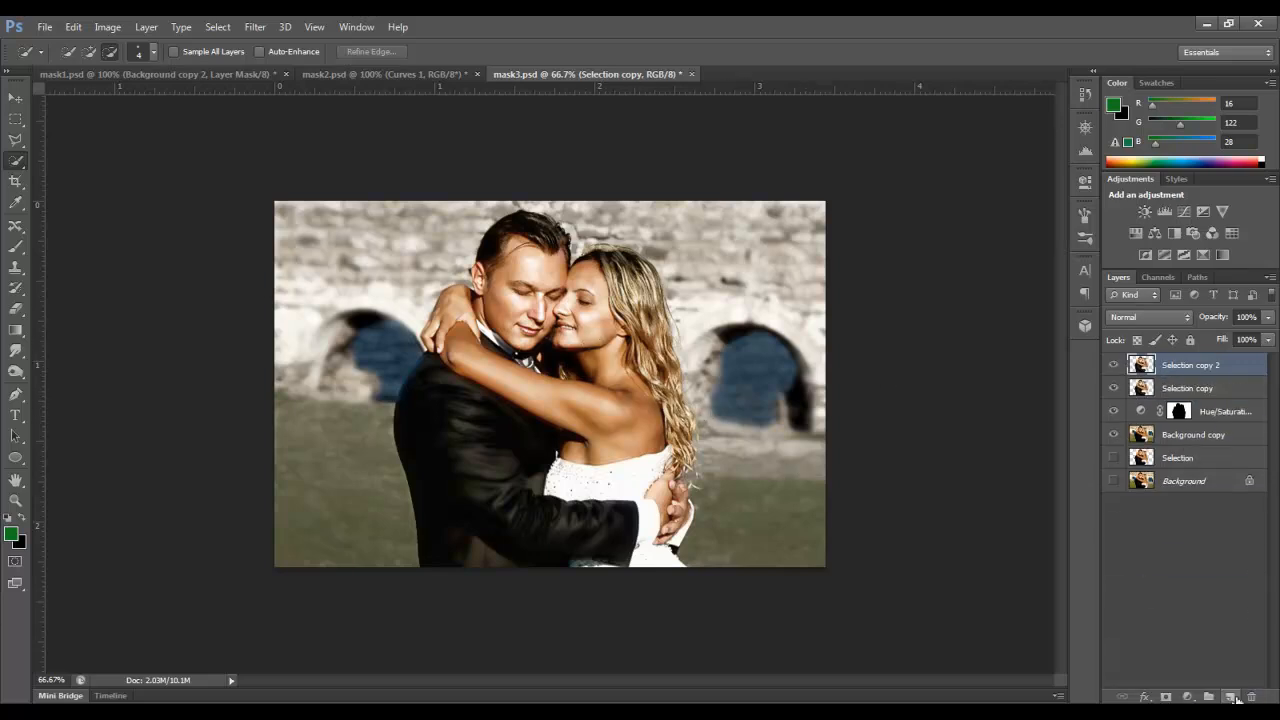
left_click(1147, 317)
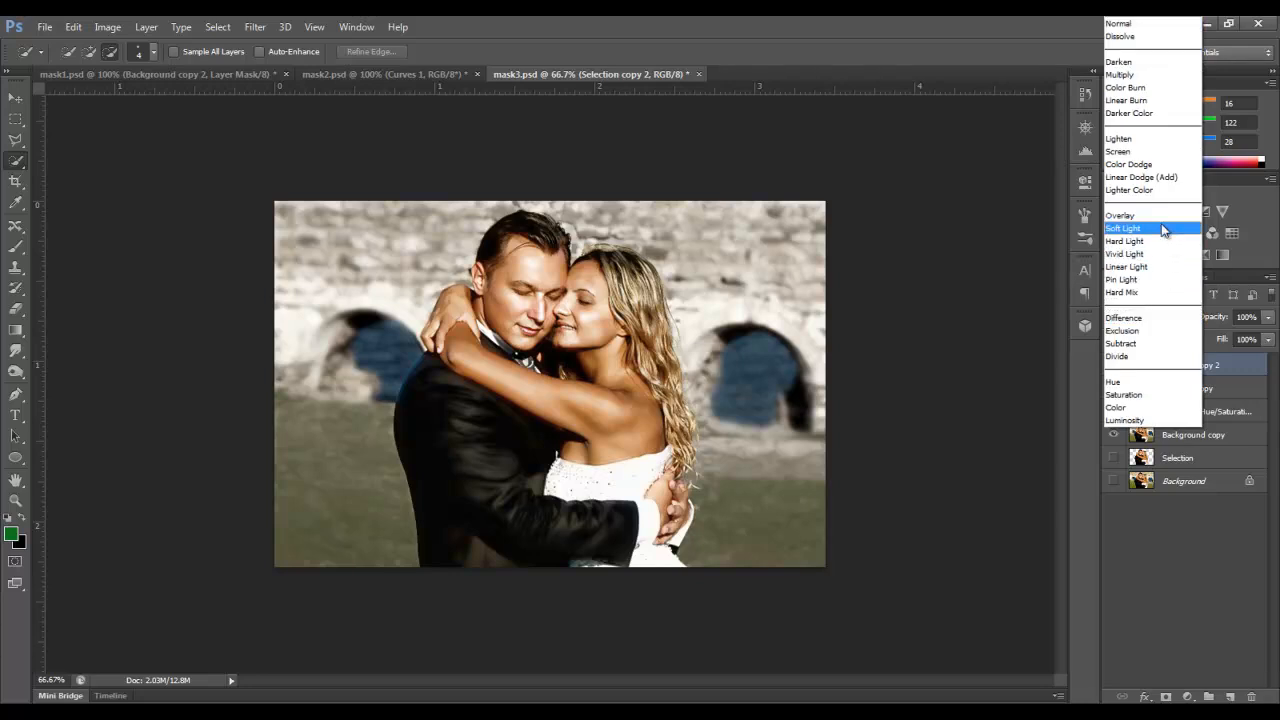
left_click(1120, 215)
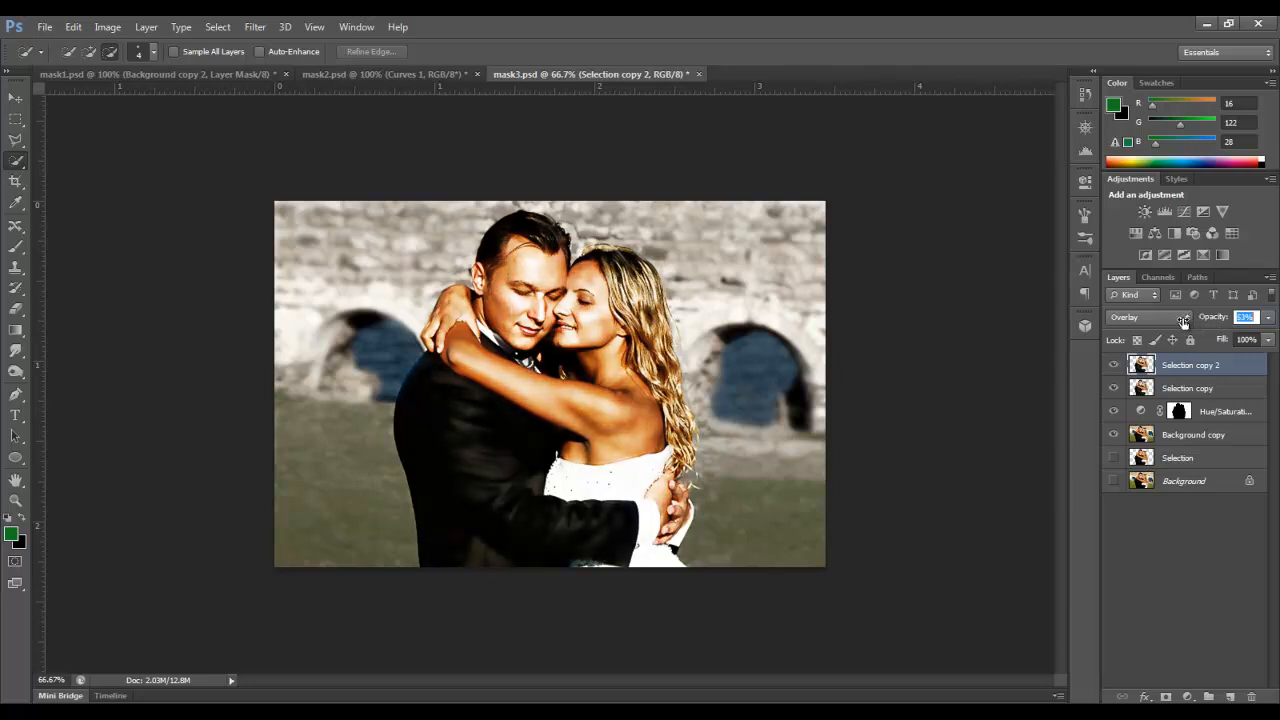
left_click(1245, 317)
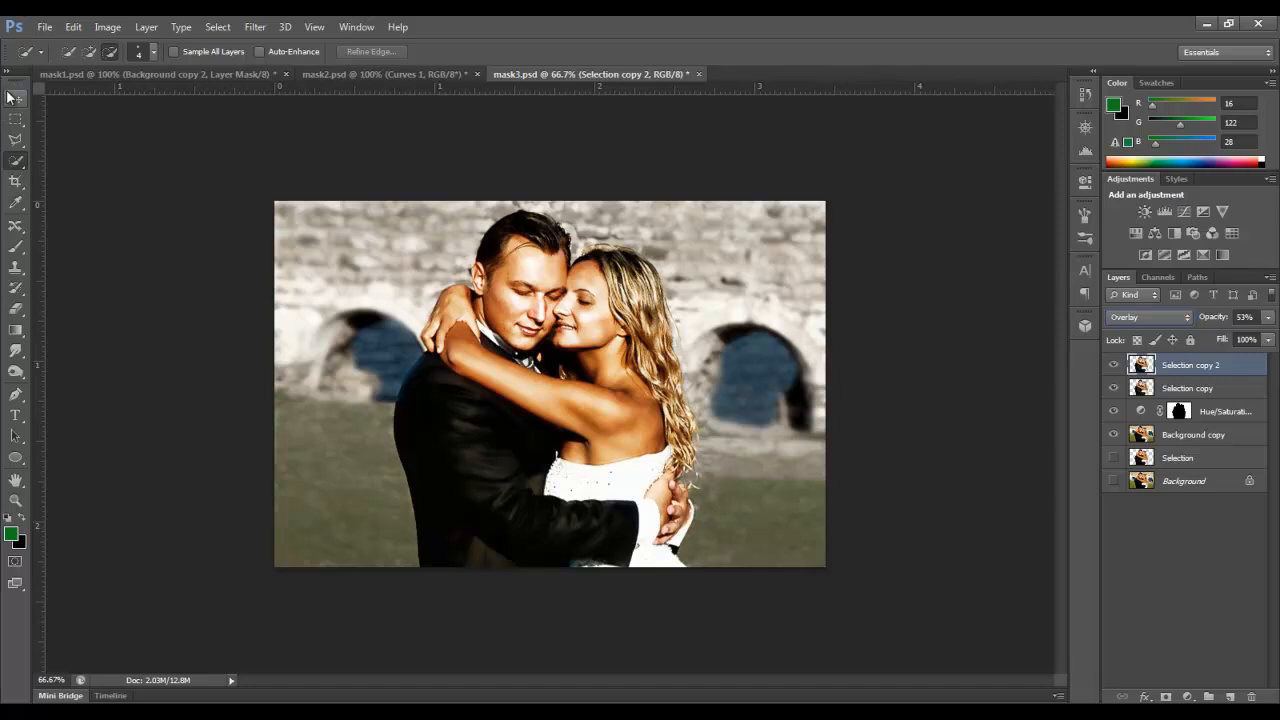
left_click(15, 97)
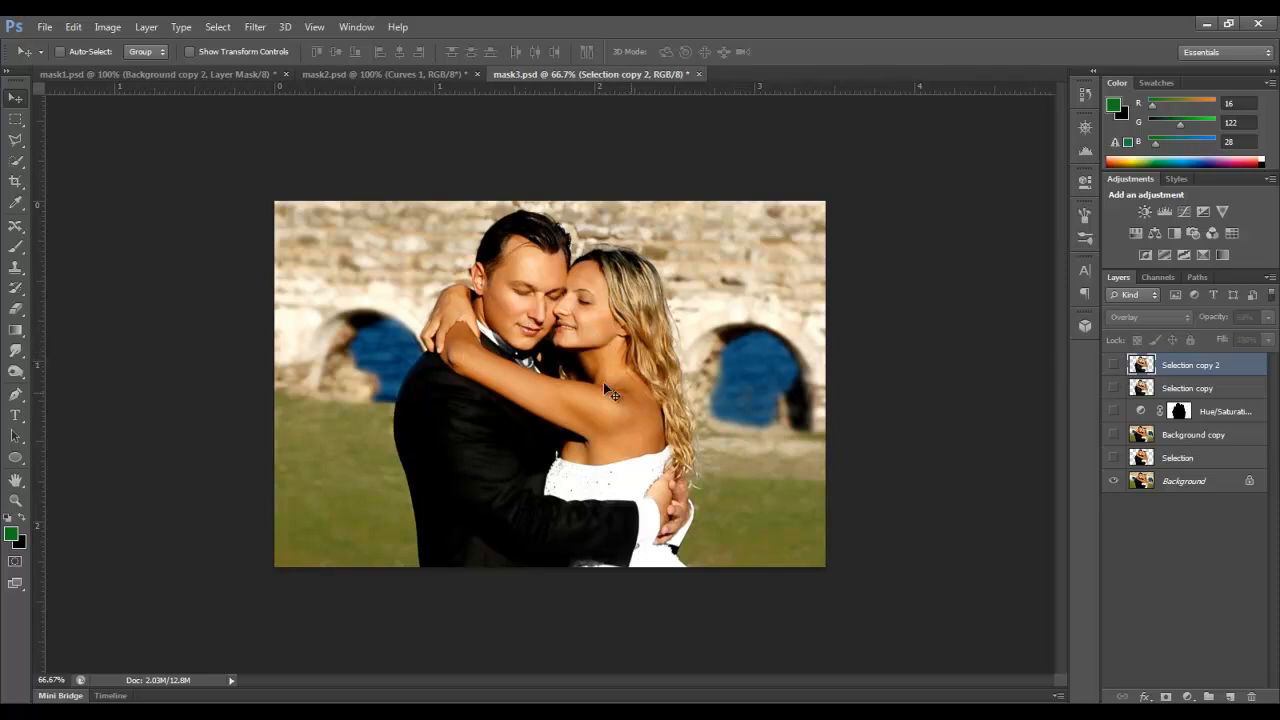
left_click(1113, 364)
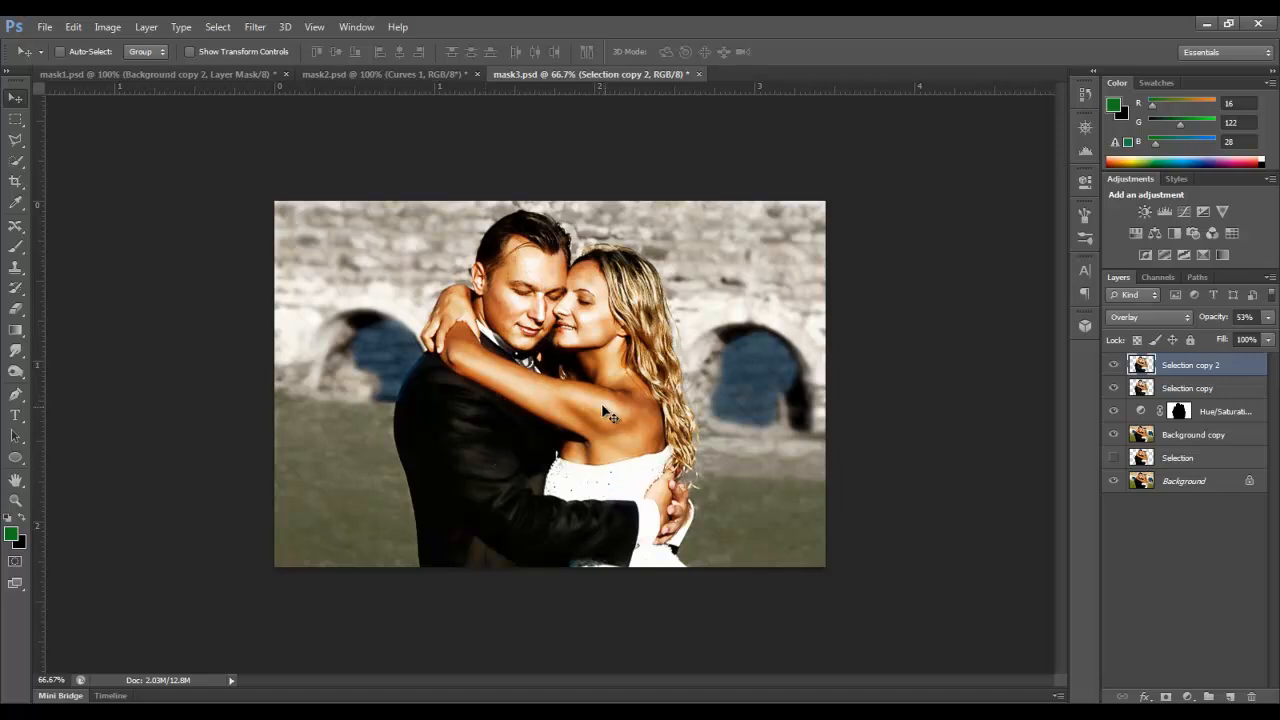
mouse_move(490, 430)
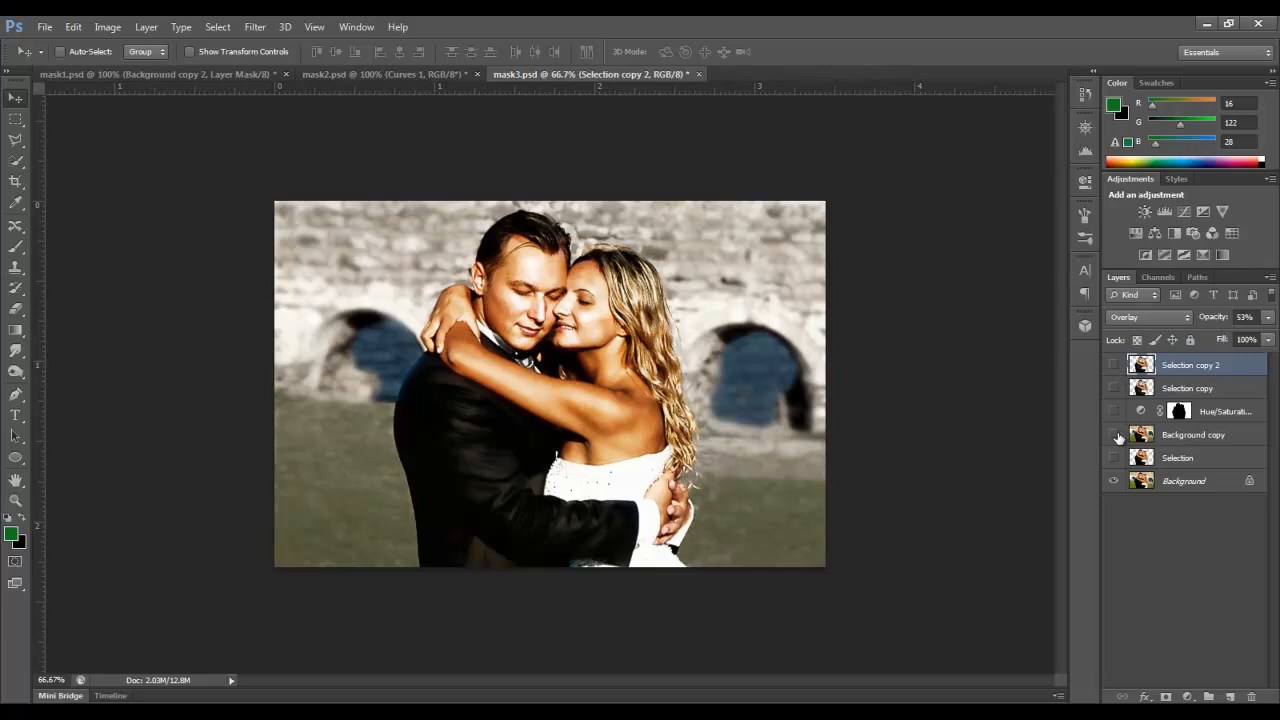
left_click(1113, 434)
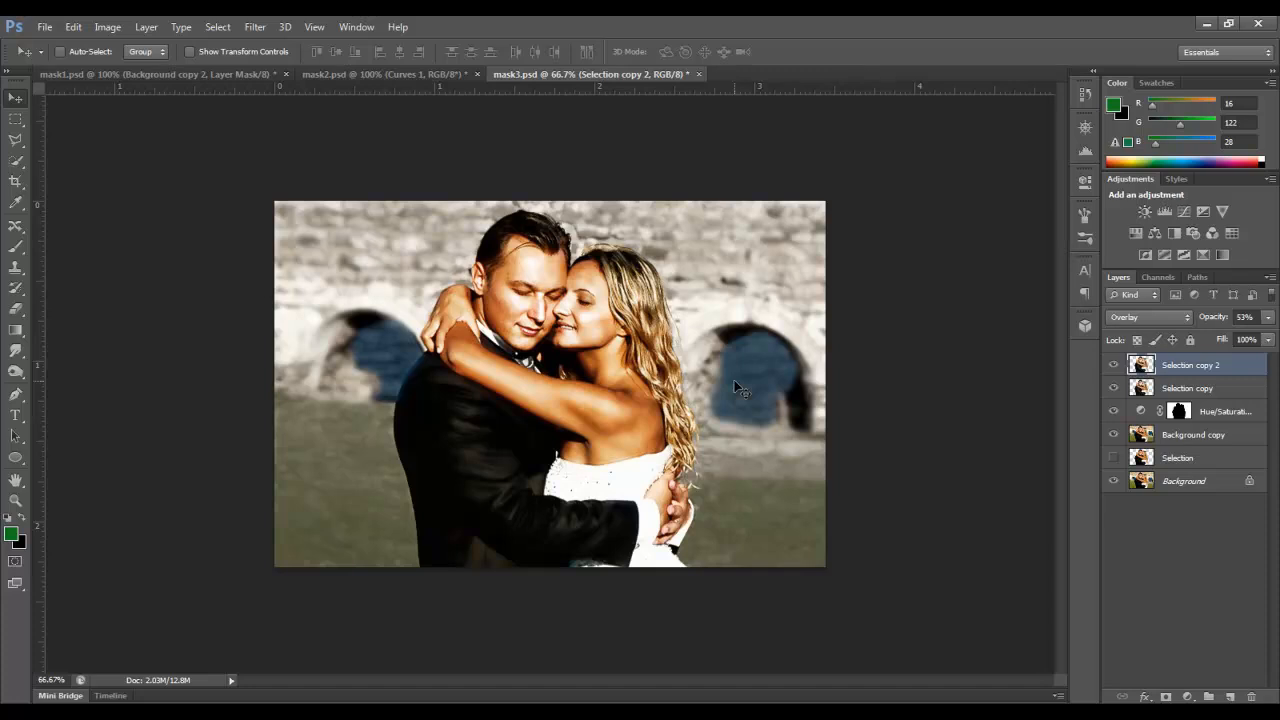
mouse_move(997, 365)
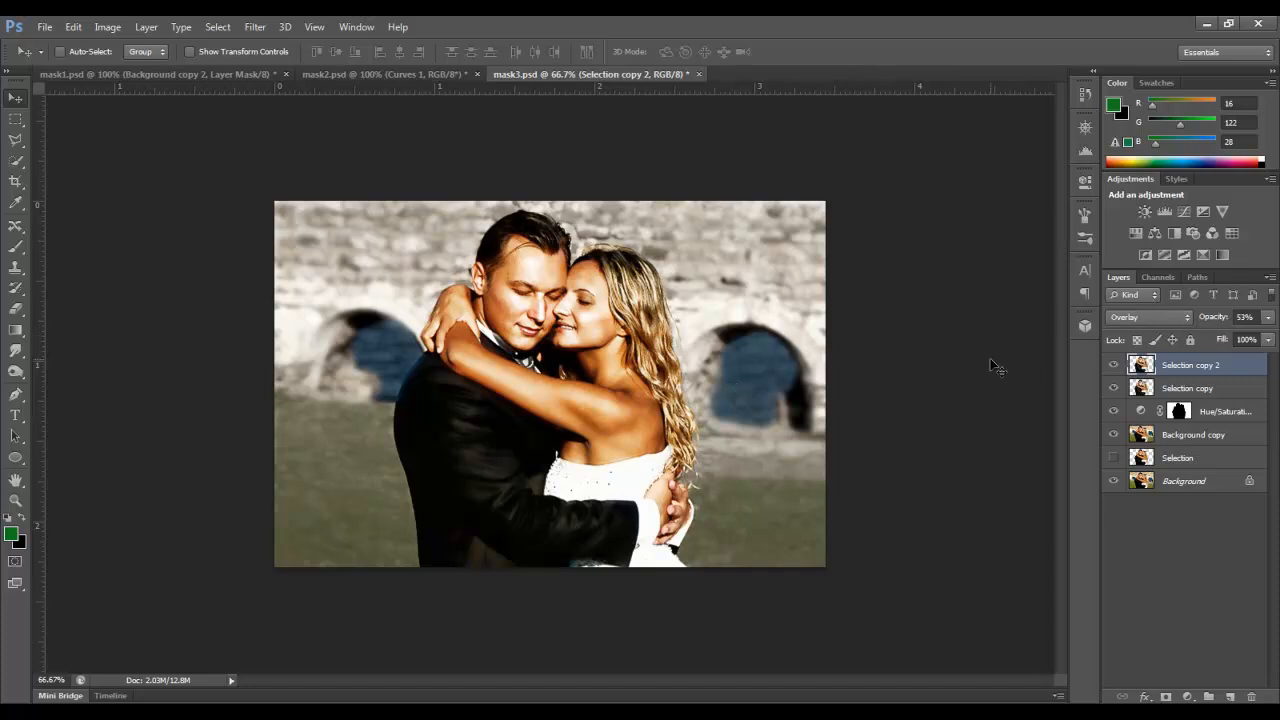
mouse_move(610, 375)
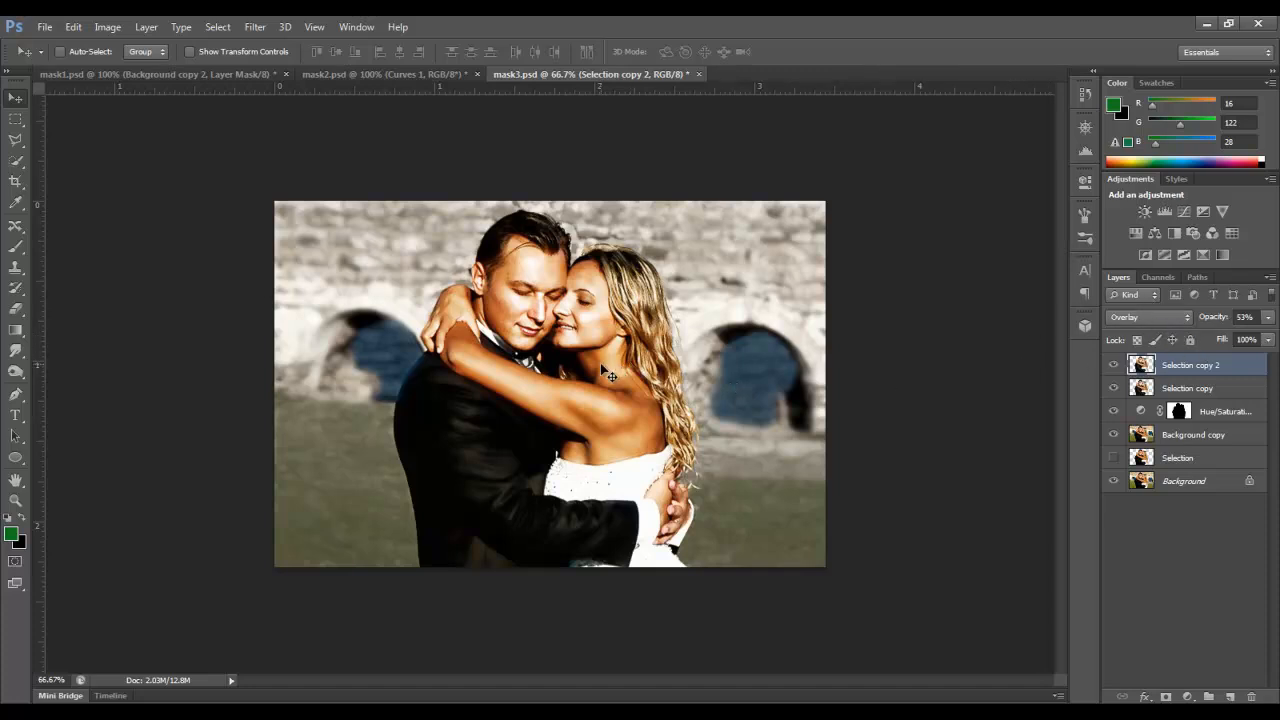